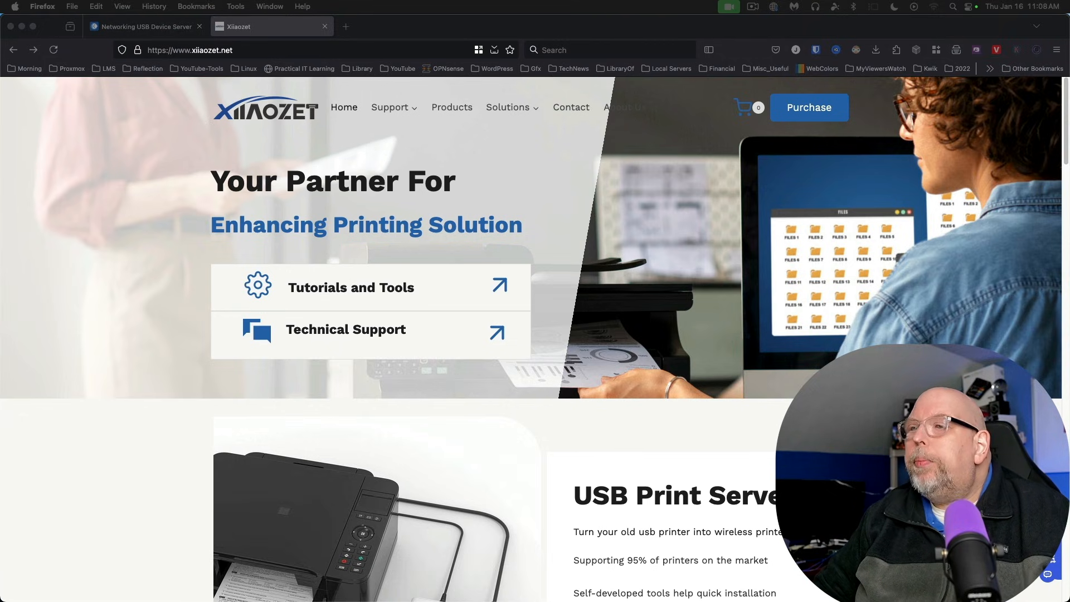
mouse_move(184, 228)
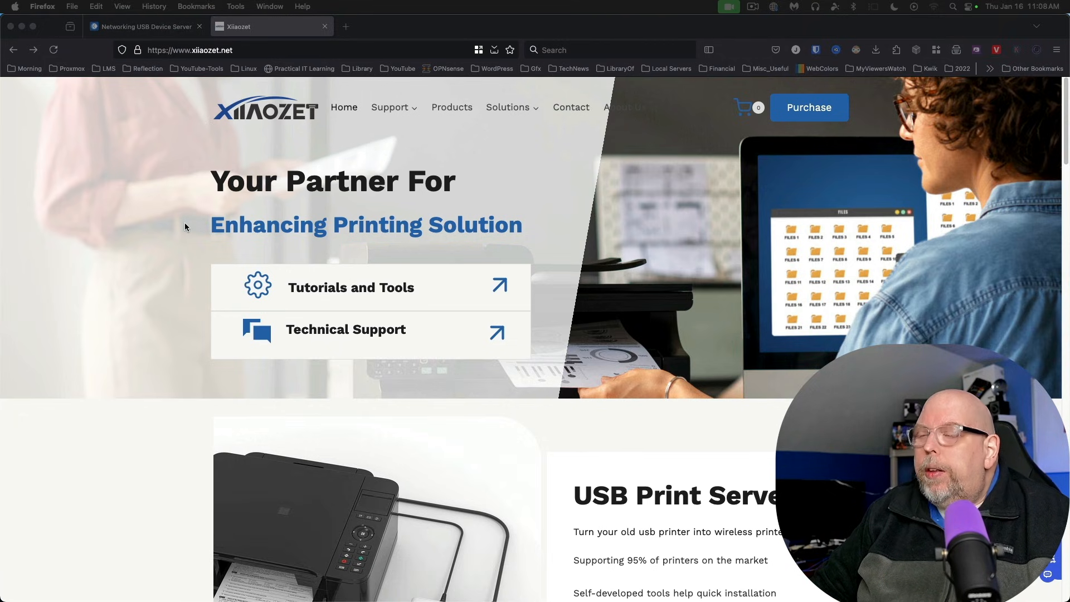
mouse_move(290, 299)
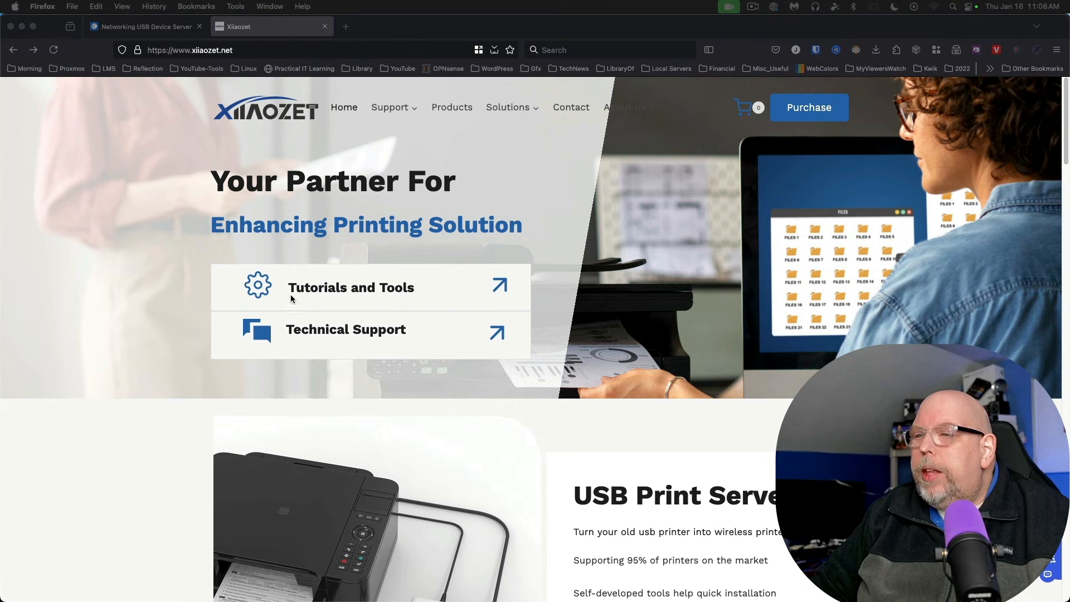
mouse_move(524, 339)
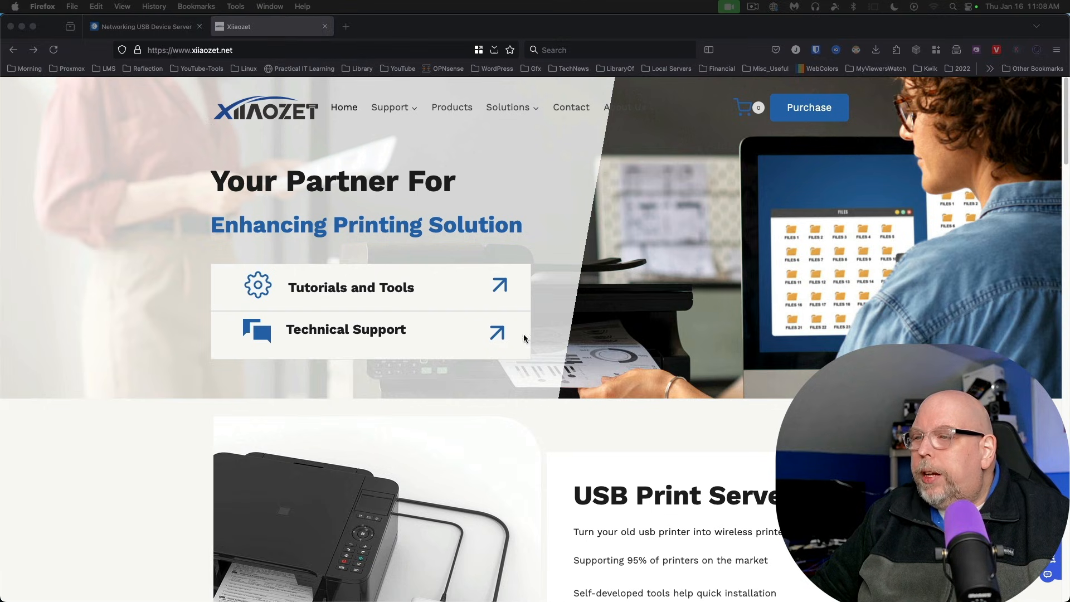
Scroll down through the xiiaozet.net home page content
scroll("down", 3)
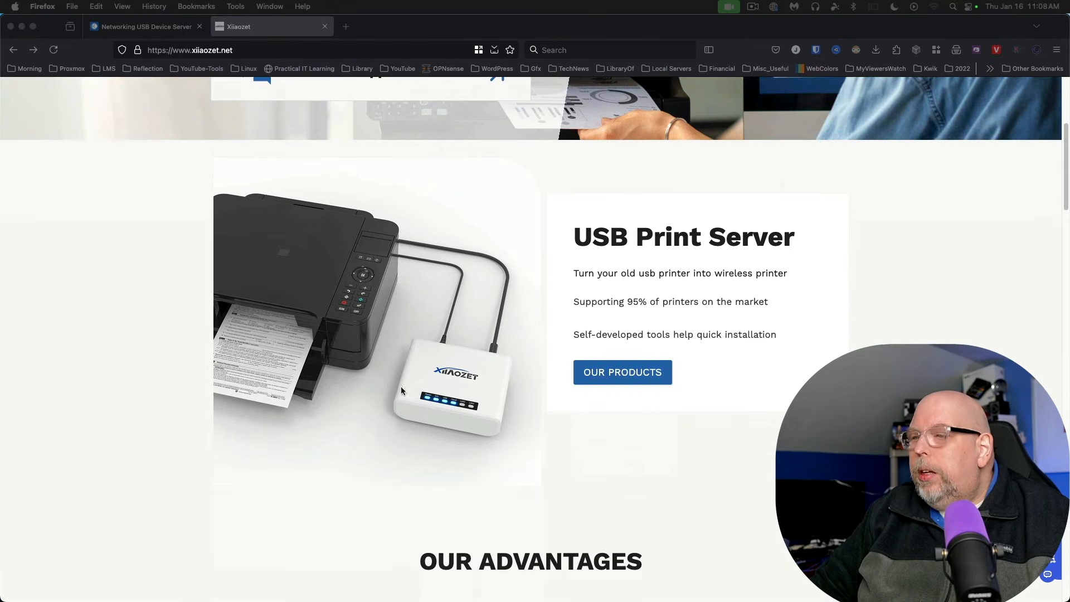
mouse_move(386, 400)
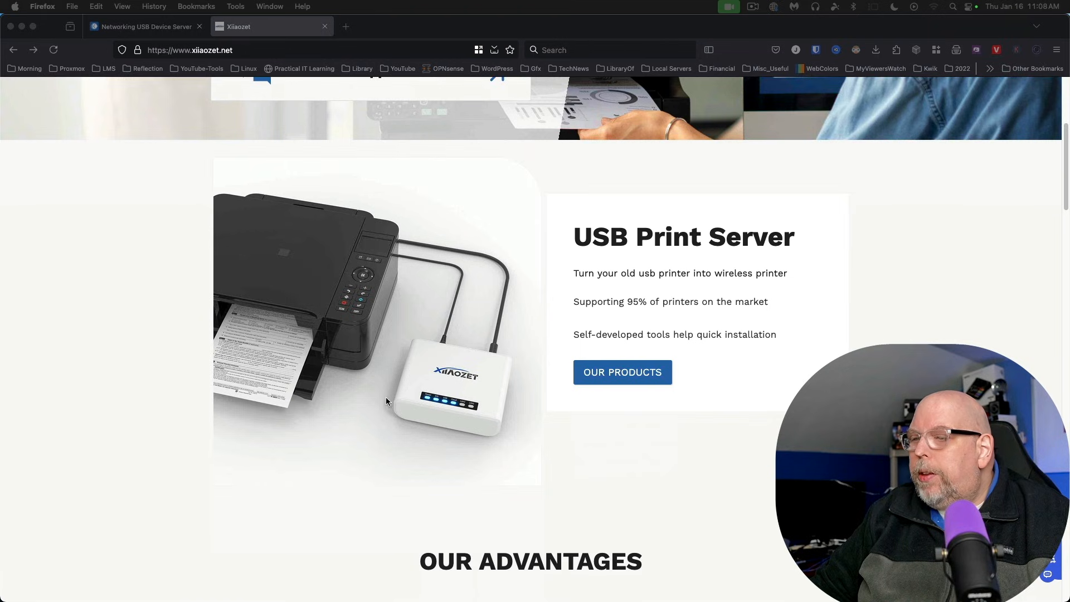
scroll("down", 3)
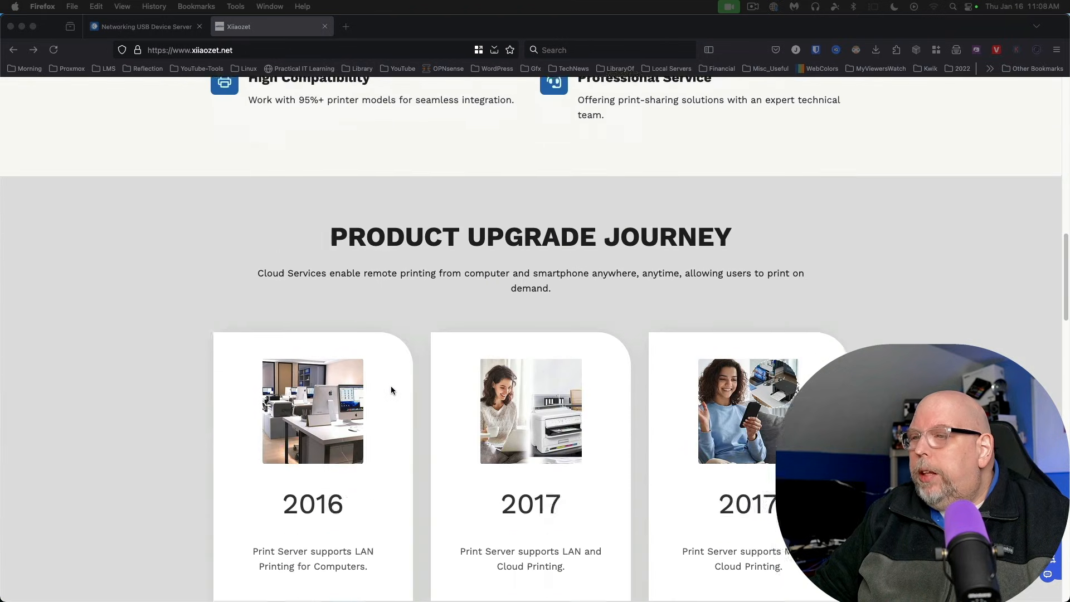
scroll("down", 3)
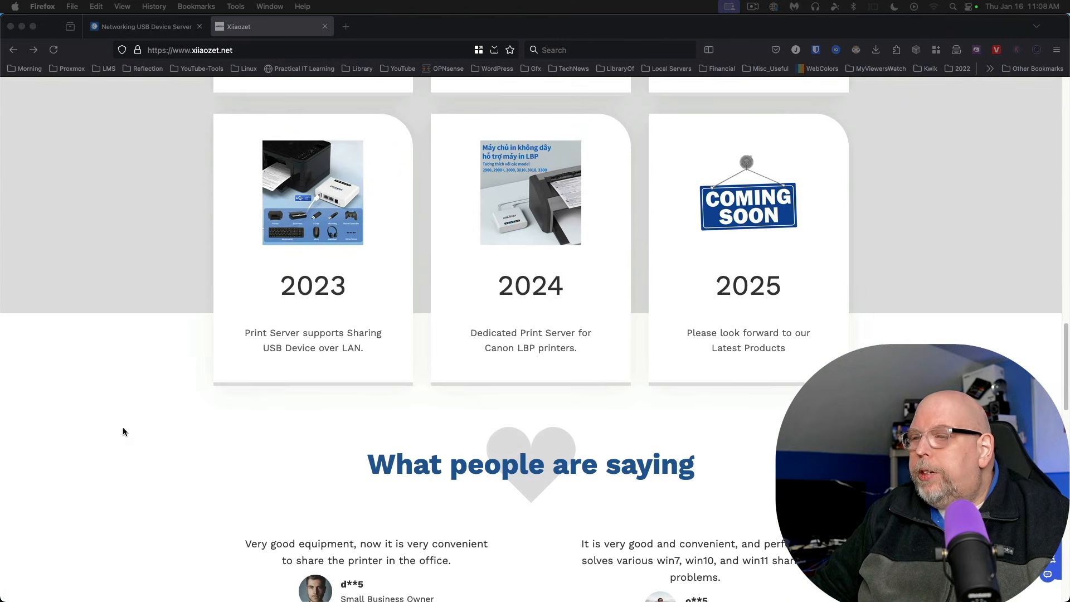
scroll("down", 3)
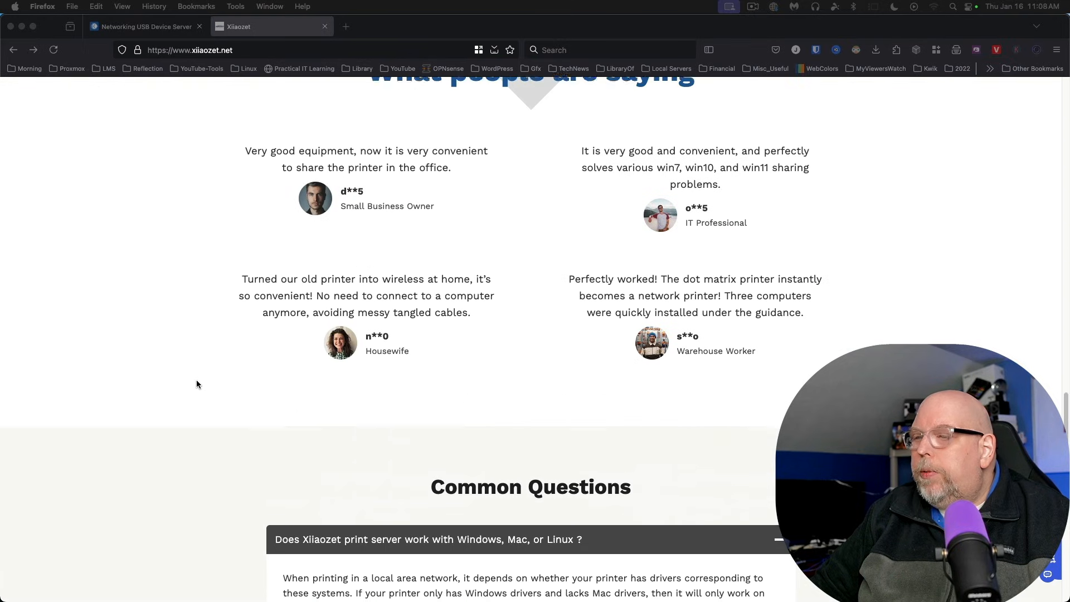
scroll("down", 3)
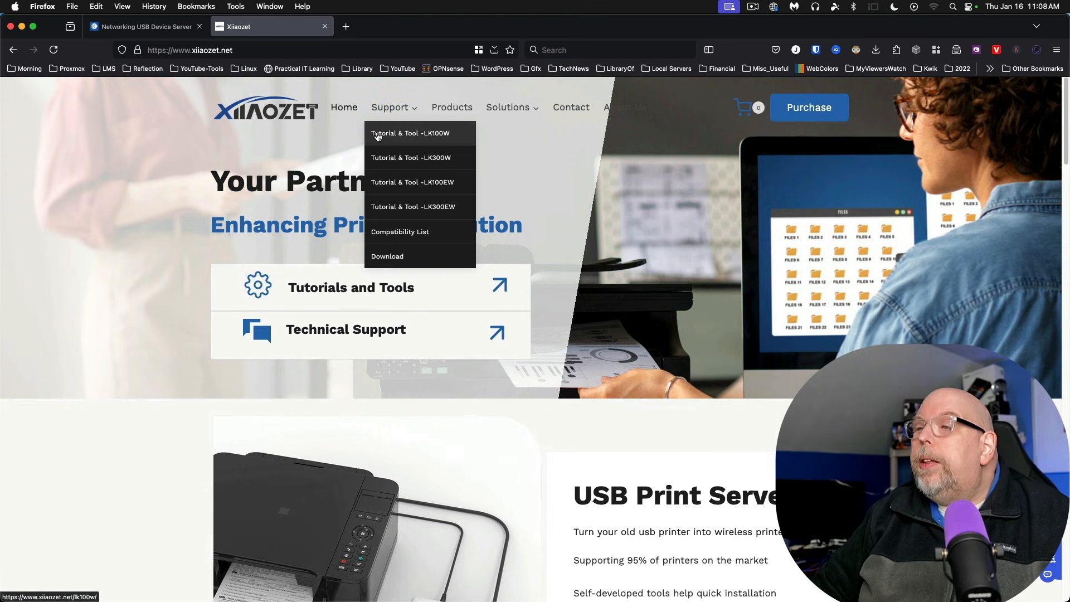
mouse_move(389, 135)
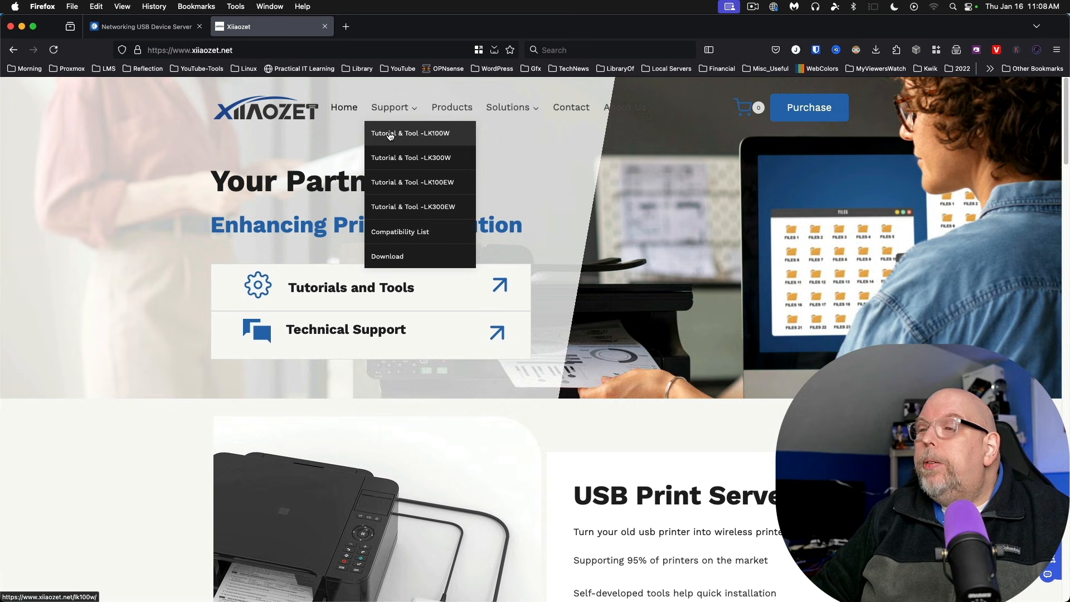
Show the LK100W Tutorial & Tool page's Windows download with the Printer Quick Installation Tool
left_click(411, 133)
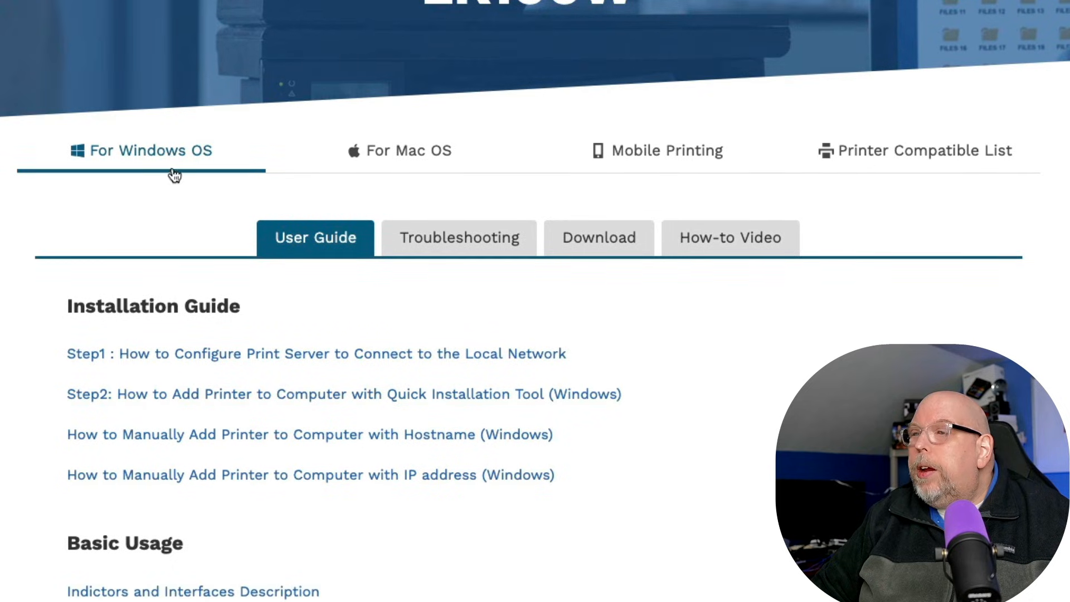
mouse_move(35, 528)
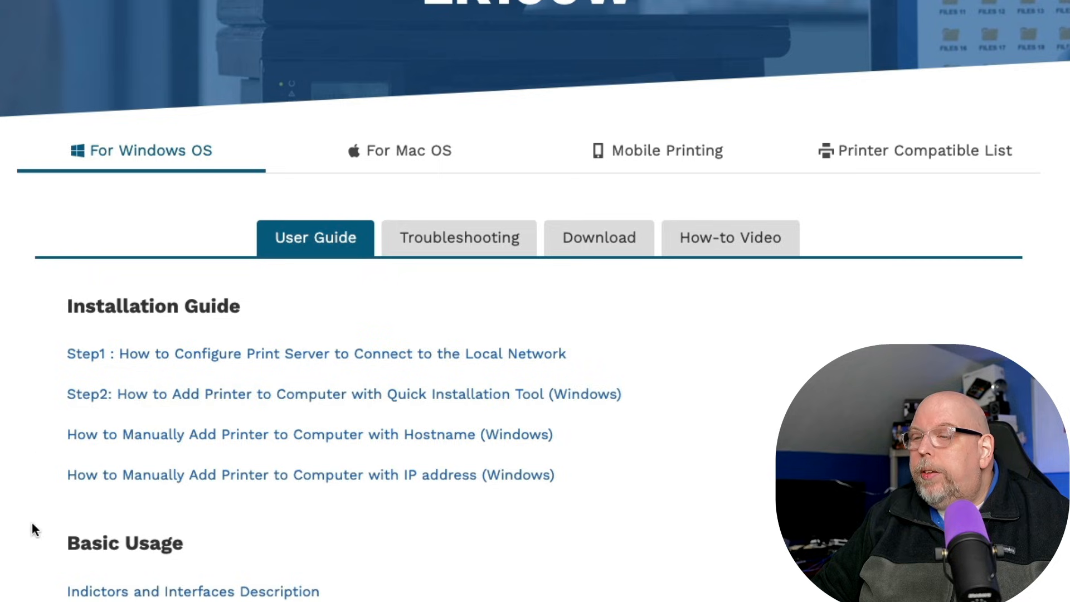
mouse_move(398, 150)
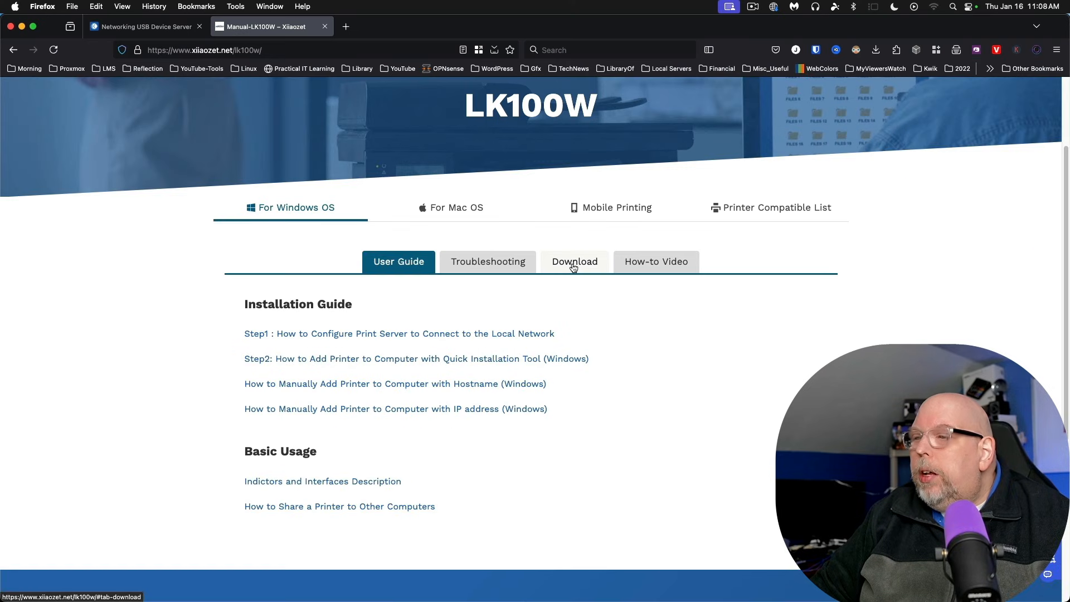
left_click(573, 261)
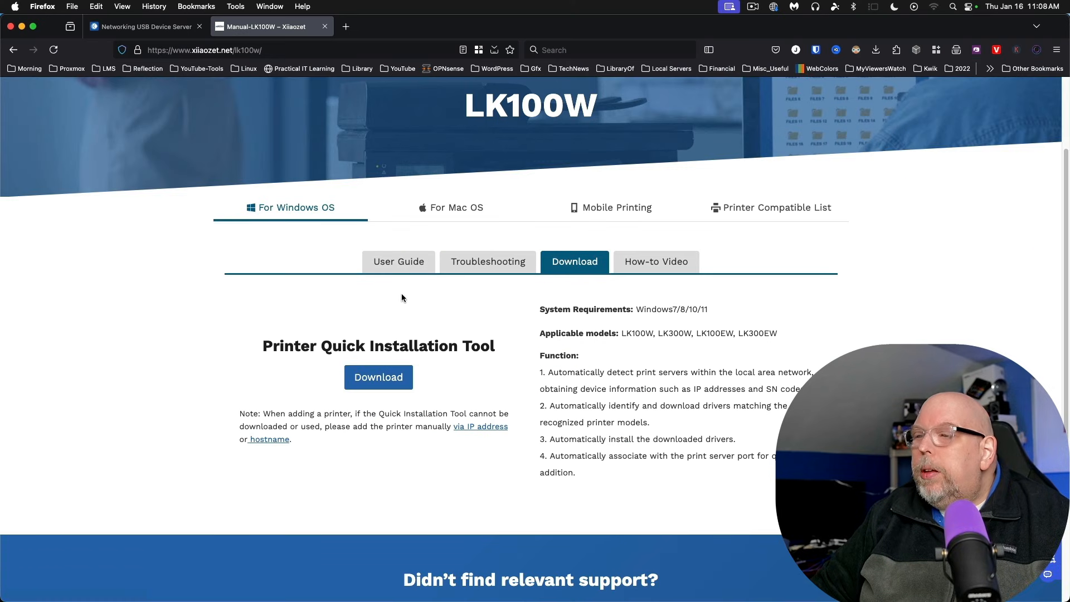
mouse_move(399, 356)
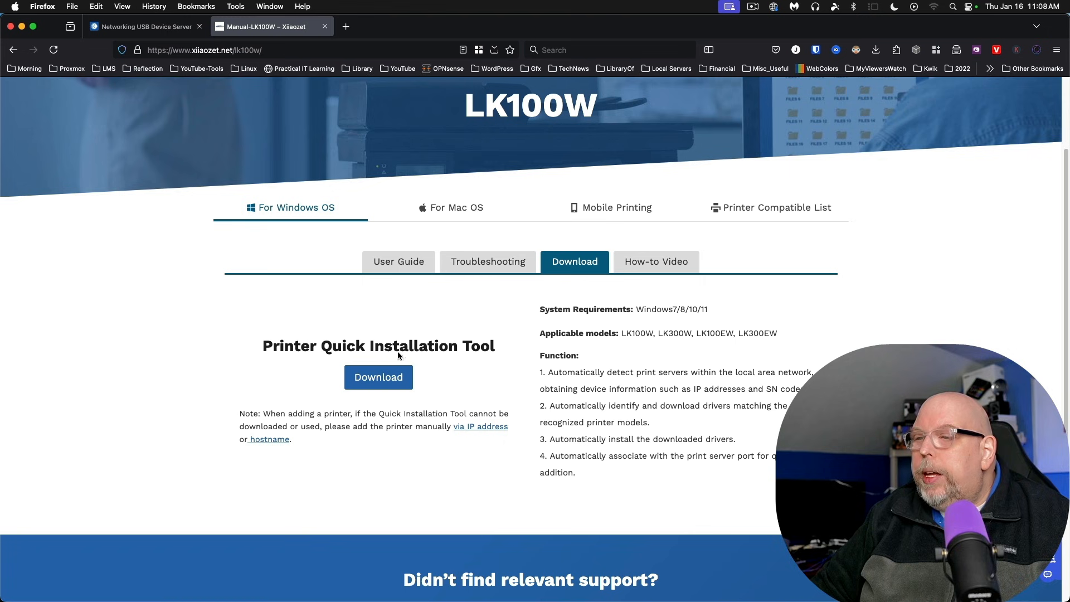
mouse_move(270, 400)
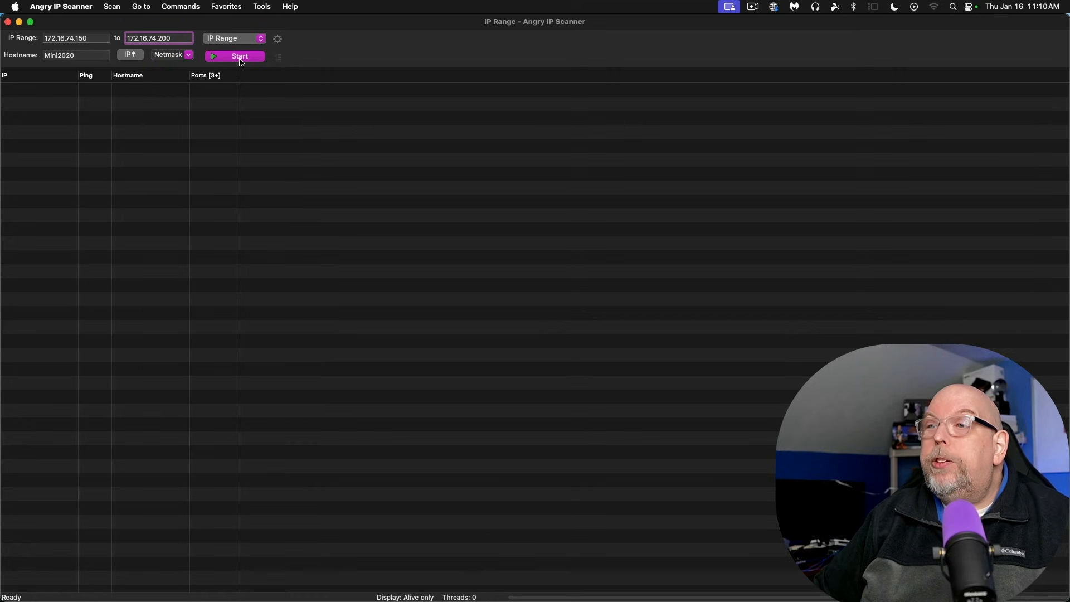
Run the scan of 172.16.74.150–200 and dismiss the Scanning completed summary
left_click(234, 56)
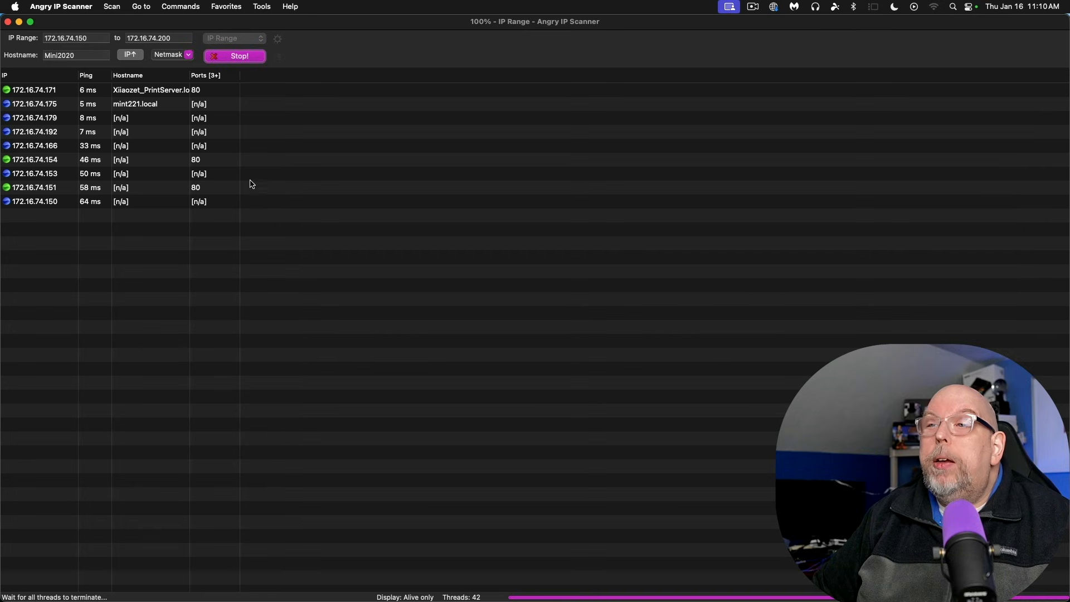
mouse_move(40, 96)
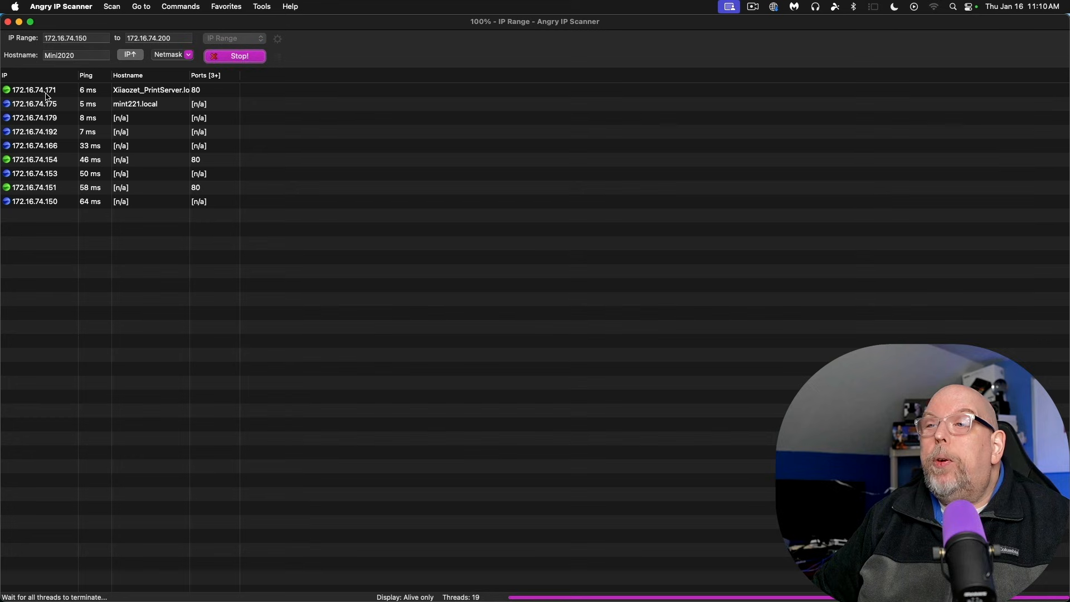
mouse_move(123, 97)
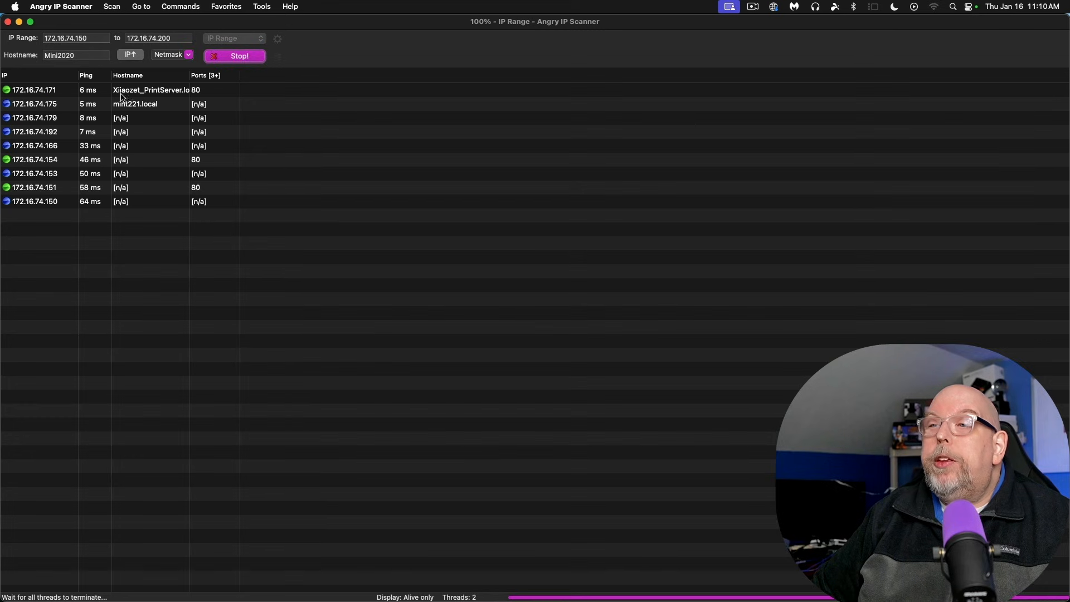
mouse_move(151, 99)
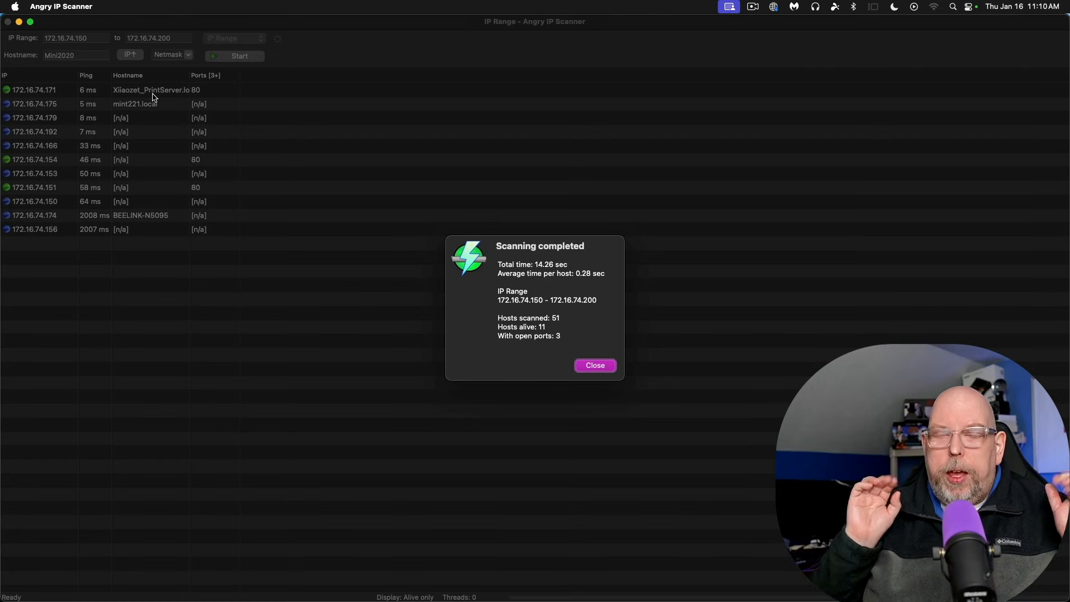
mouse_move(322, 170)
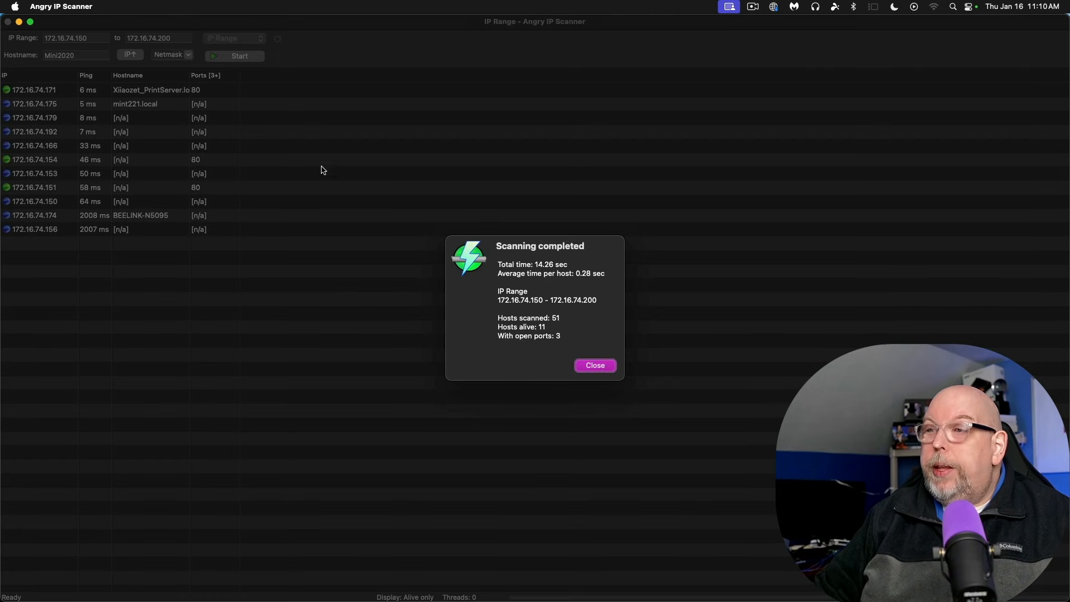
left_click(594, 366)
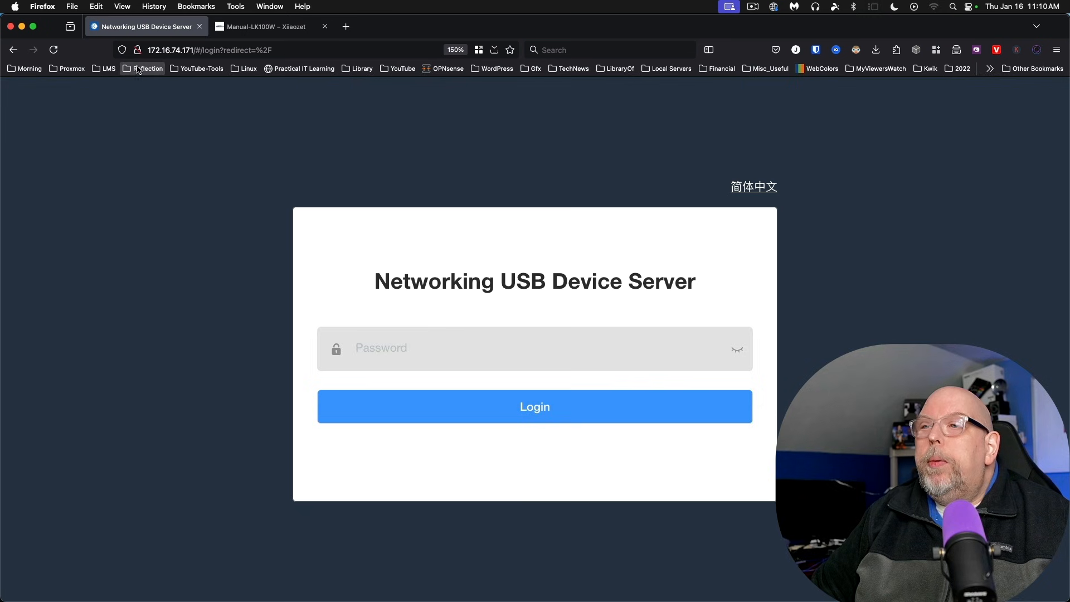
mouse_move(167, 80)
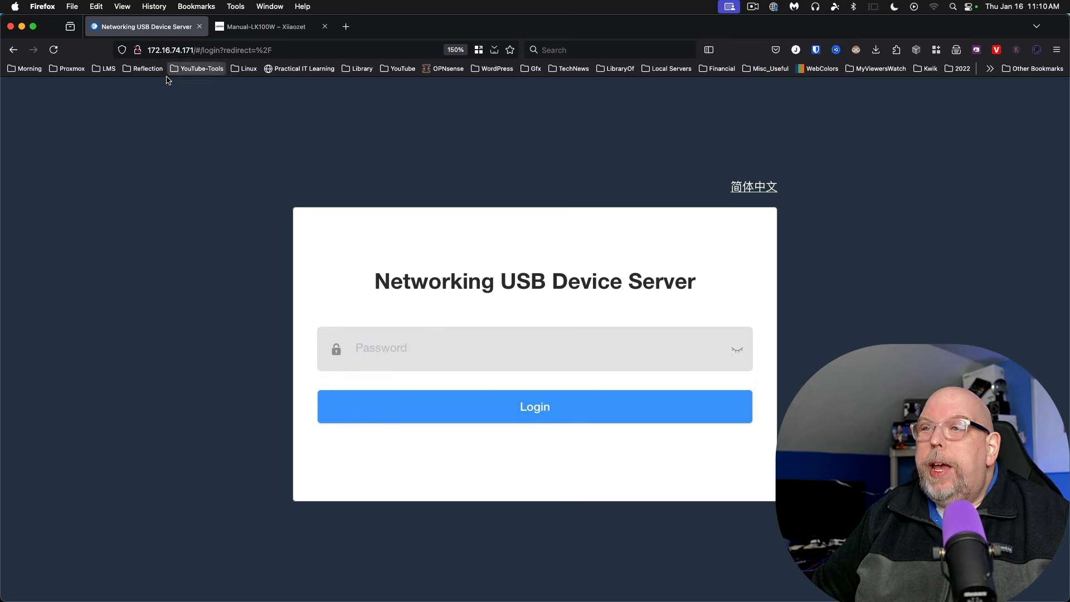
mouse_move(189, 101)
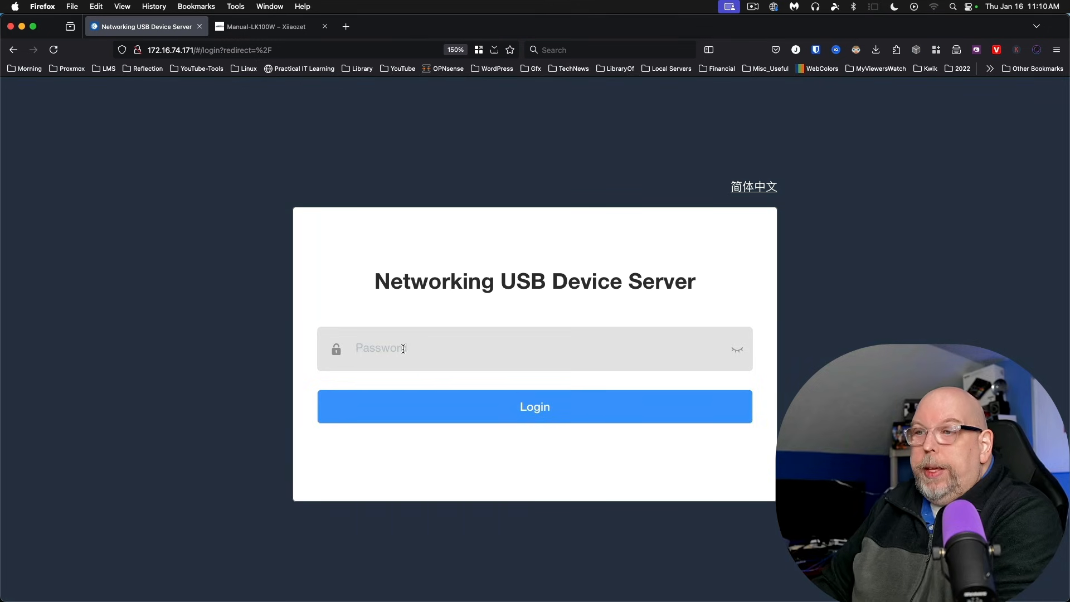
Log in to the print server at 172.16.74.171 and view Device Status down to Network Status
left_click(534, 405)
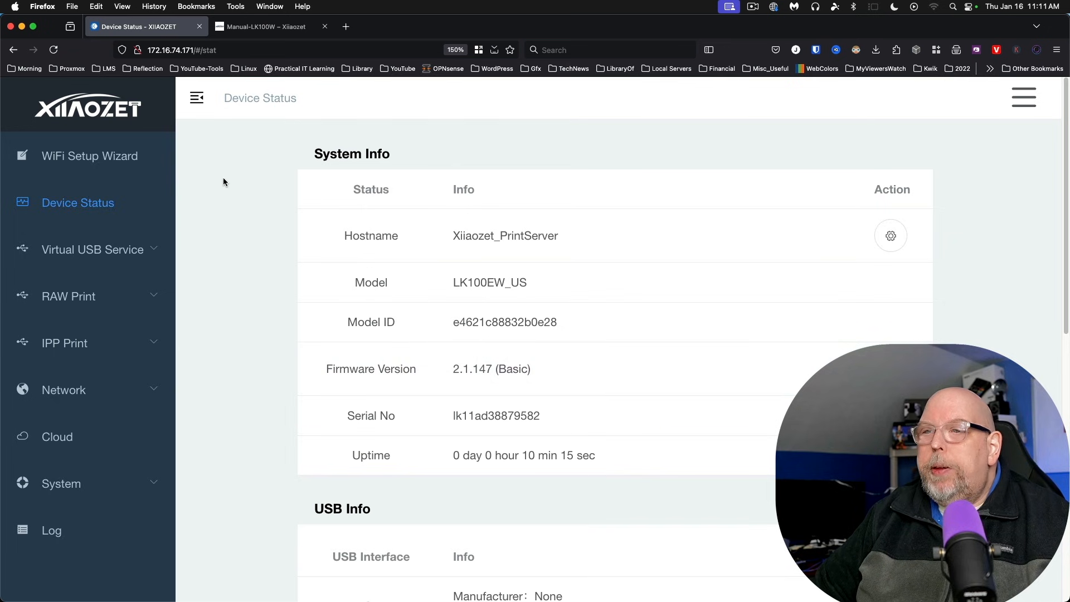
mouse_move(242, 187)
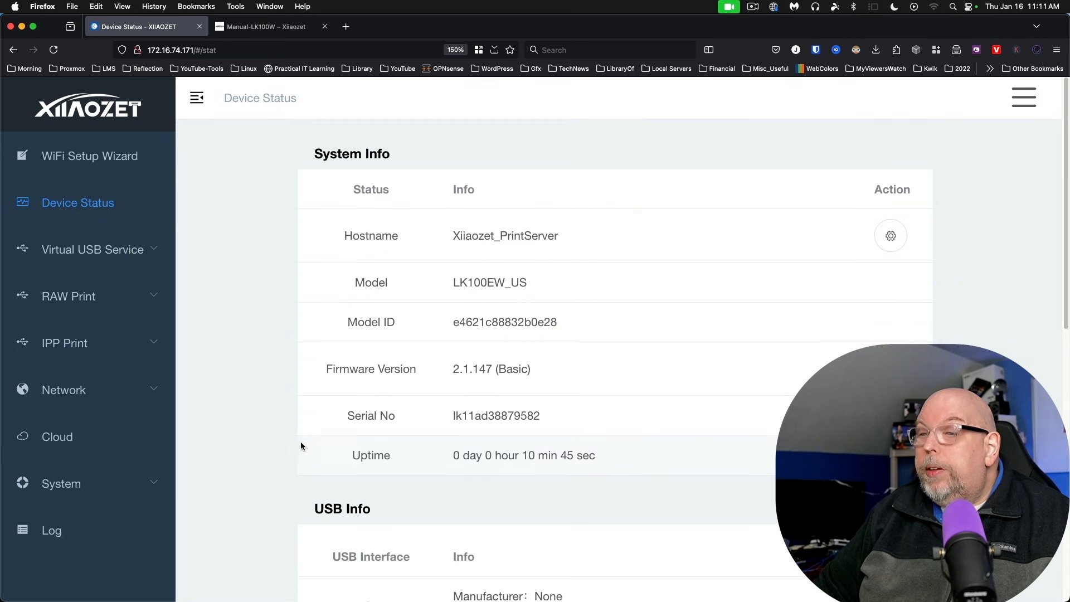
scroll("down", 3)
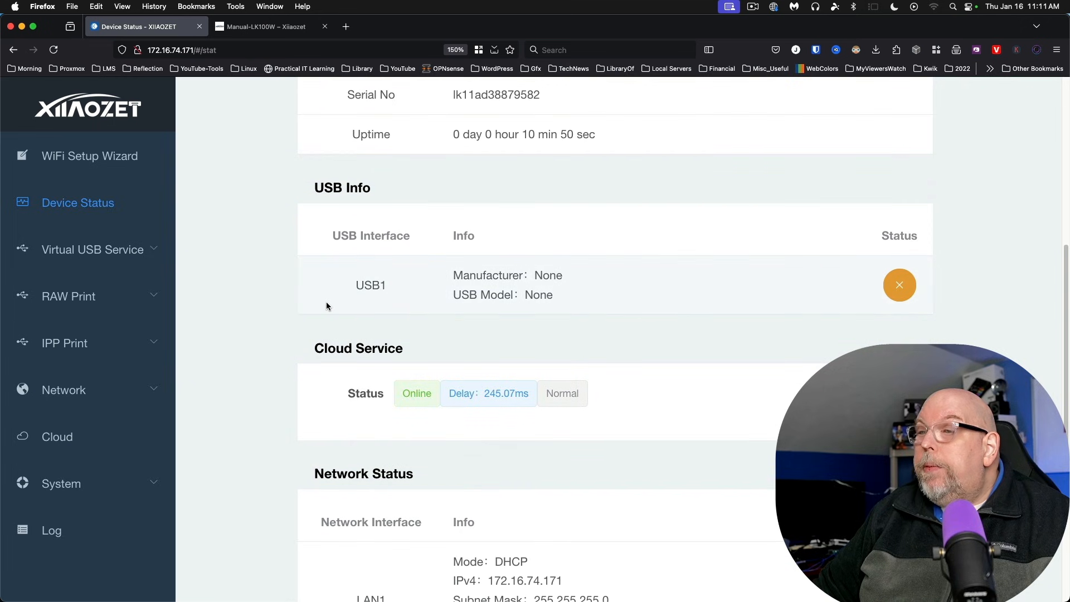
scroll("down", 3)
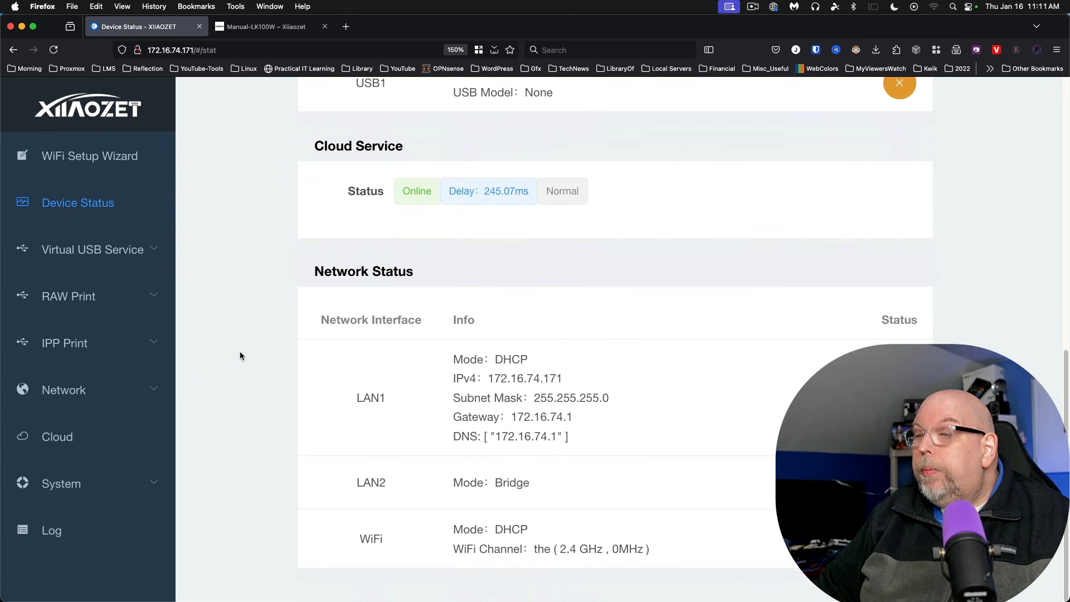
mouse_move(482, 391)
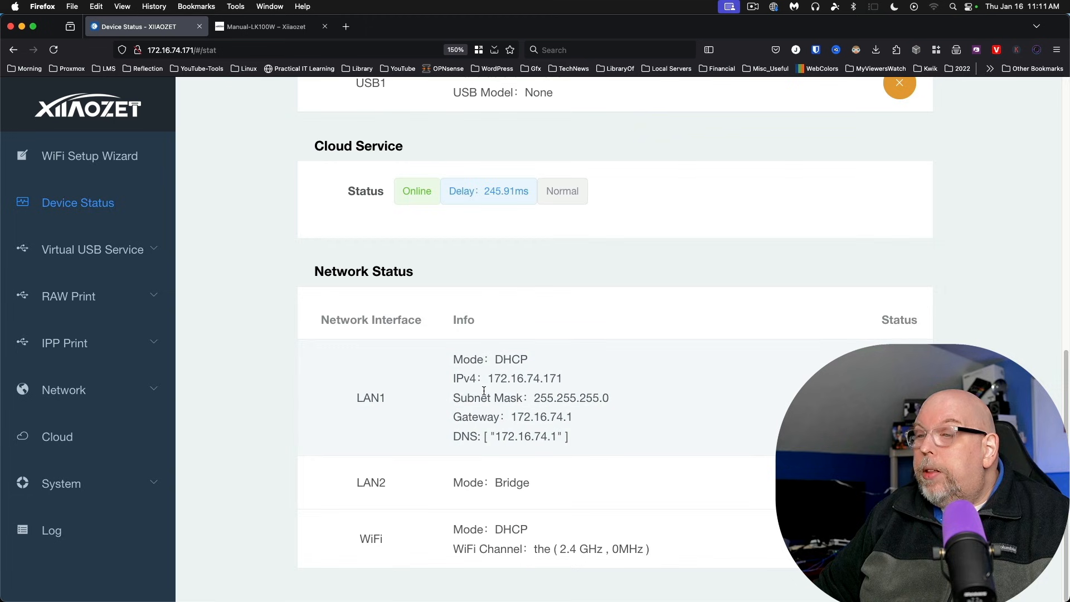
mouse_move(258, 299)
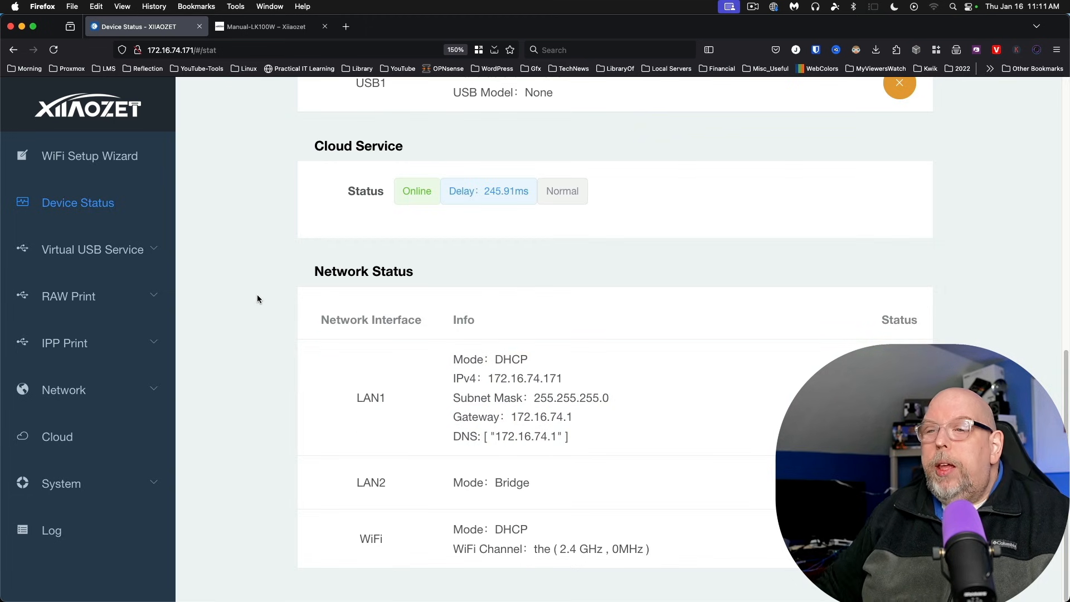
mouse_move(247, 272)
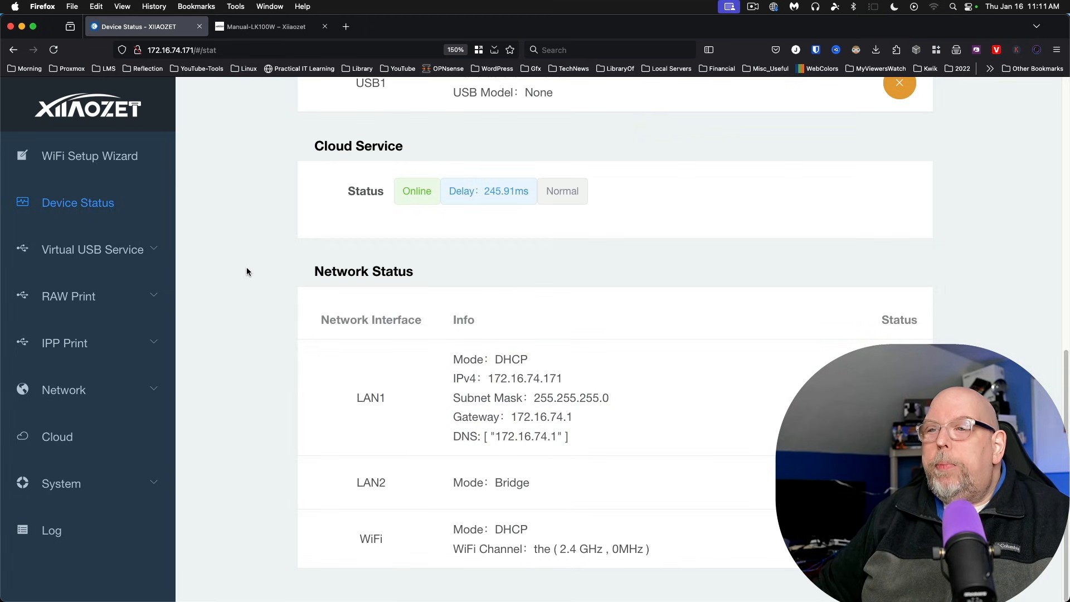
mouse_move(230, 260)
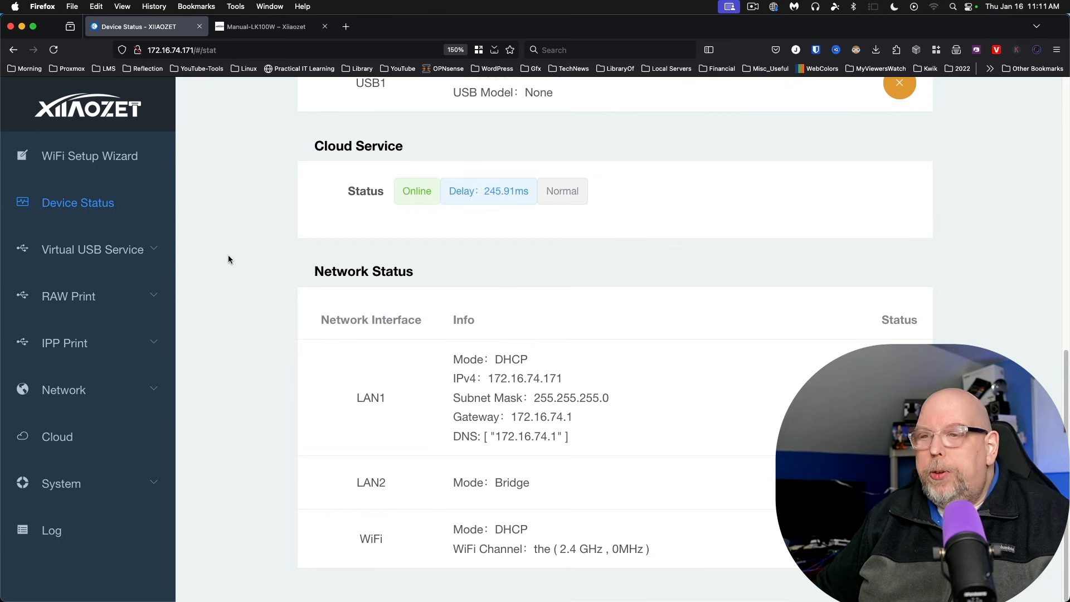
mouse_move(65, 342)
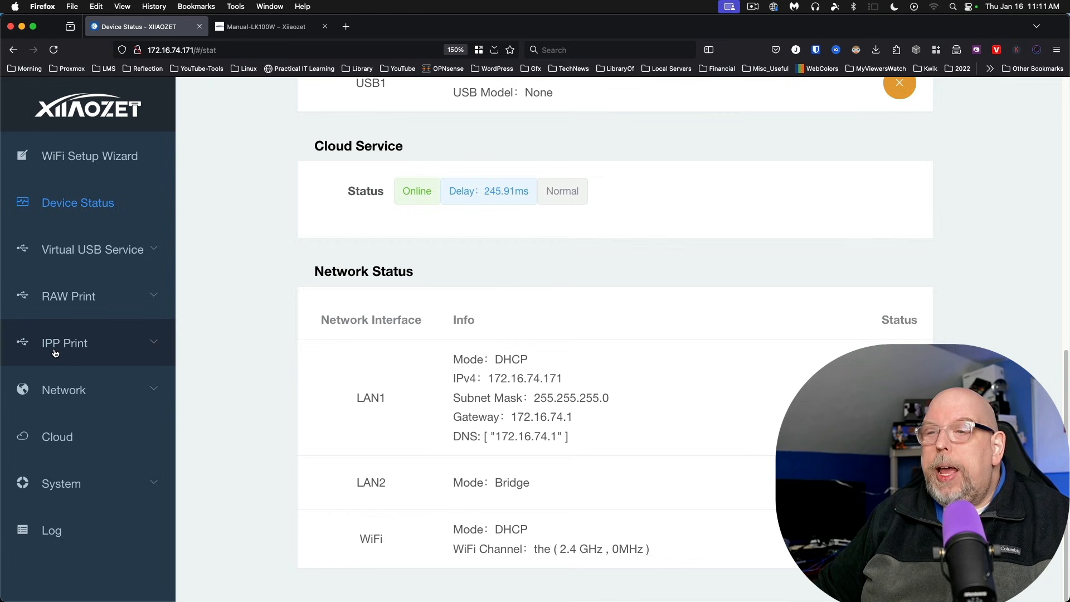
Reach the IPP Print Service port list showing the HL-5370DW on port 631
left_click(64, 342)
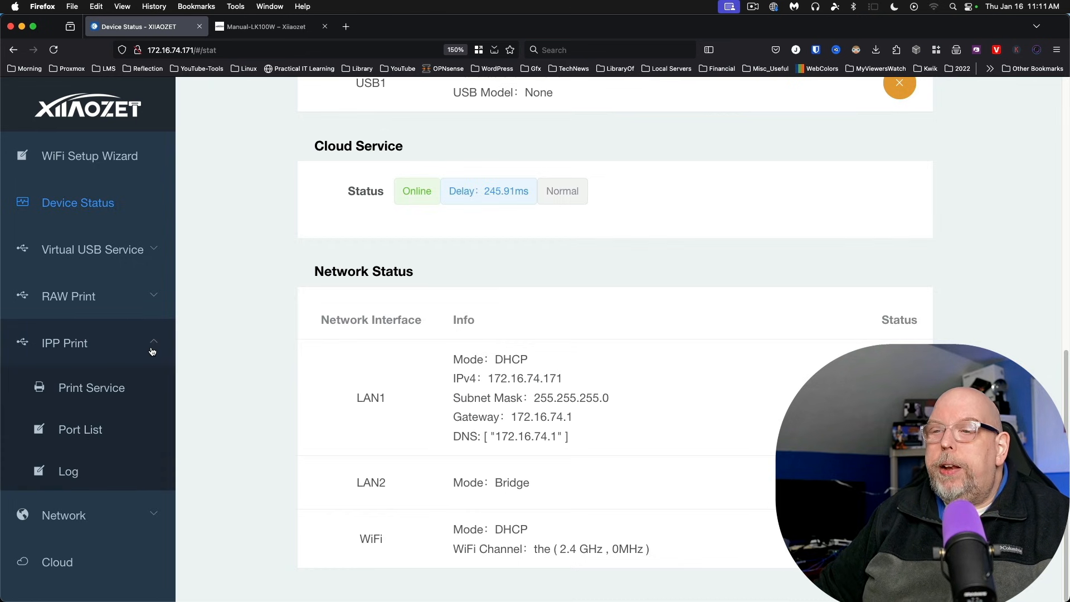
mouse_move(93, 388)
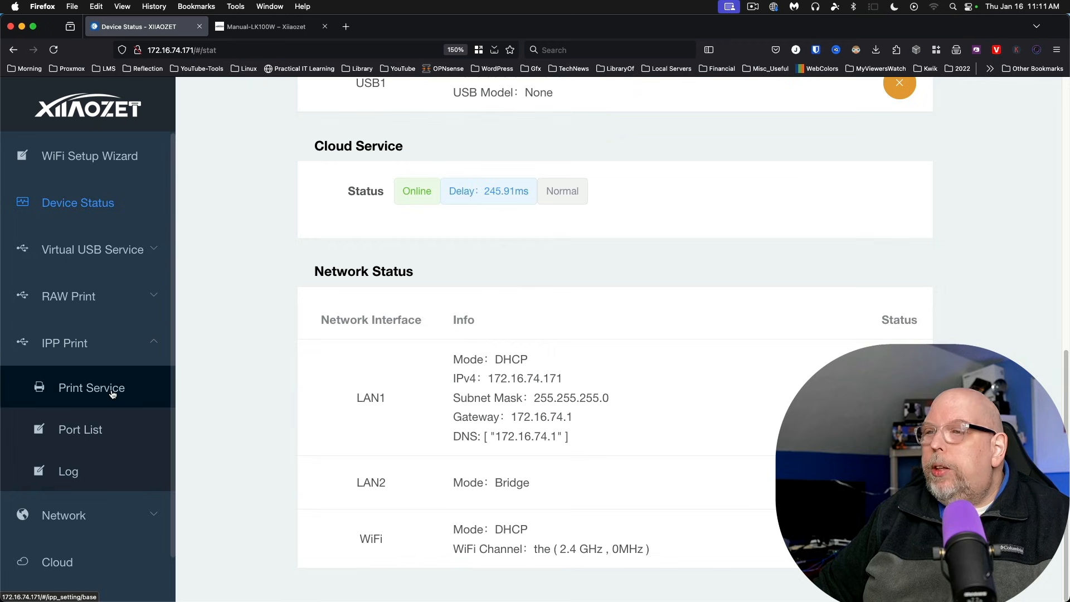
left_click(91, 388)
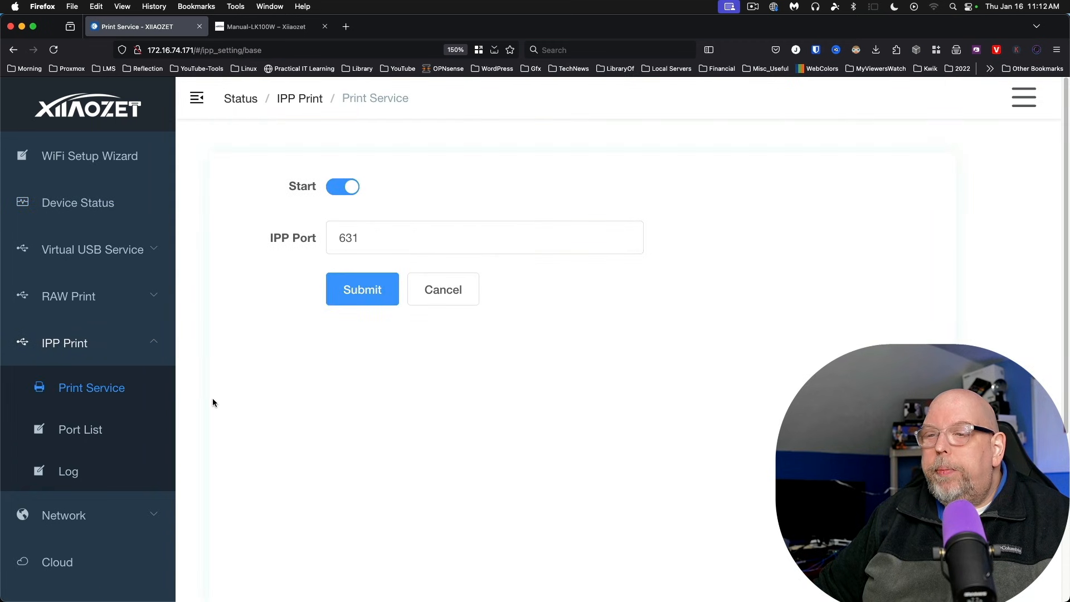
left_click(80, 429)
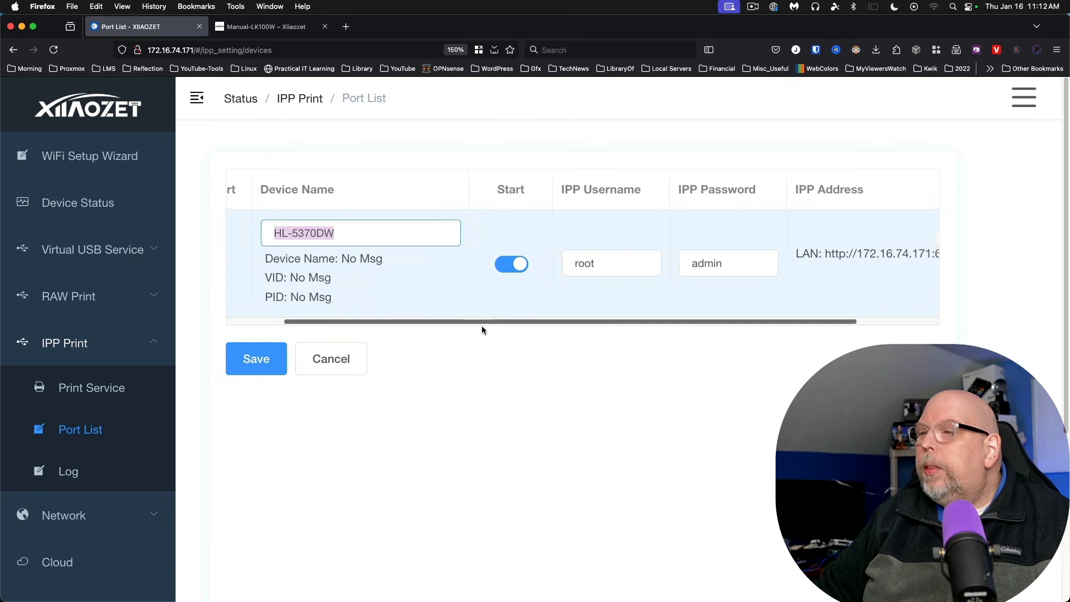
scroll("right", 3)
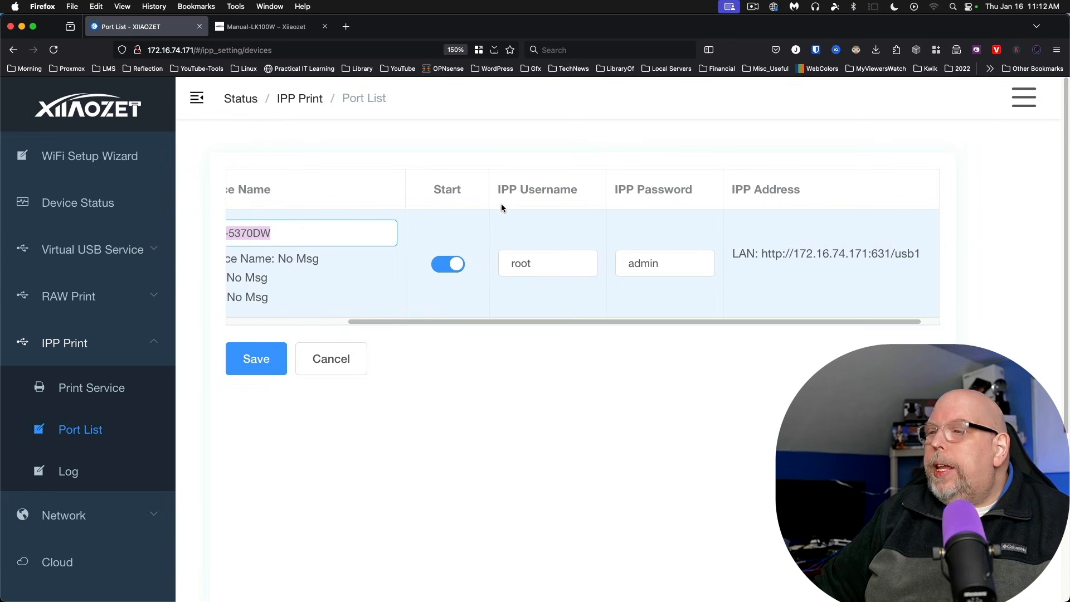
mouse_move(590, 203)
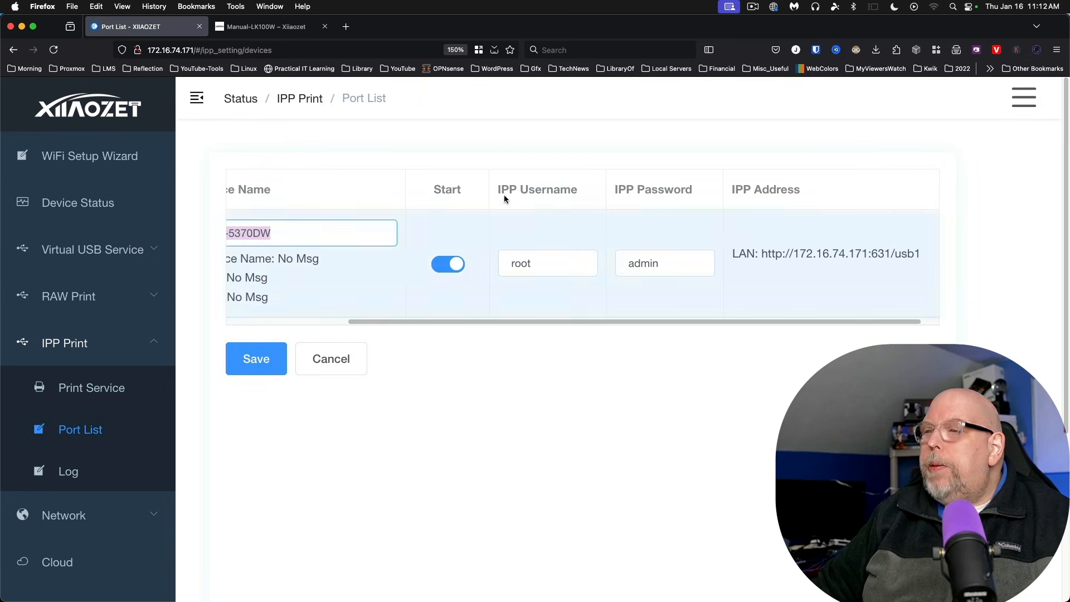
Replace the HL-5370DW port's IPP username root with 'cadaverdog'
left_click(547, 263)
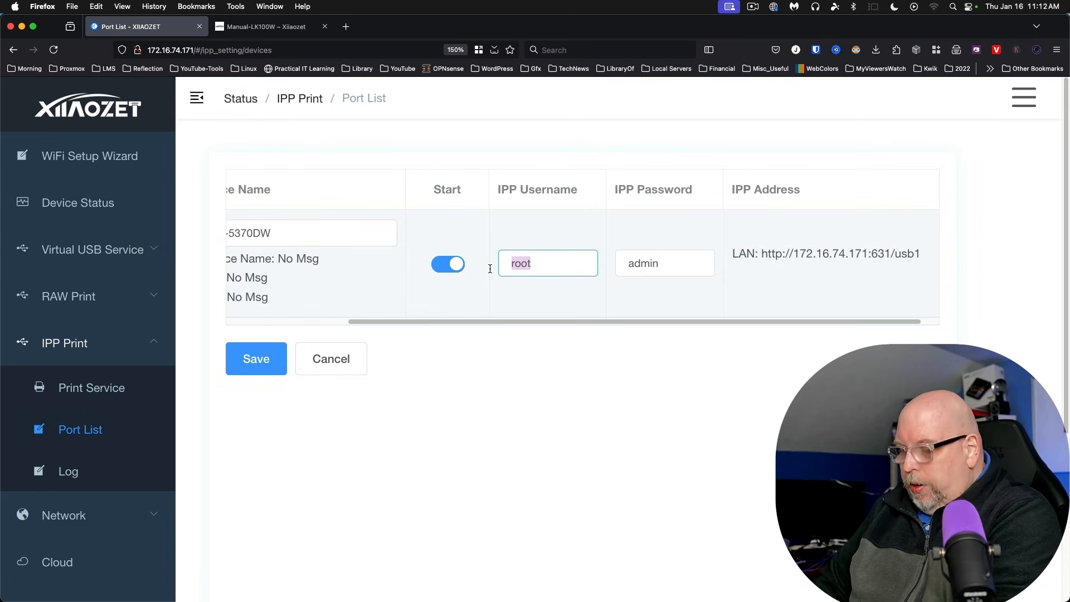
left_click(663, 263)
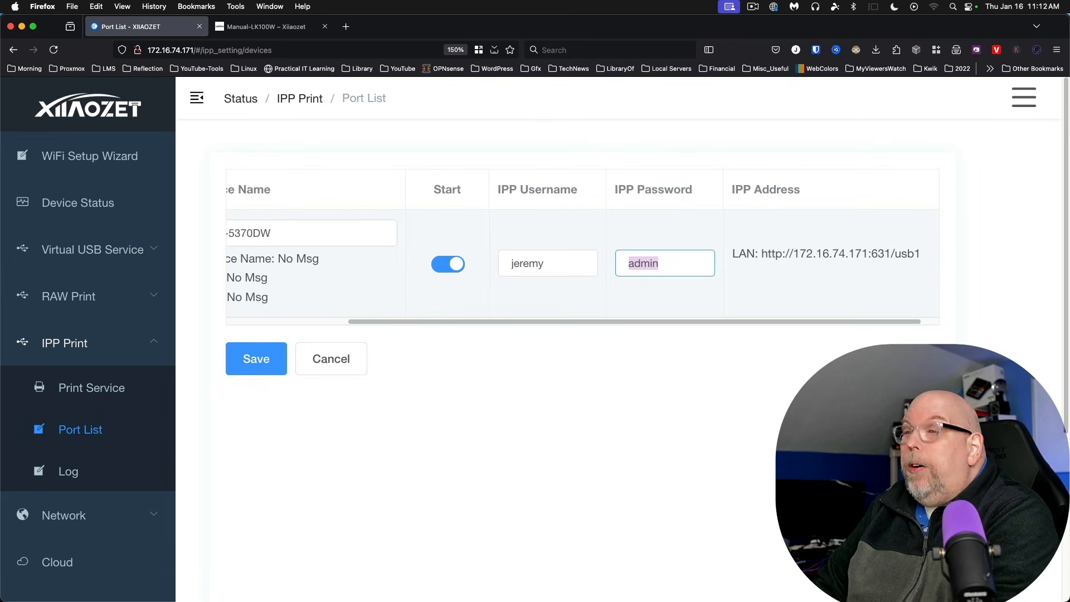
type("cadaverdog")
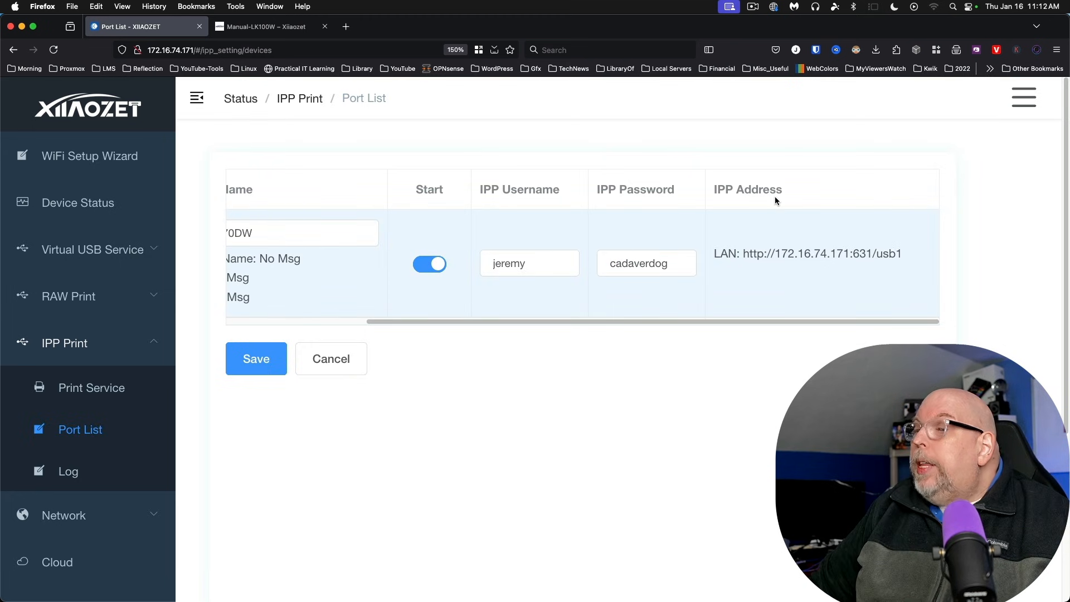
mouse_move(734, 258)
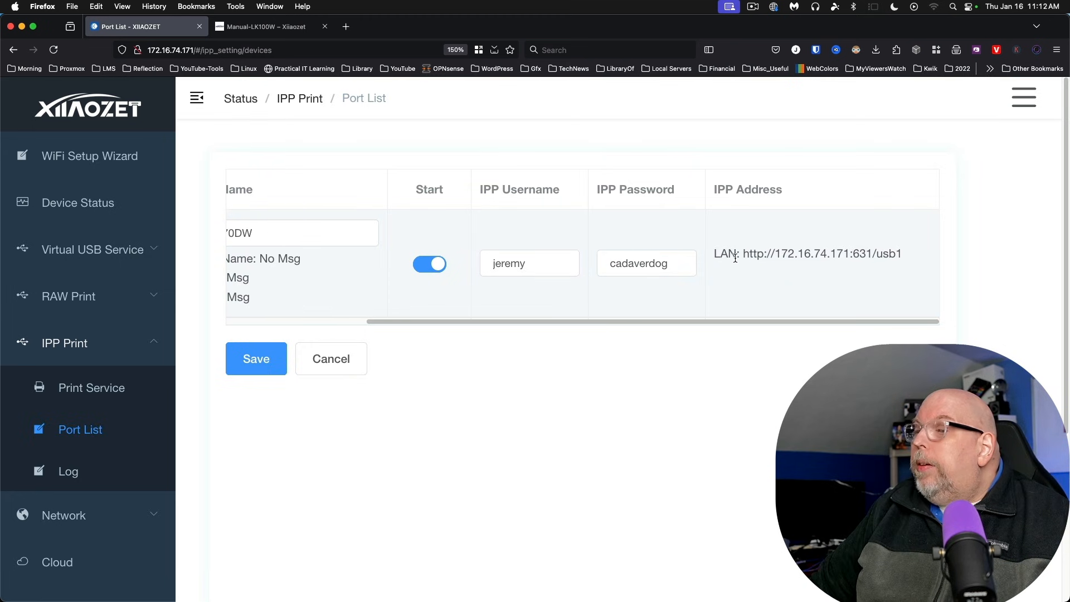
mouse_move(759, 266)
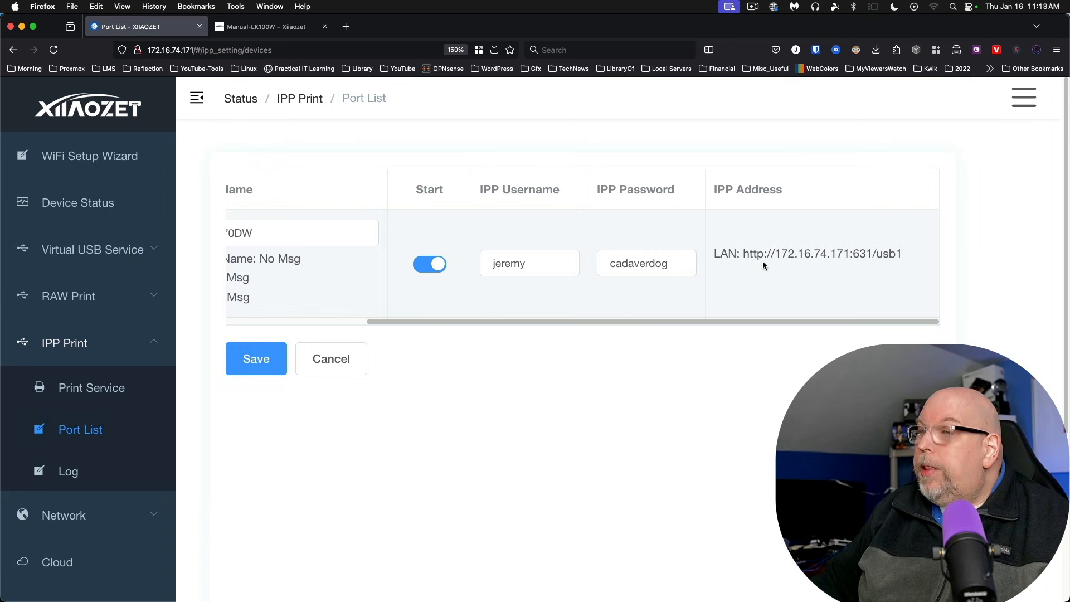
mouse_move(816, 266)
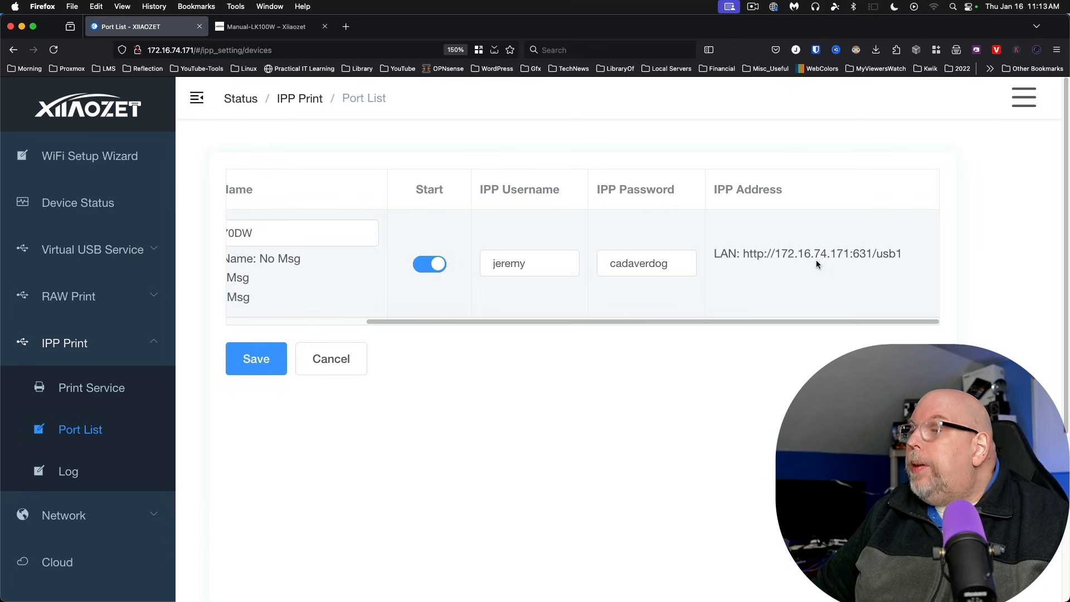
mouse_move(872, 265)
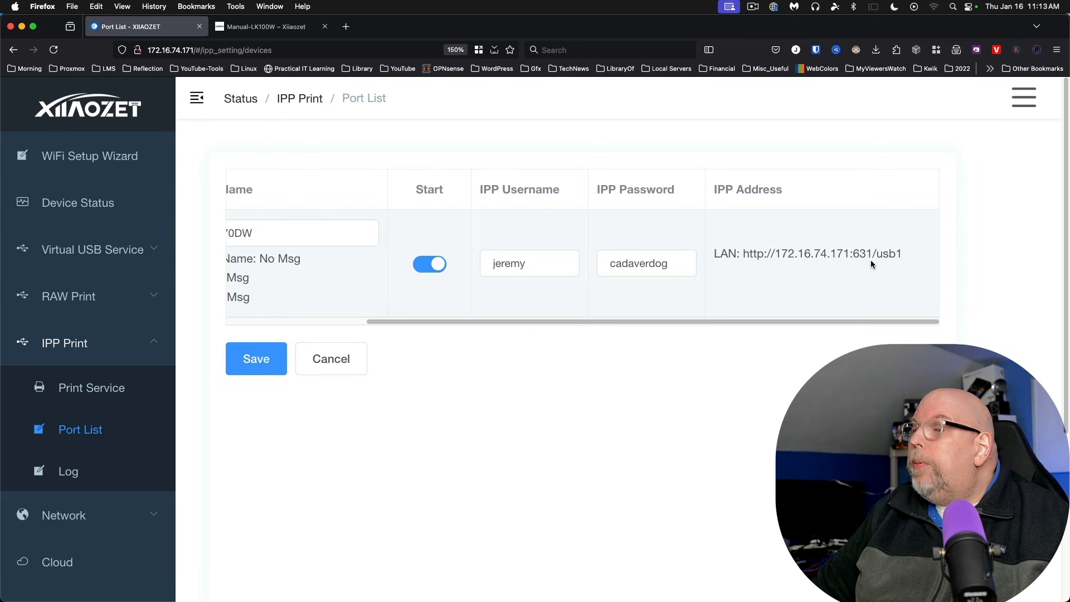
mouse_move(899, 266)
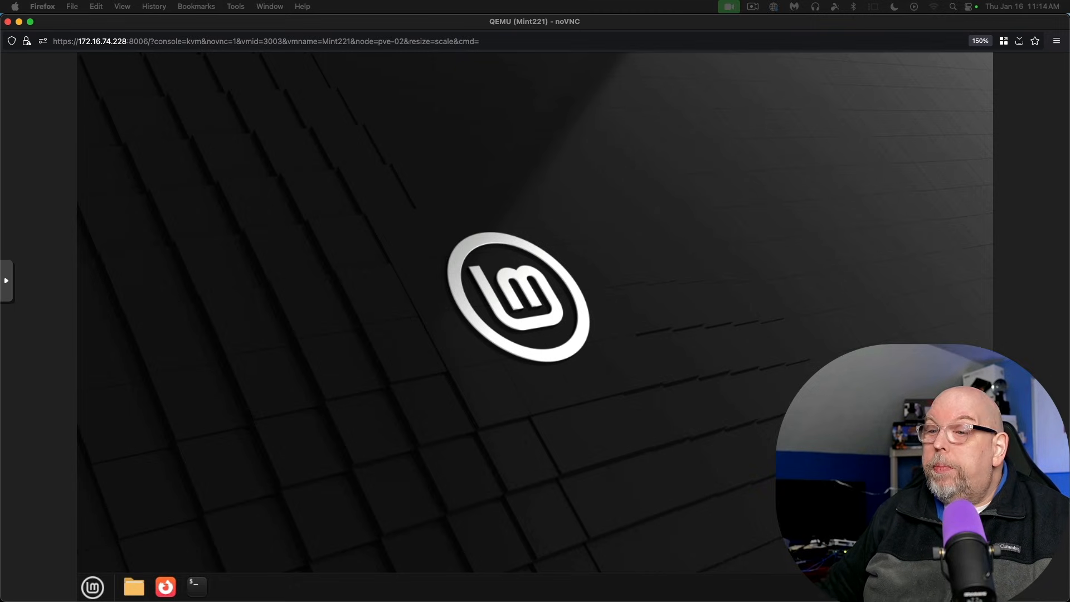
mouse_move(160, 534)
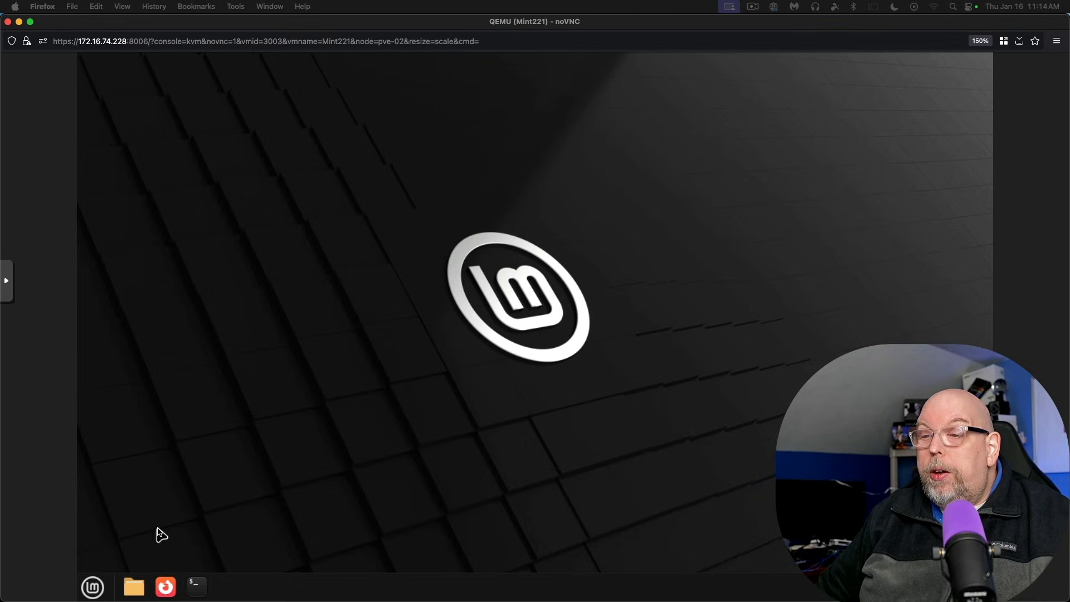
Reach the Printers panel under Hardware in Linux Mint System Settings
left_click(91, 587)
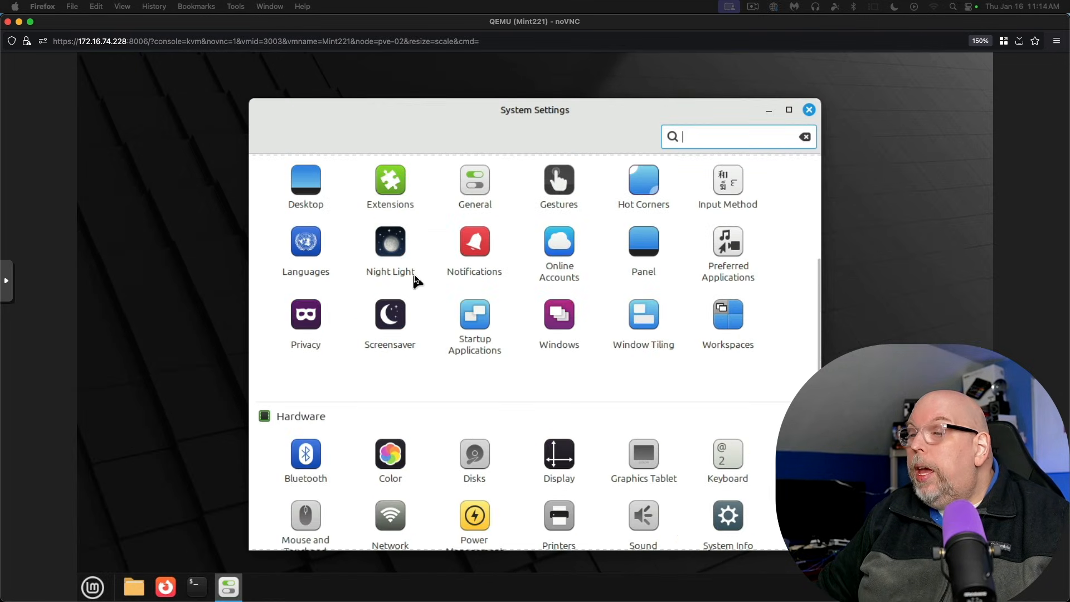
scroll("down", 3)
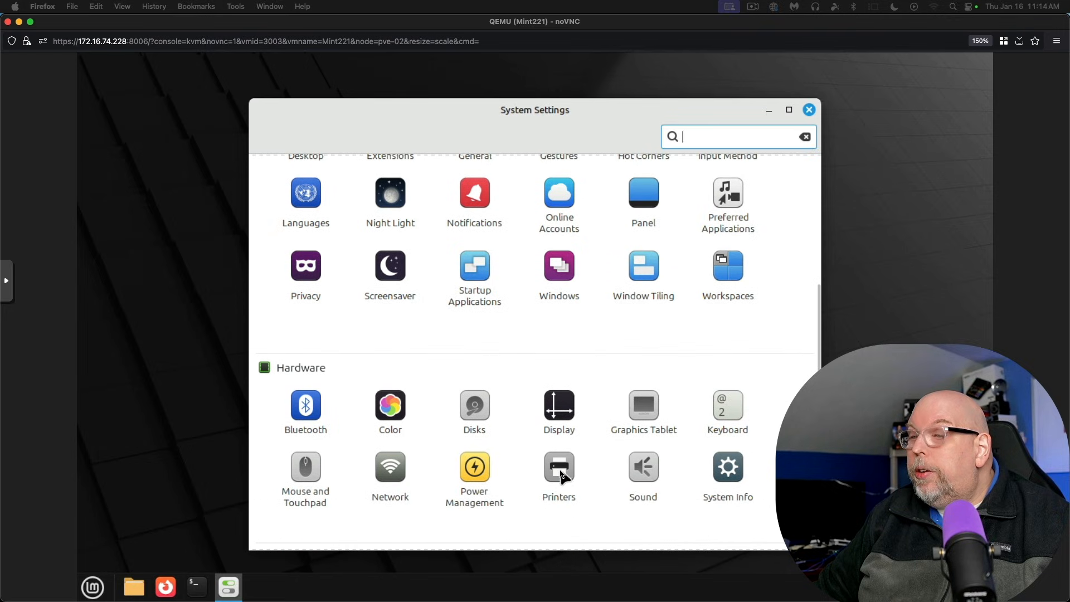
left_click(558, 470)
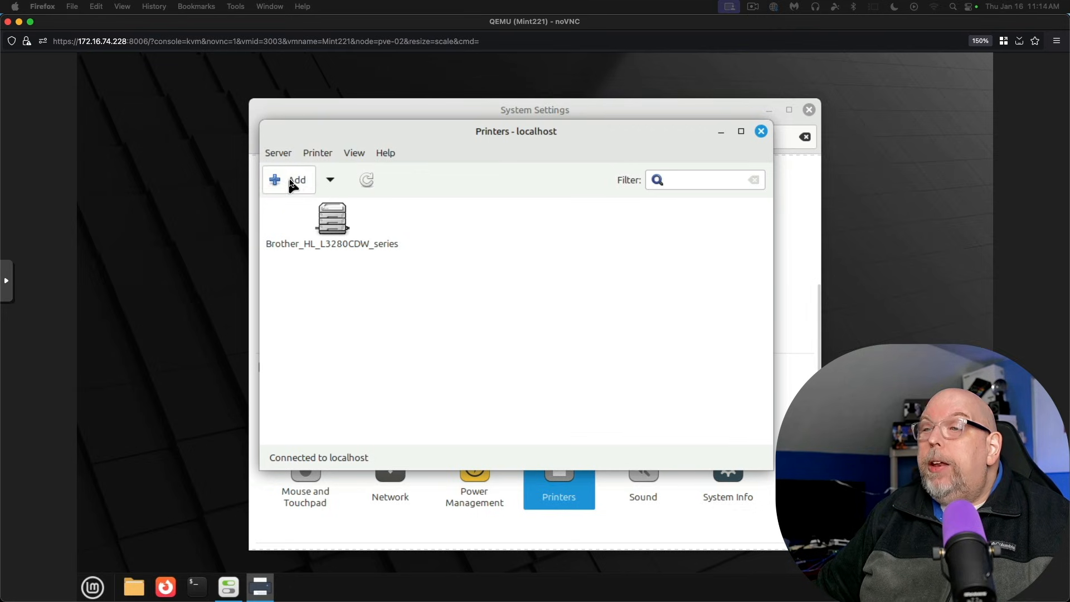
Start a new network printer using Internet Printing Protocol (ipp)
left_click(290, 179)
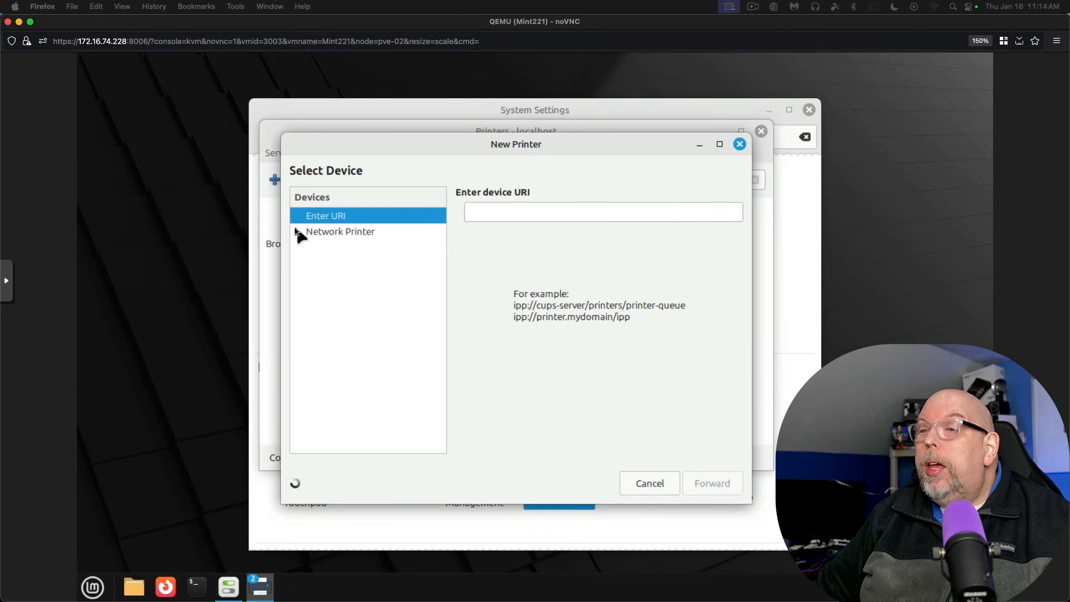
left_click(340, 232)
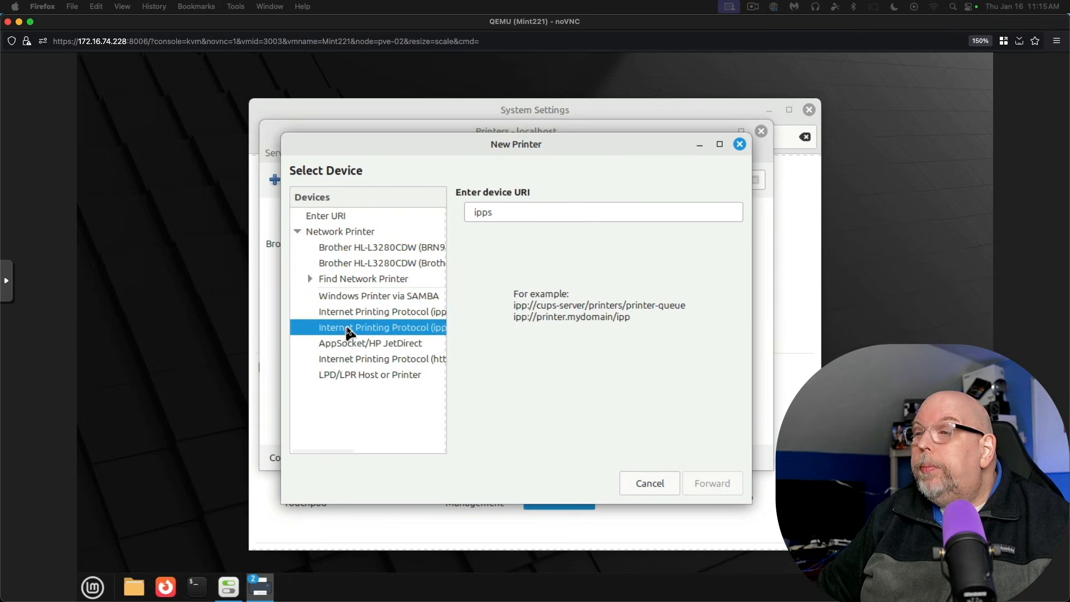
left_click(383, 311)
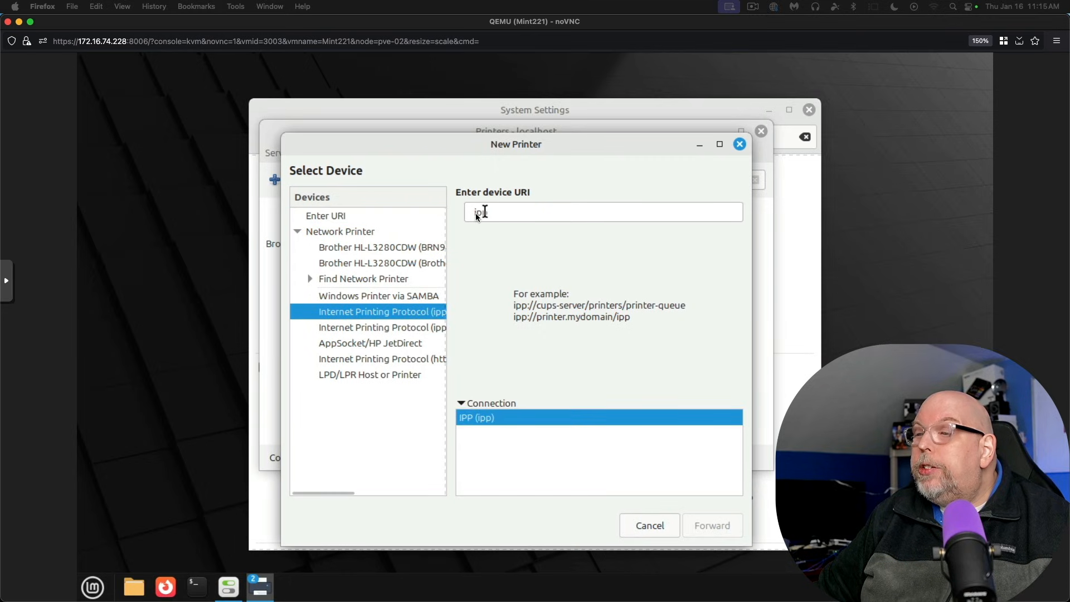
Enter the device URI ipp://172.16.74.171:631/usb1 and continue to driver selection
type("ipp")
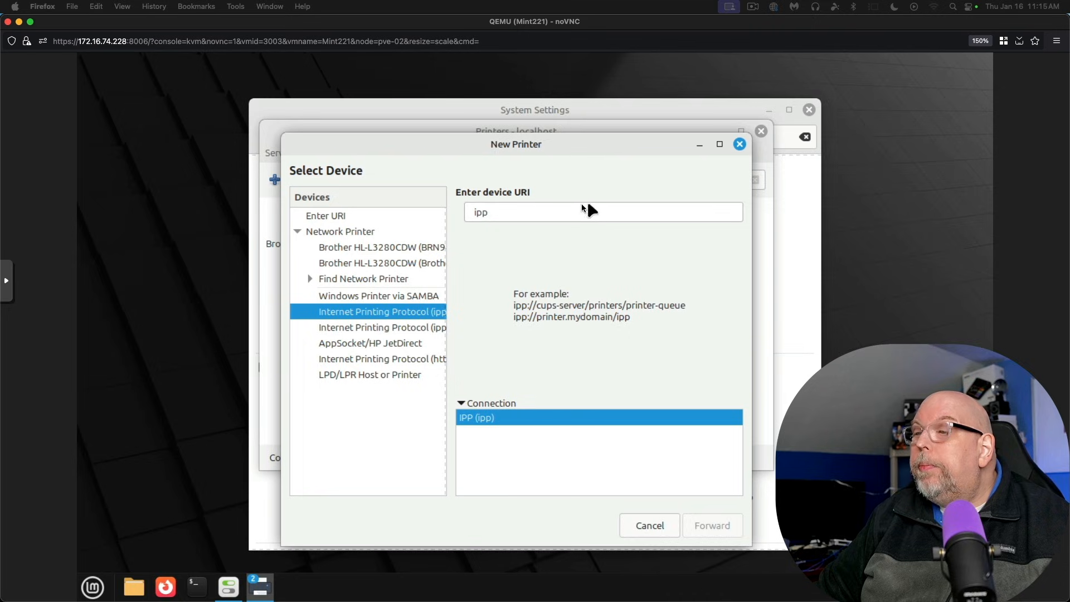
mouse_move(548, 341)
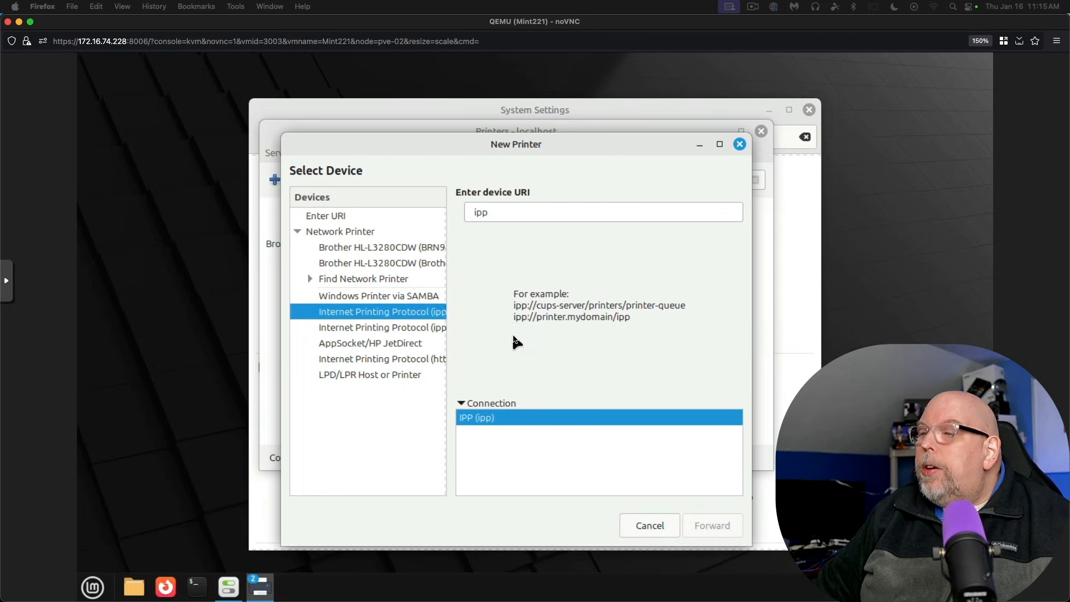
mouse_move(515, 316)
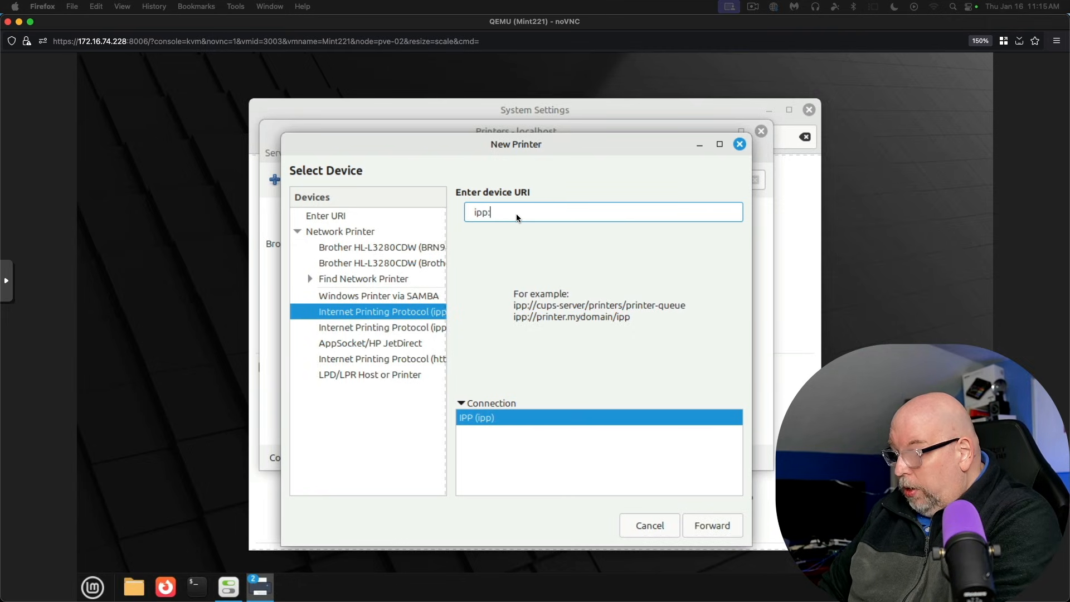
type("//")
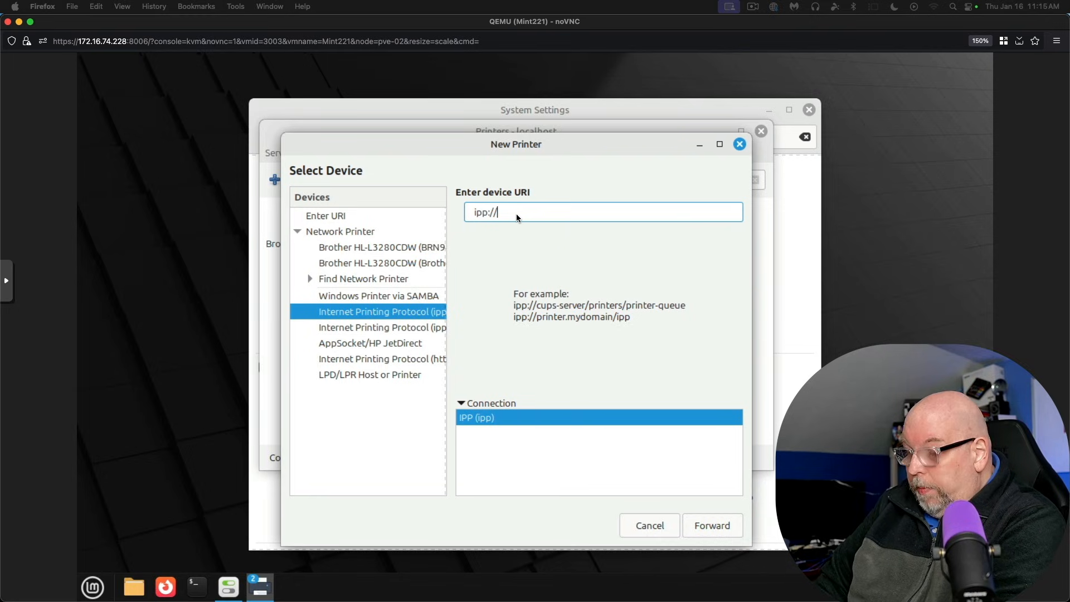
type("172.16.74.171")
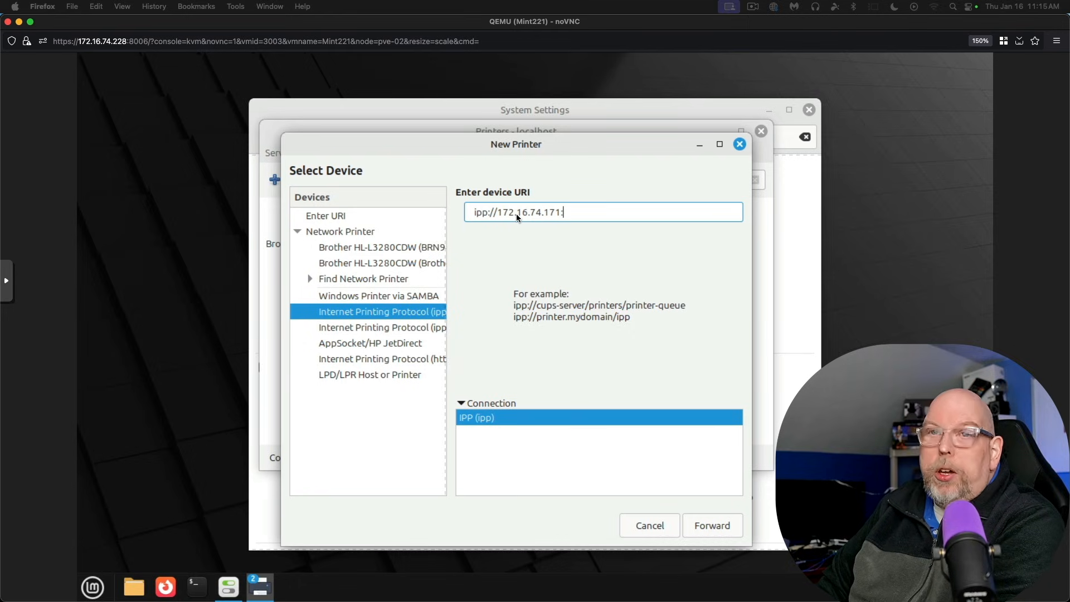
type(":631")
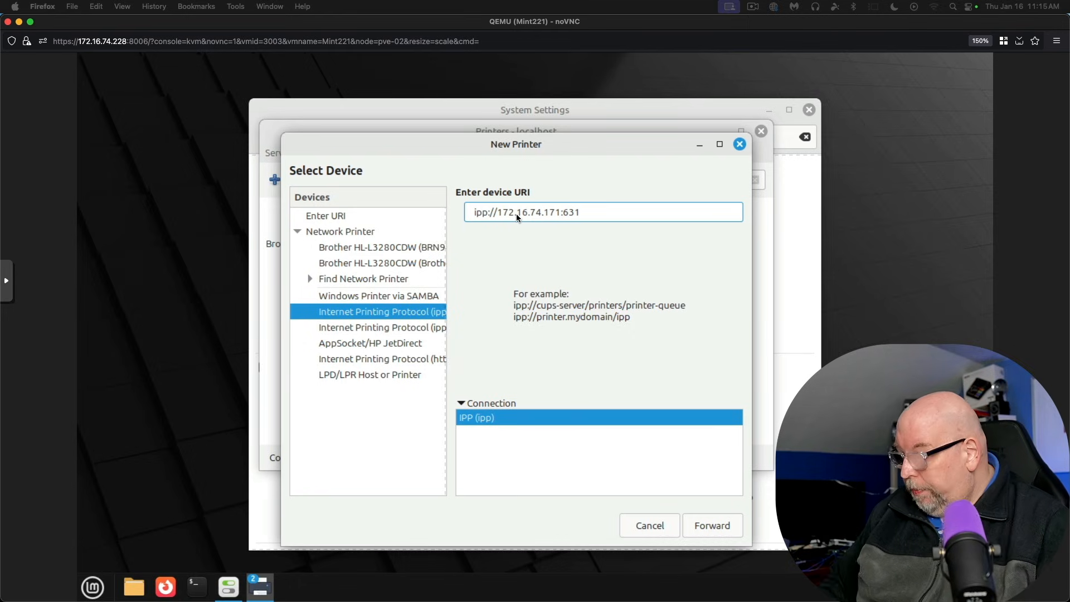
type("/")
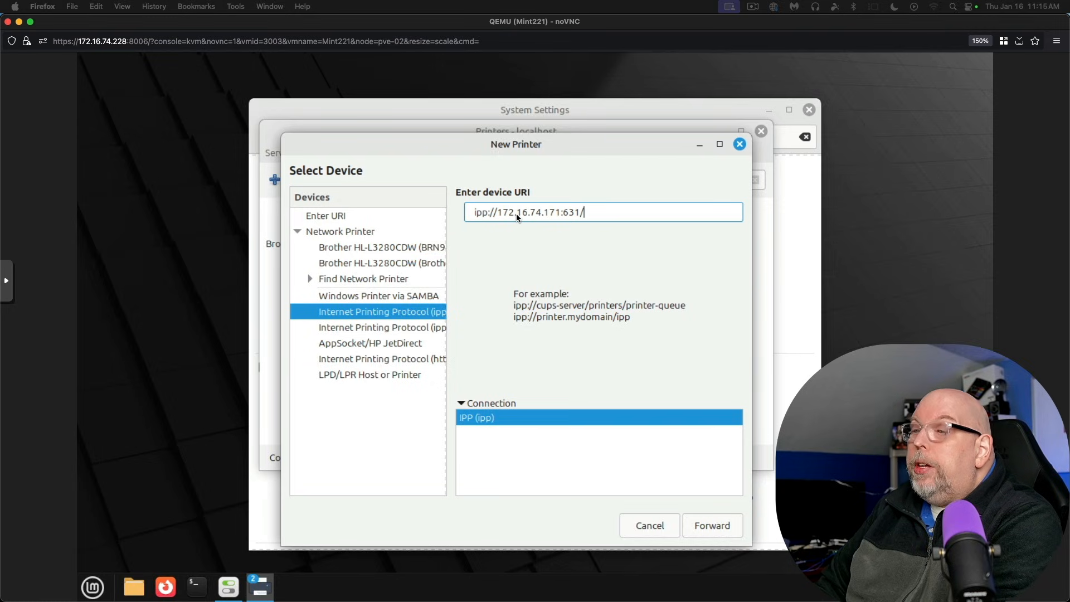
type("usb1")
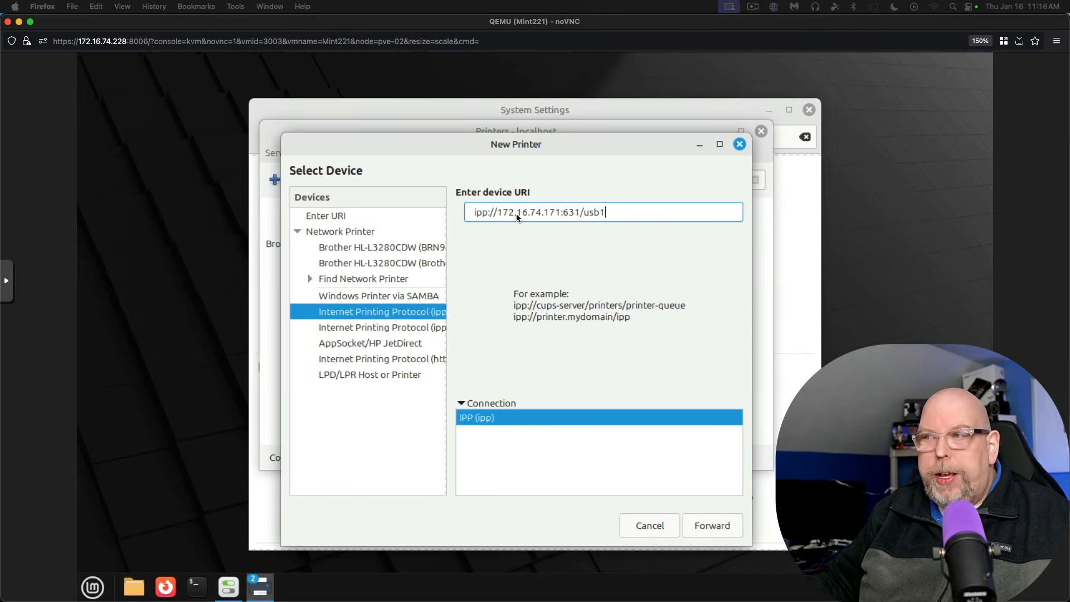
mouse_move(712, 525)
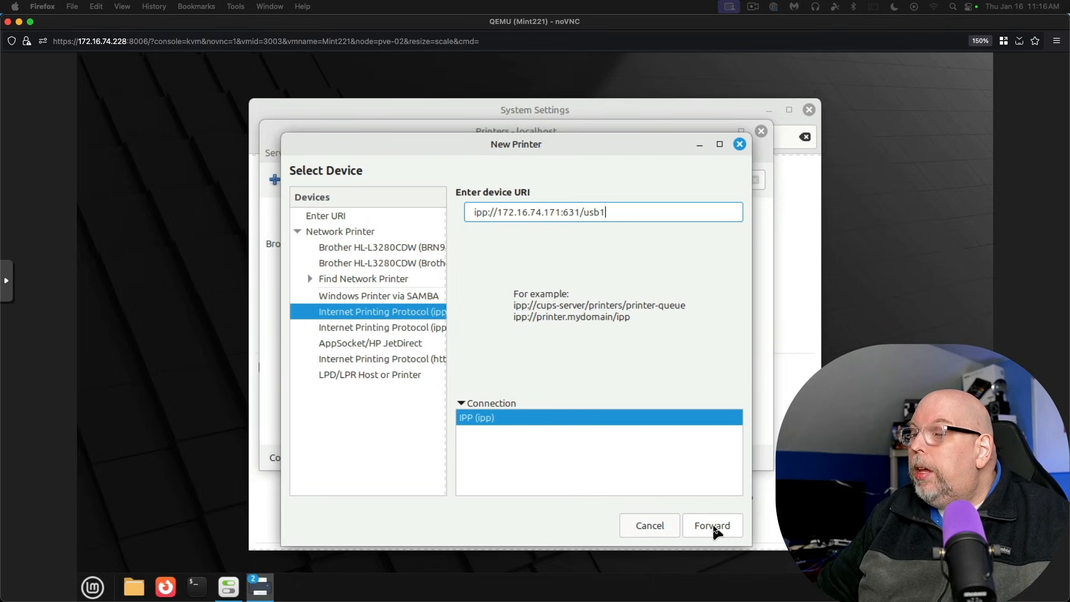
left_click(712, 525)
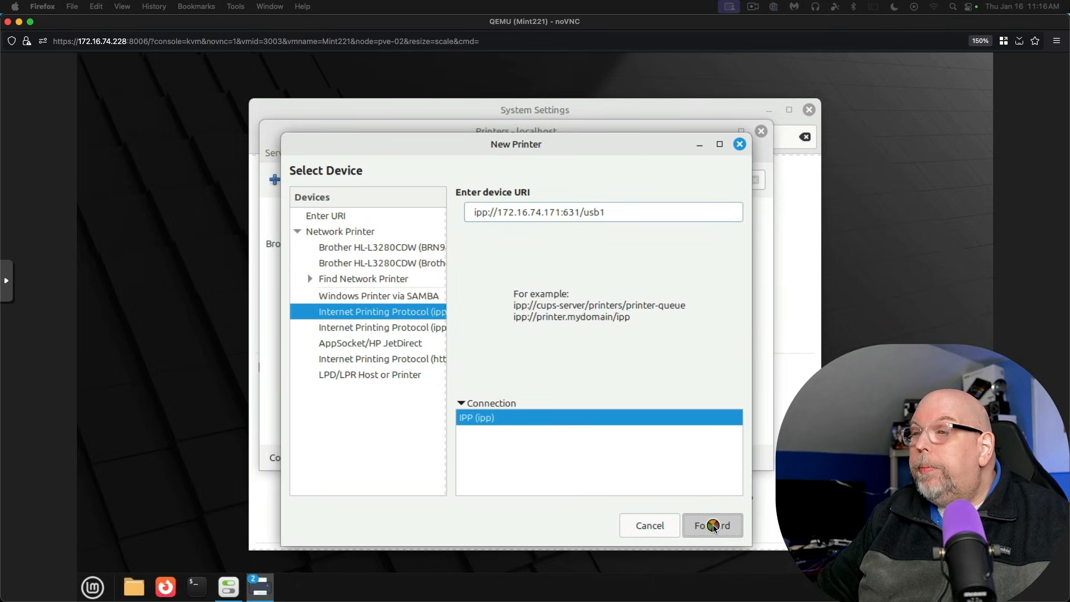
Select Brother as the make and HL-5370DW as the model with the recommended BR-Script3 driver
left_click(712, 524)
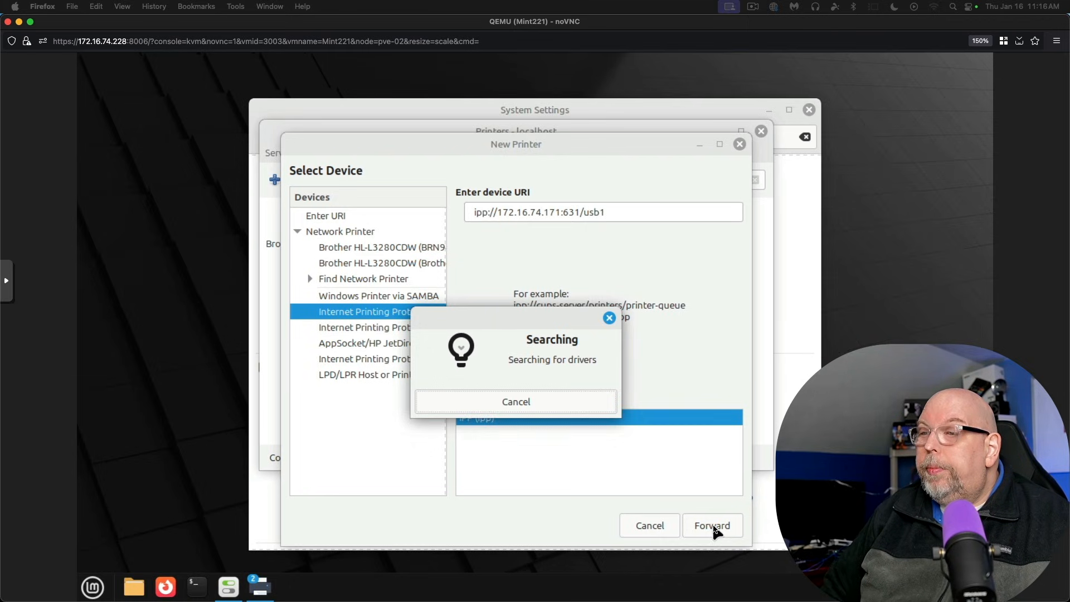
left_click(712, 525)
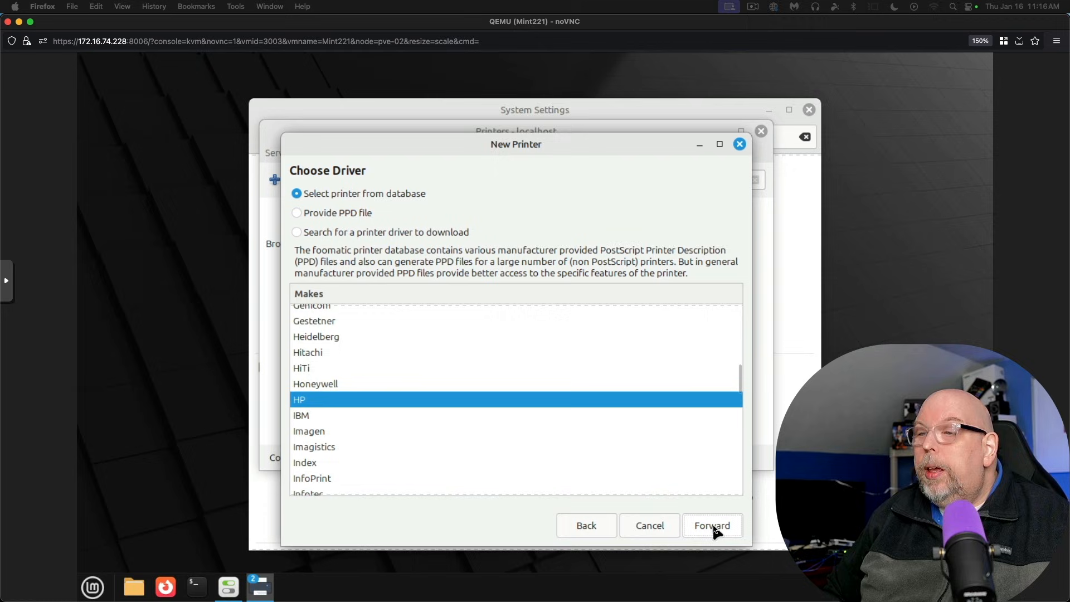
mouse_move(432, 419)
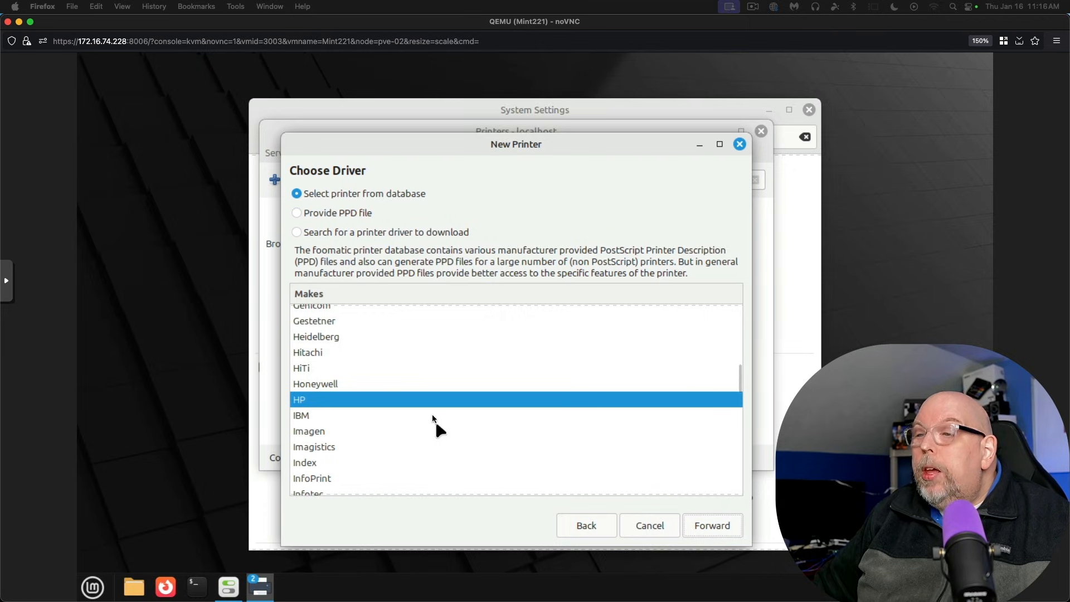
mouse_move(427, 372)
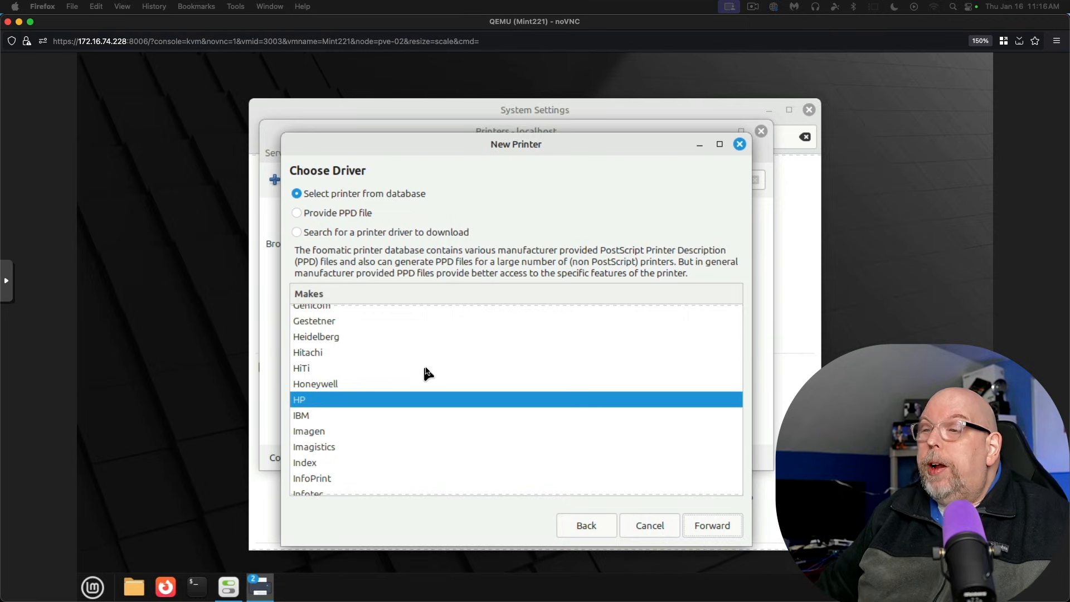
scroll("up", 3)
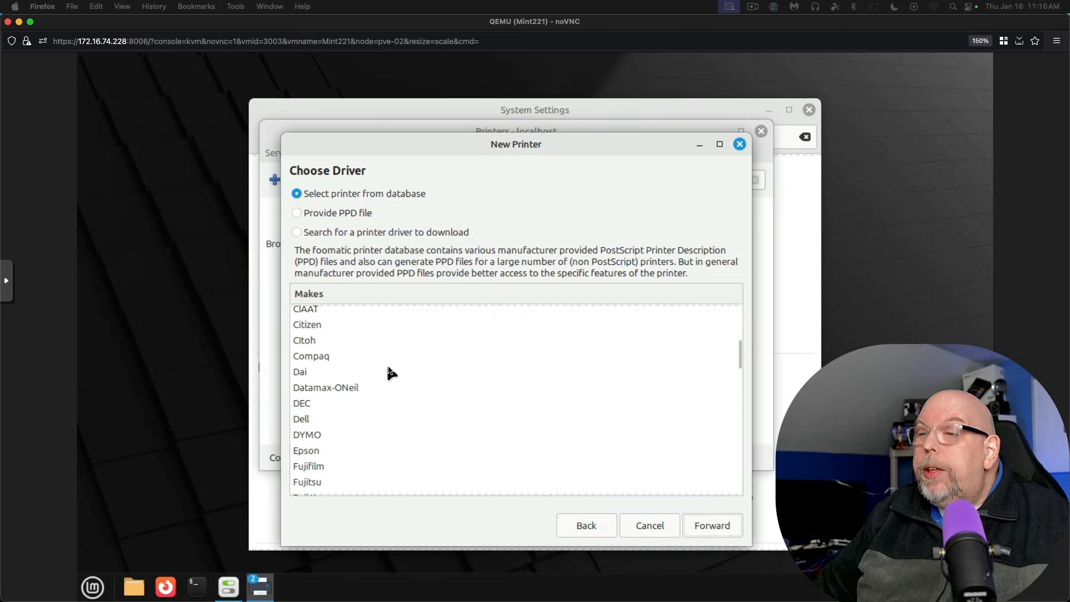
scroll("up", 3)
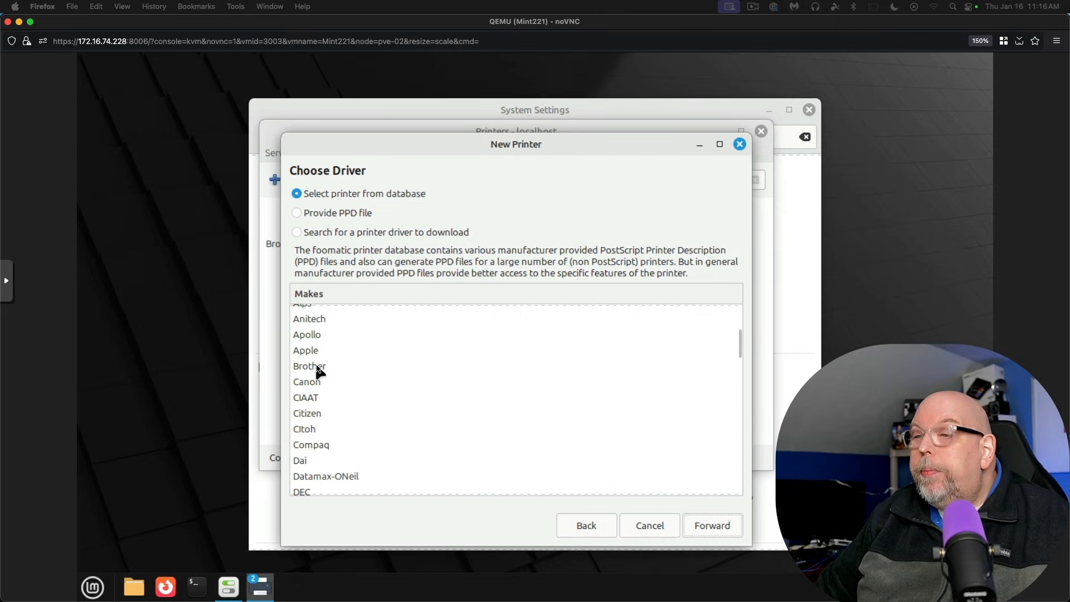
left_click(309, 366)
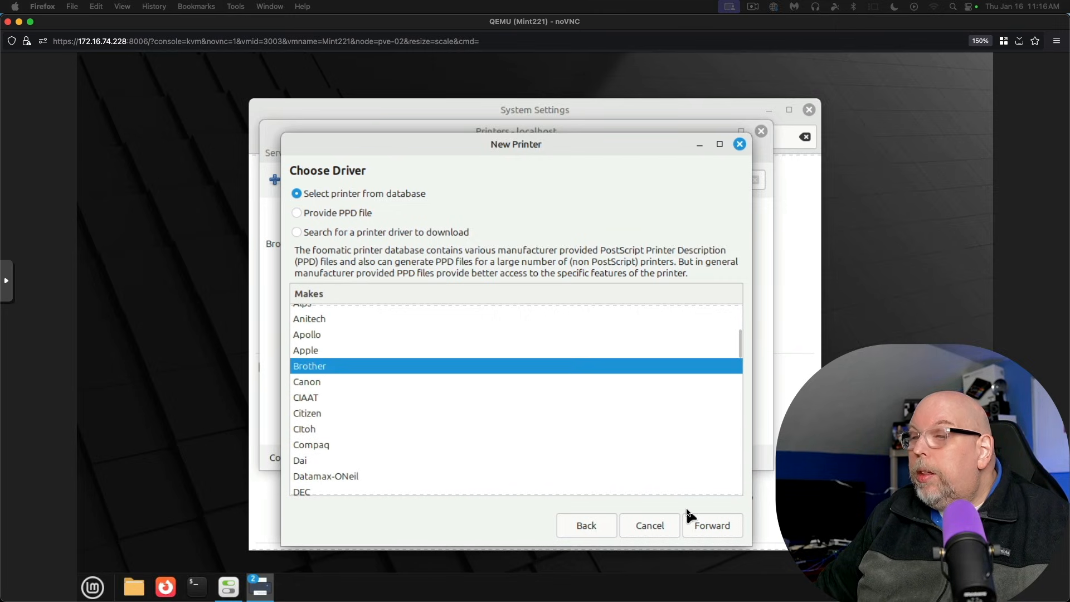
left_click(712, 524)
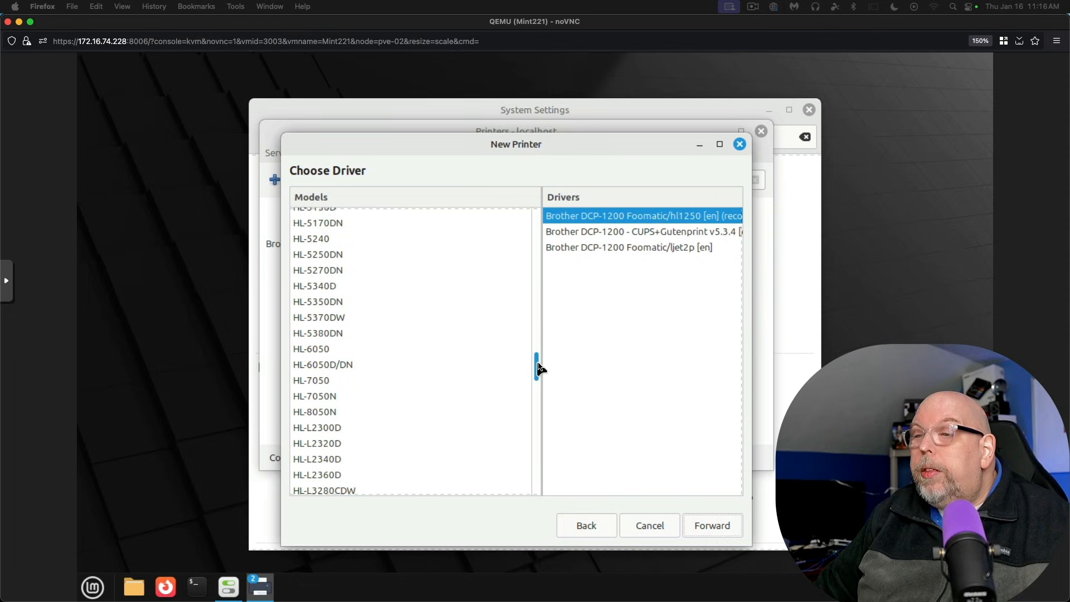
mouse_move(358, 341)
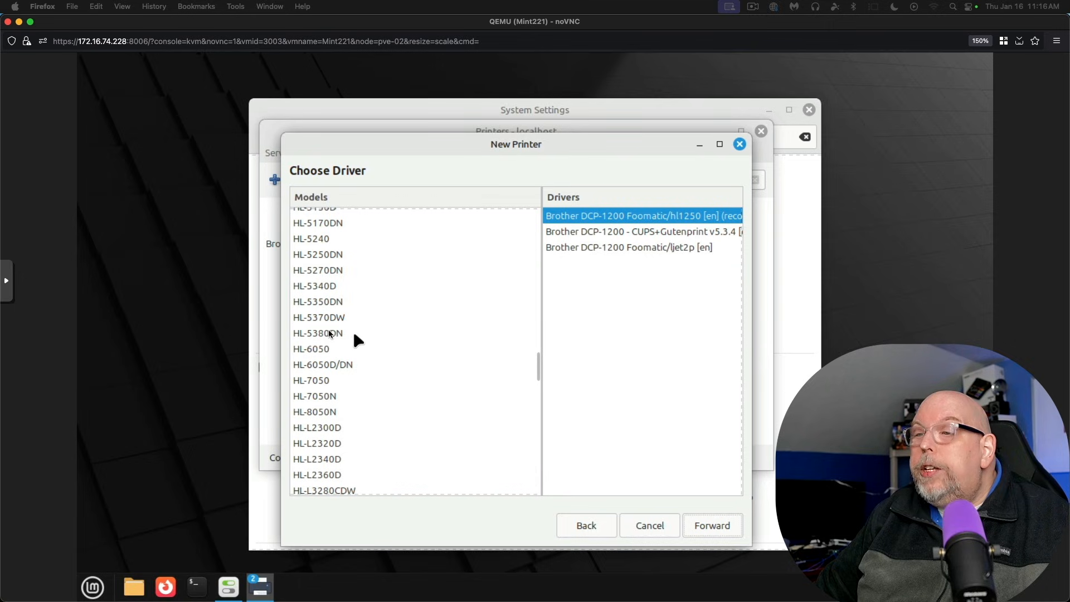
mouse_move(327, 322)
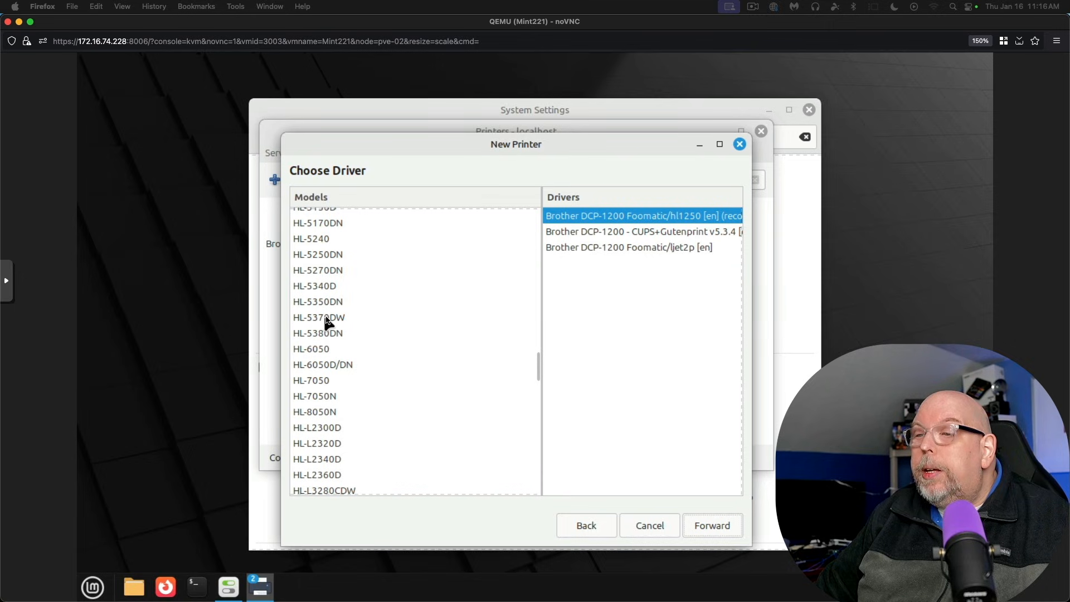
left_click(319, 316)
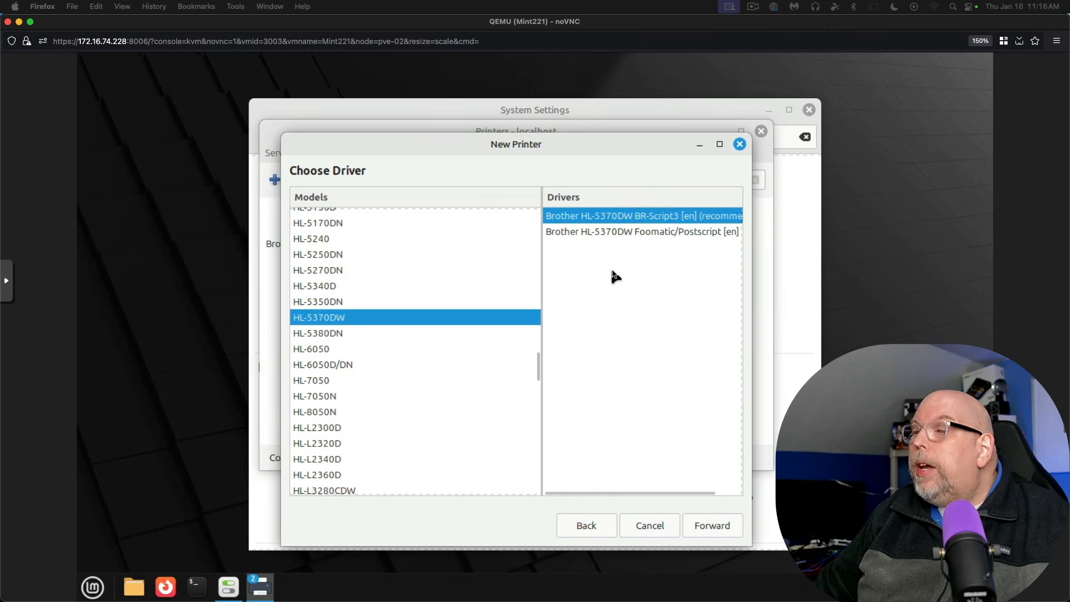
mouse_move(607, 253)
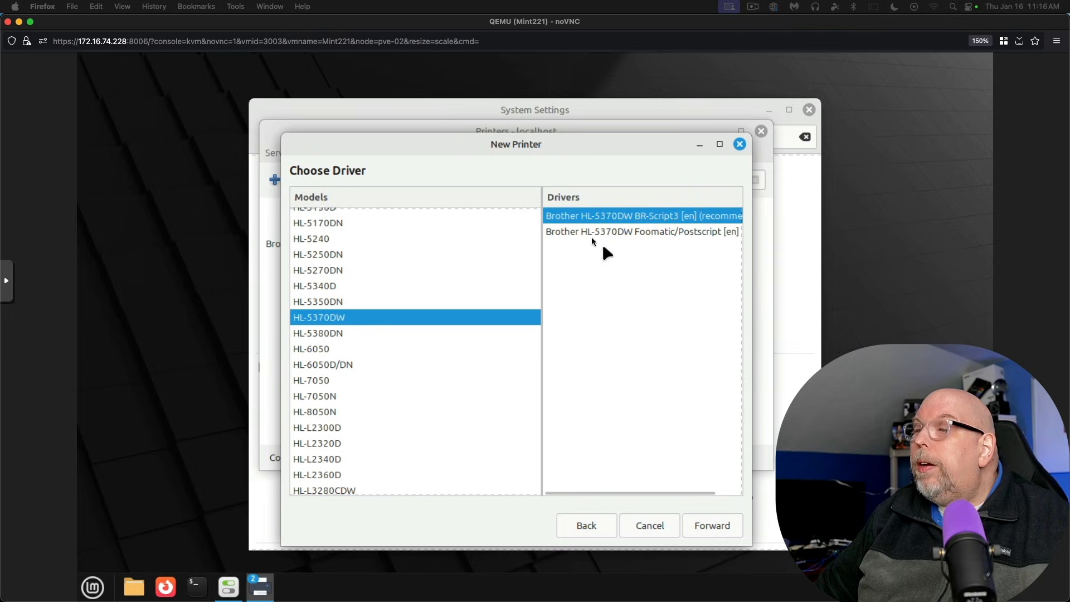
mouse_move(607, 225)
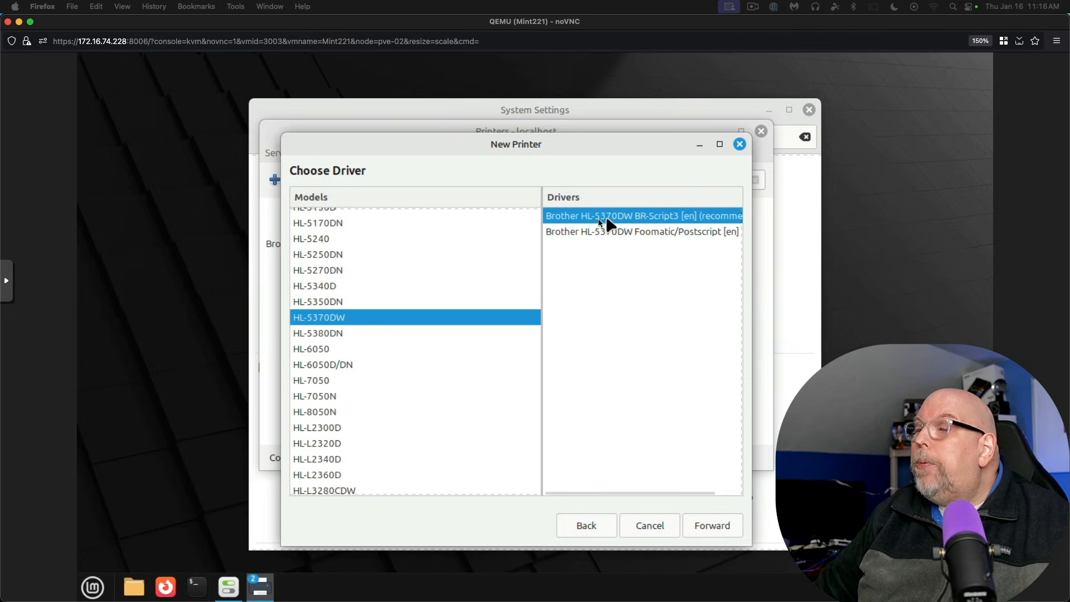
mouse_move(699, 224)
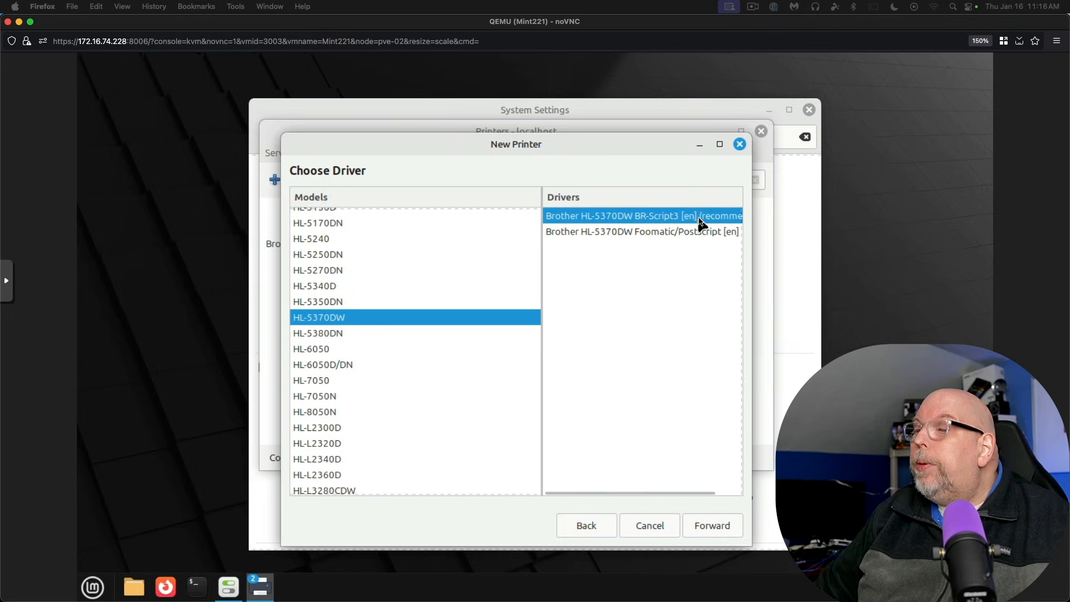
mouse_move(716, 376)
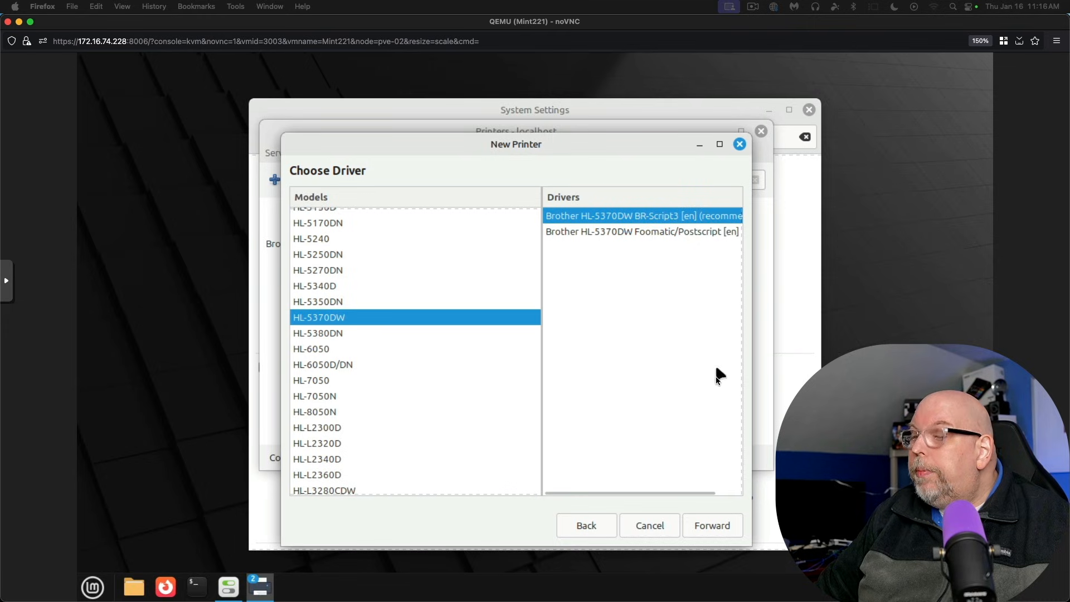
mouse_move(712, 525)
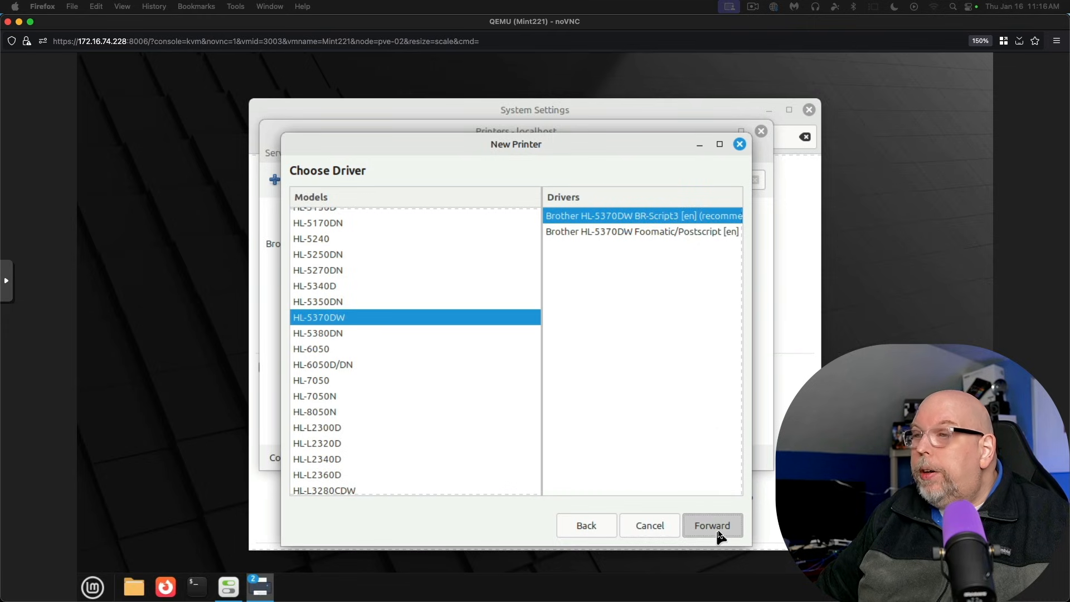
Set Number of Input Trays to 2, keep the name Brother-HL-5370DW and apply the new printer
left_click(712, 524)
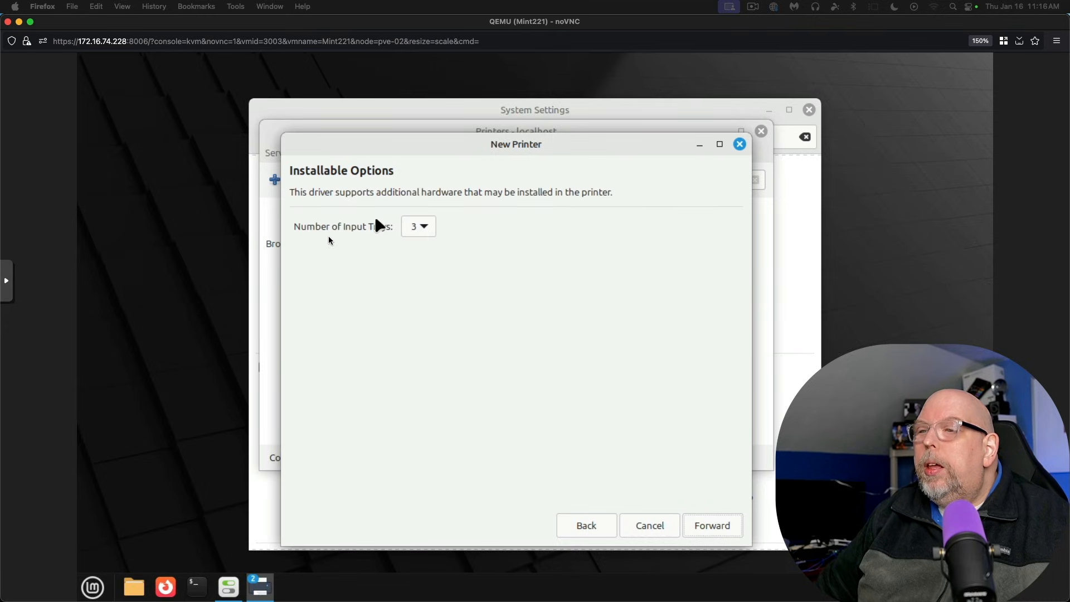
mouse_move(418, 227)
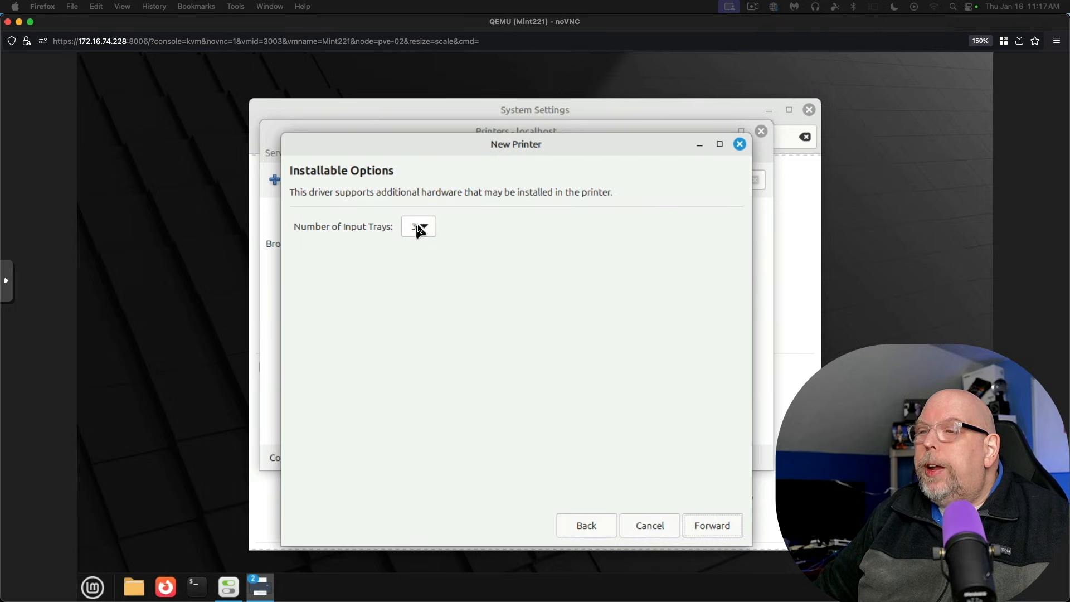
left_click(417, 226)
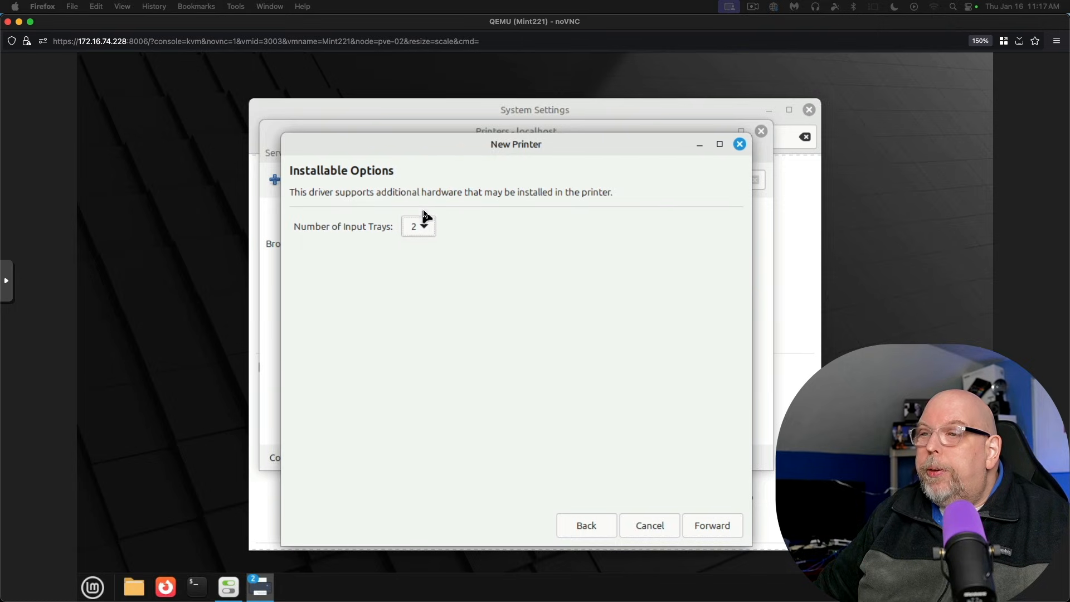
mouse_move(455, 247)
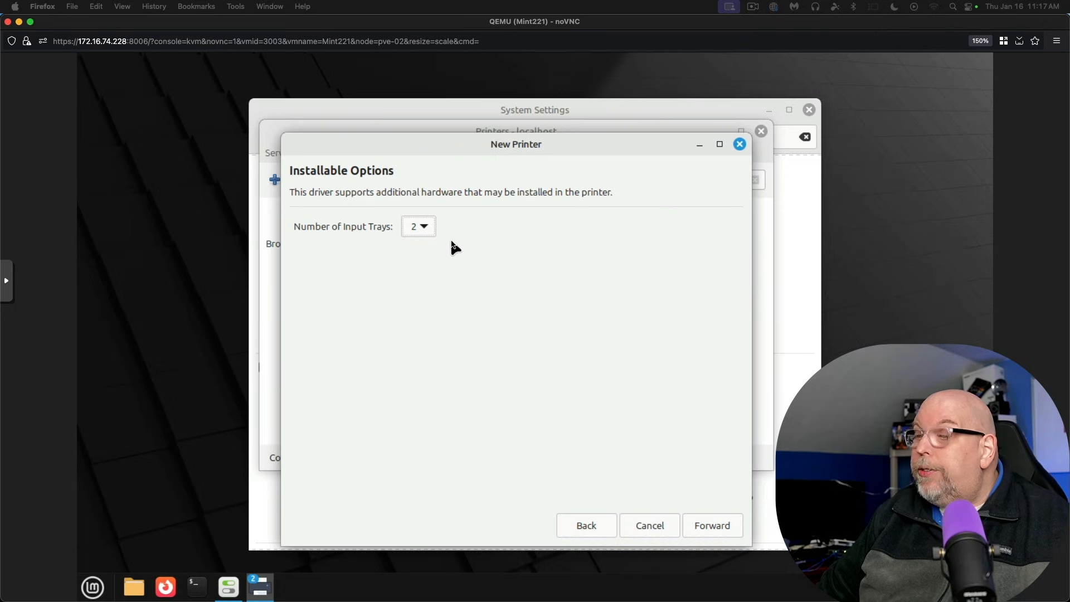
left_click(712, 525)
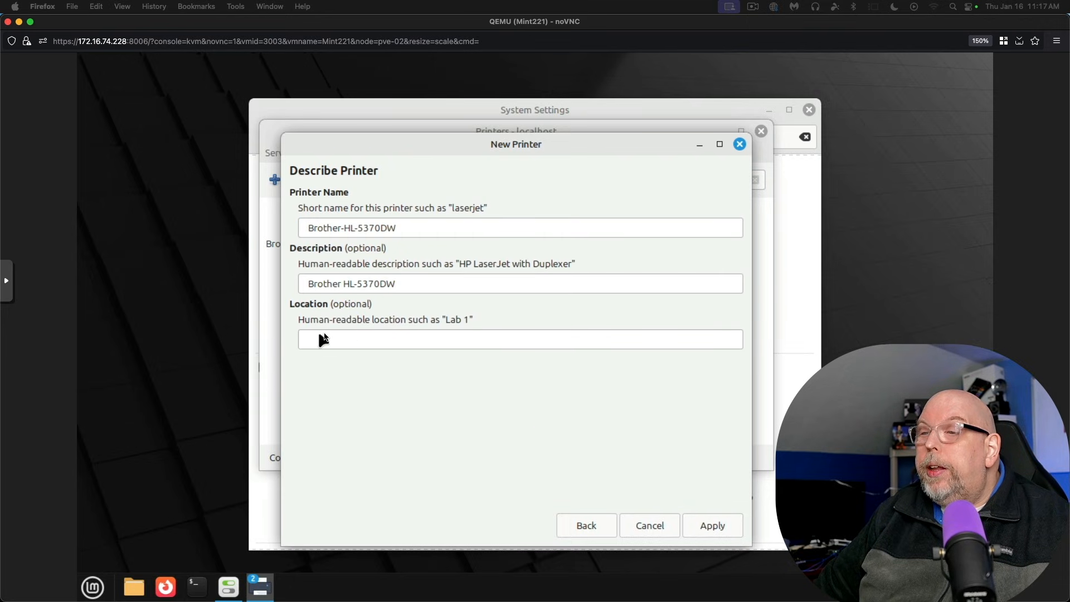
mouse_move(715, 524)
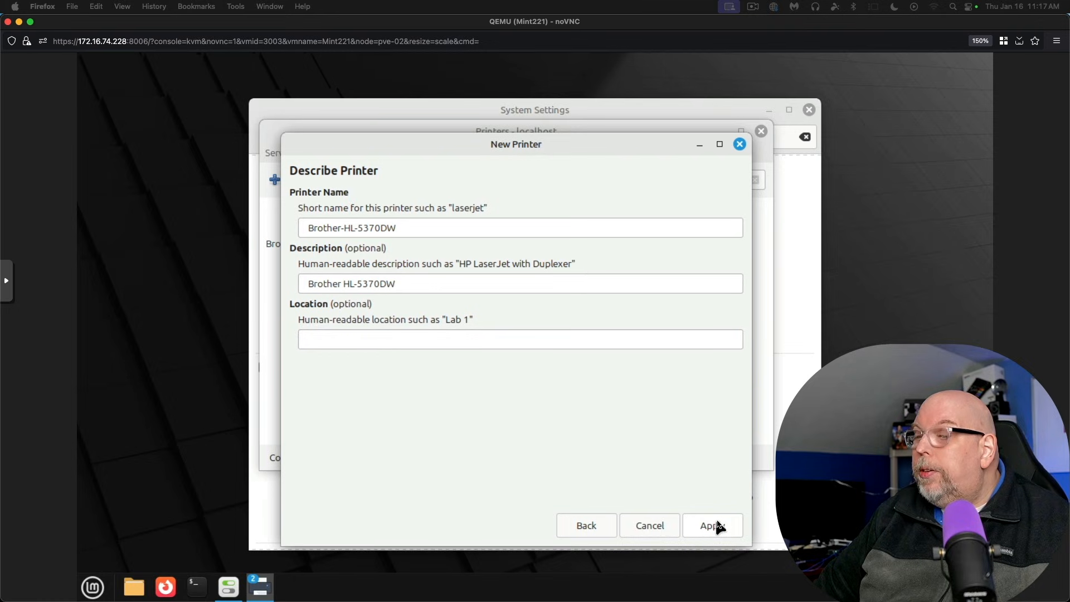
left_click(712, 525)
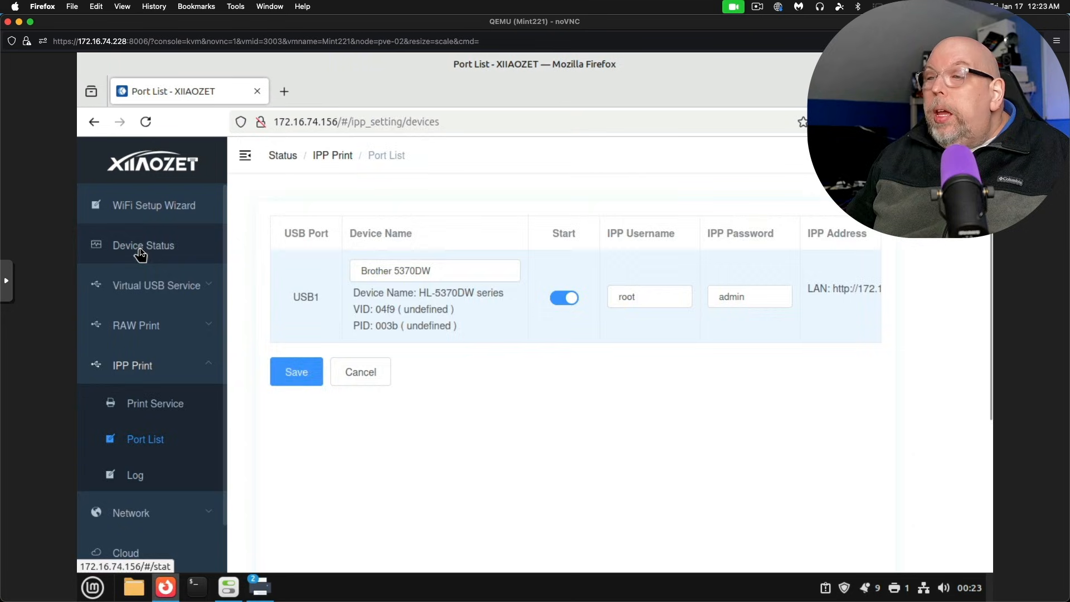
Review Device Status and the Parameters page (hostname, NTP servers, timezone), then go to Virtual USB Service
left_click(144, 245)
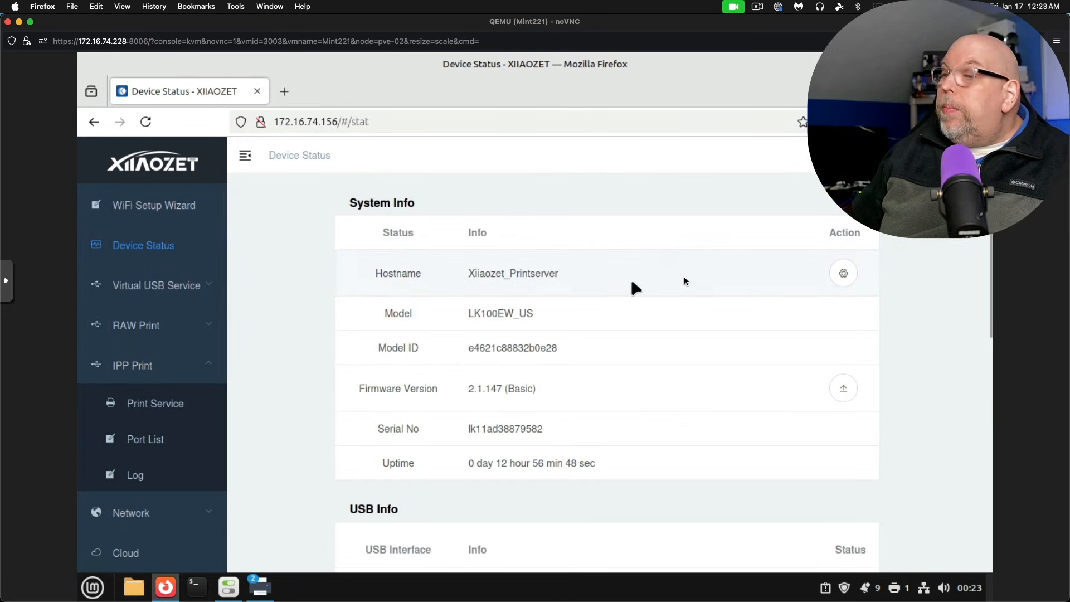
mouse_move(843, 274)
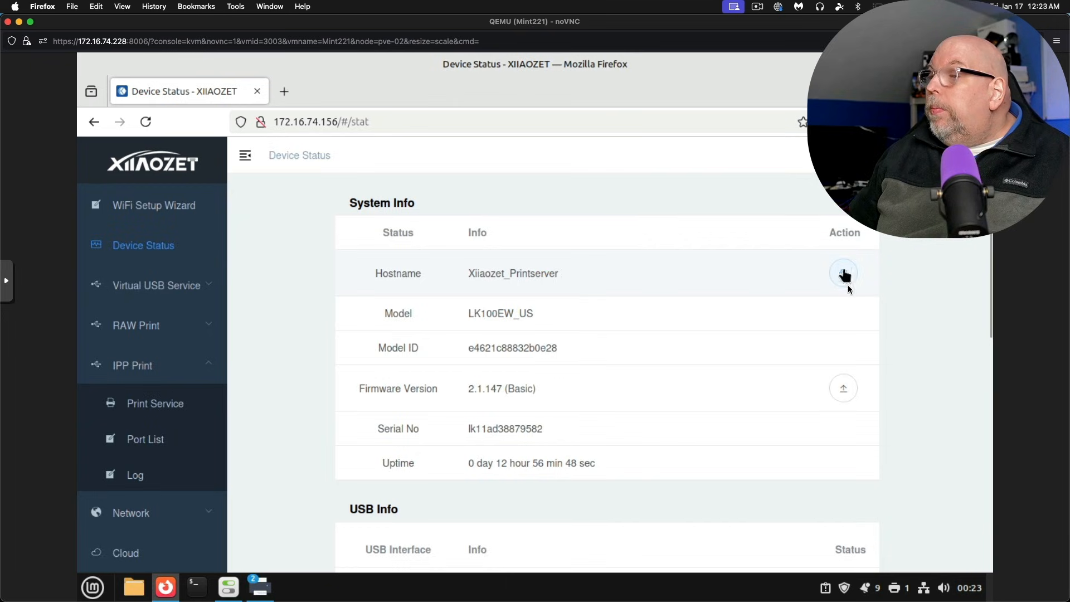
left_click(844, 273)
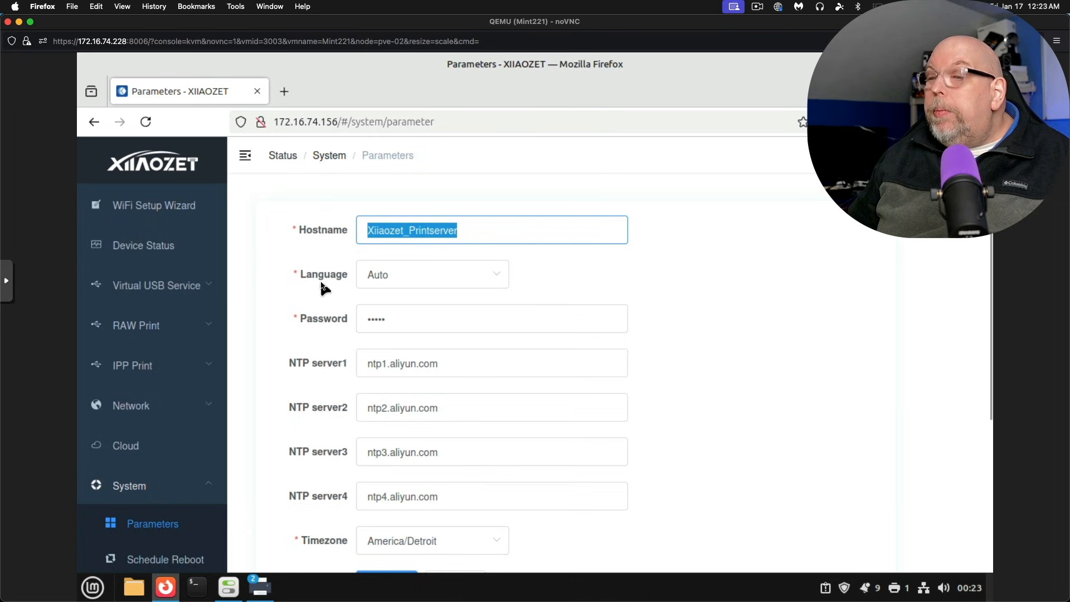
scroll("down", 3)
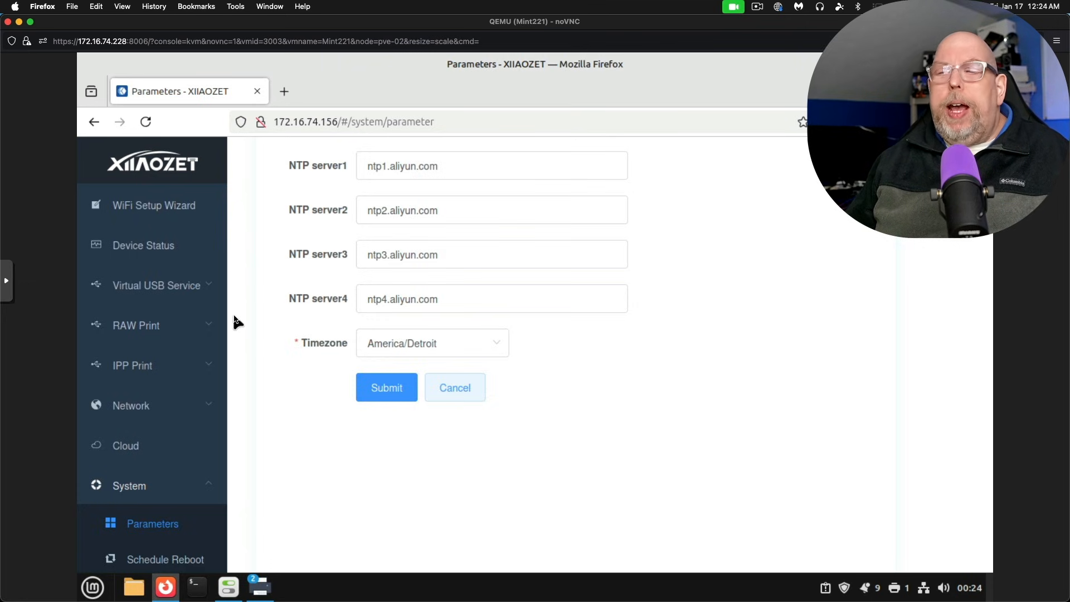
mouse_move(156, 292)
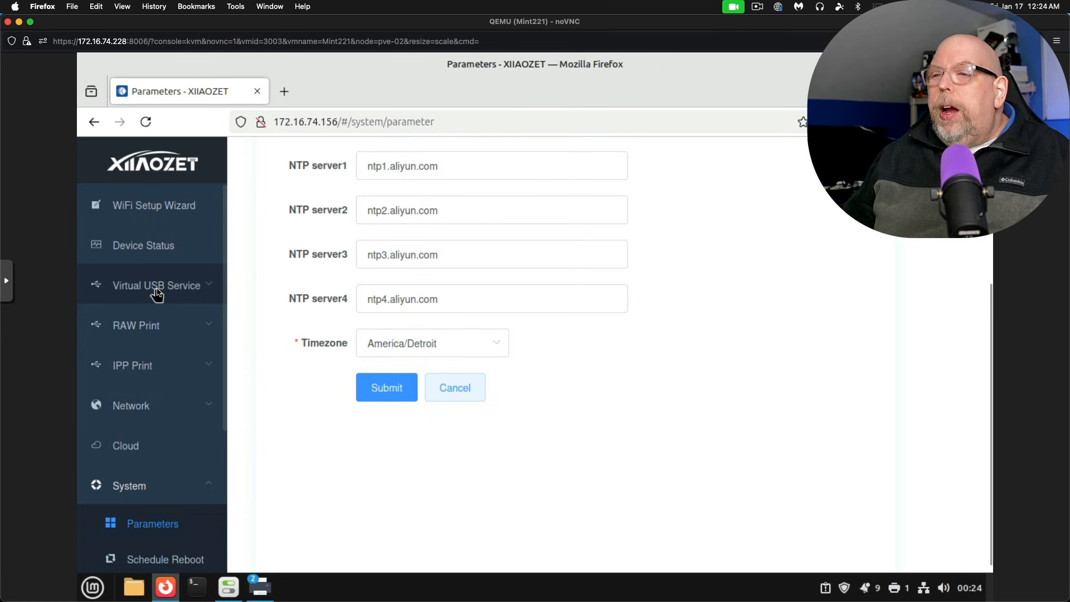
left_click(156, 285)
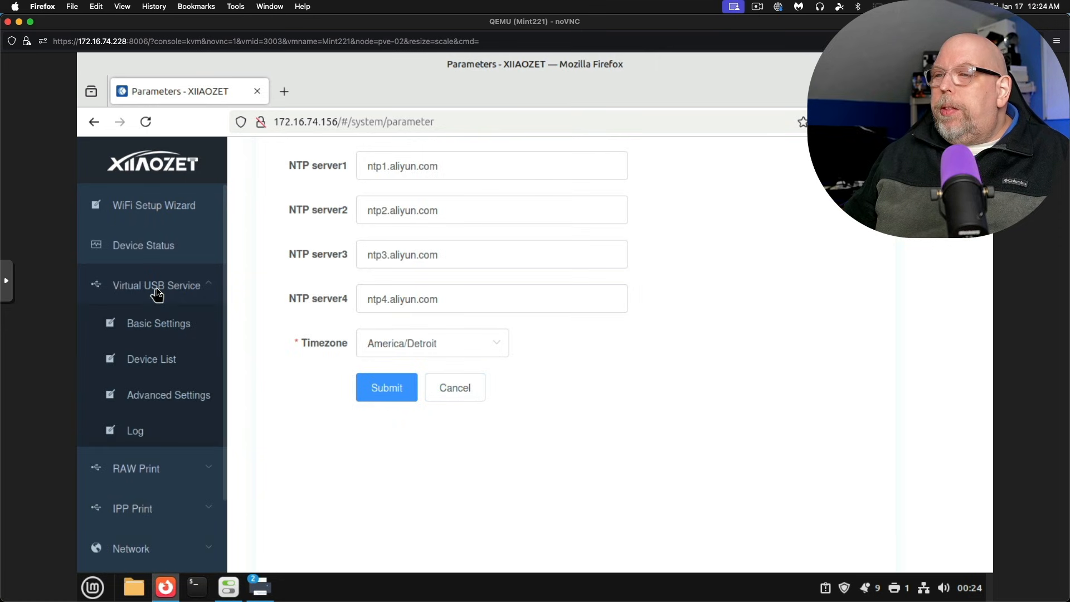
Switch the Virtual USB service on in Basic Settings and confirm HL-5370DW listed on USB1
left_click(158, 323)
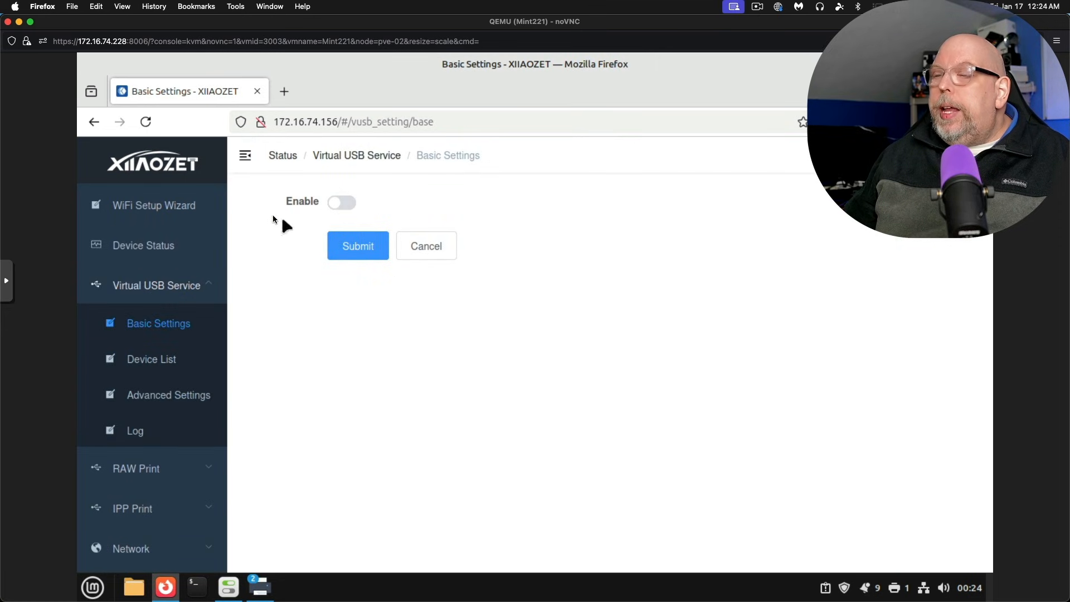
mouse_move(361, 197)
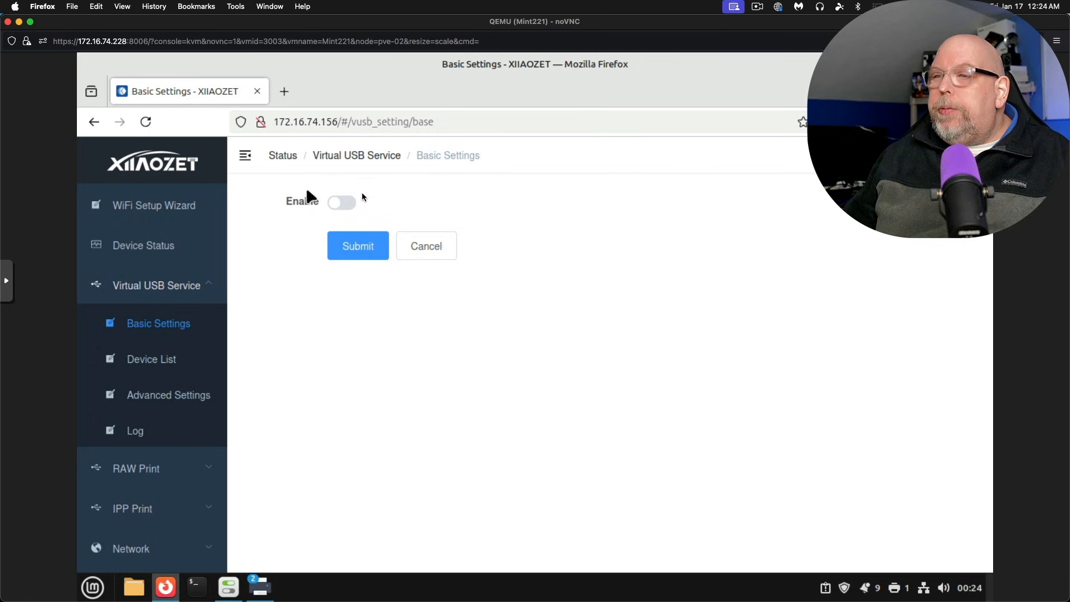
left_click(341, 201)
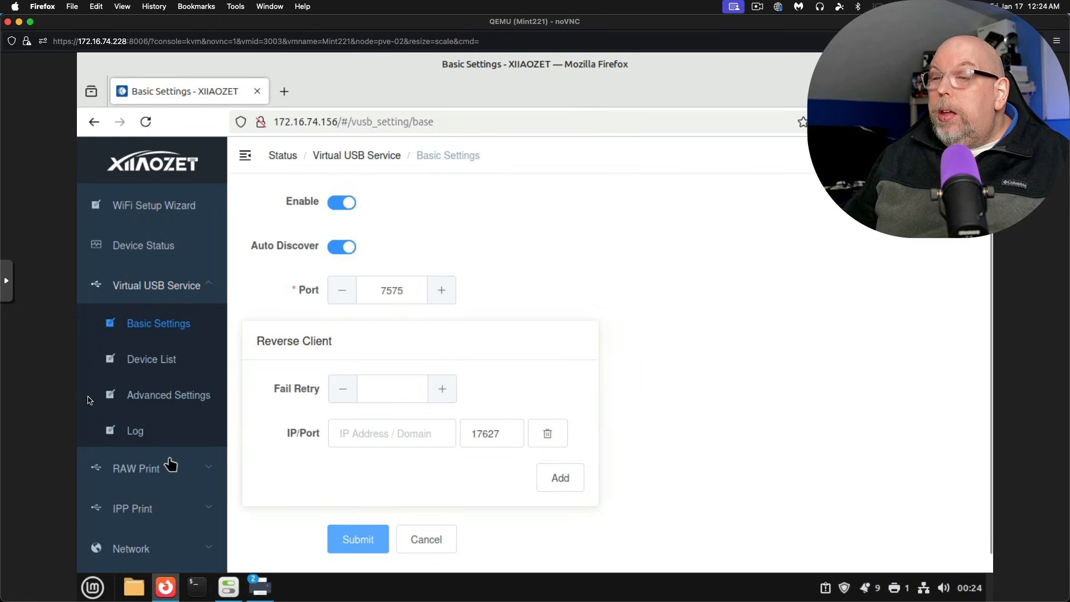
left_click(150, 358)
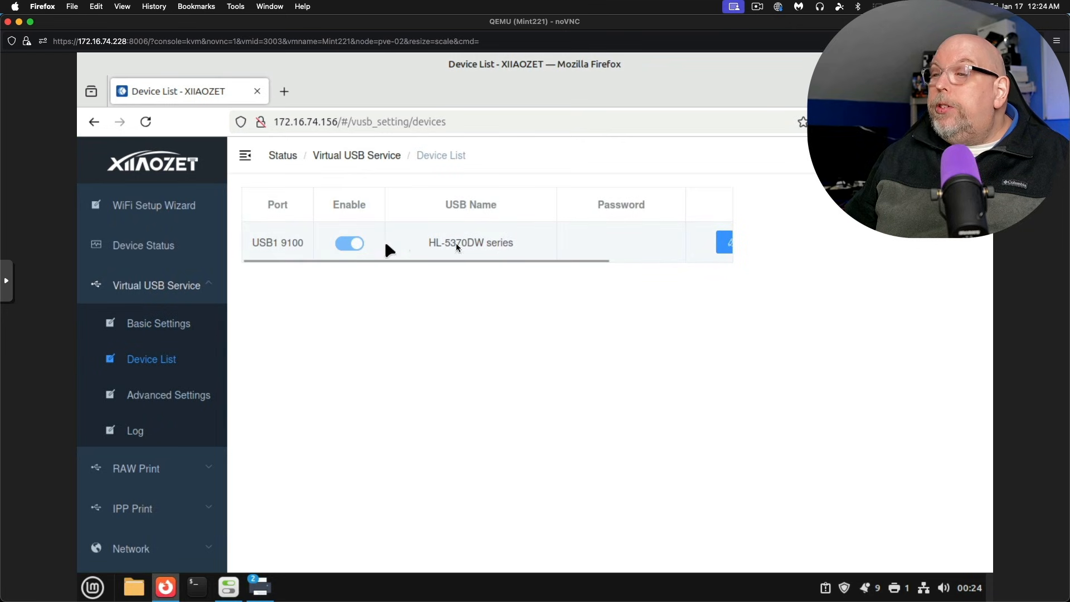
mouse_move(487, 248)
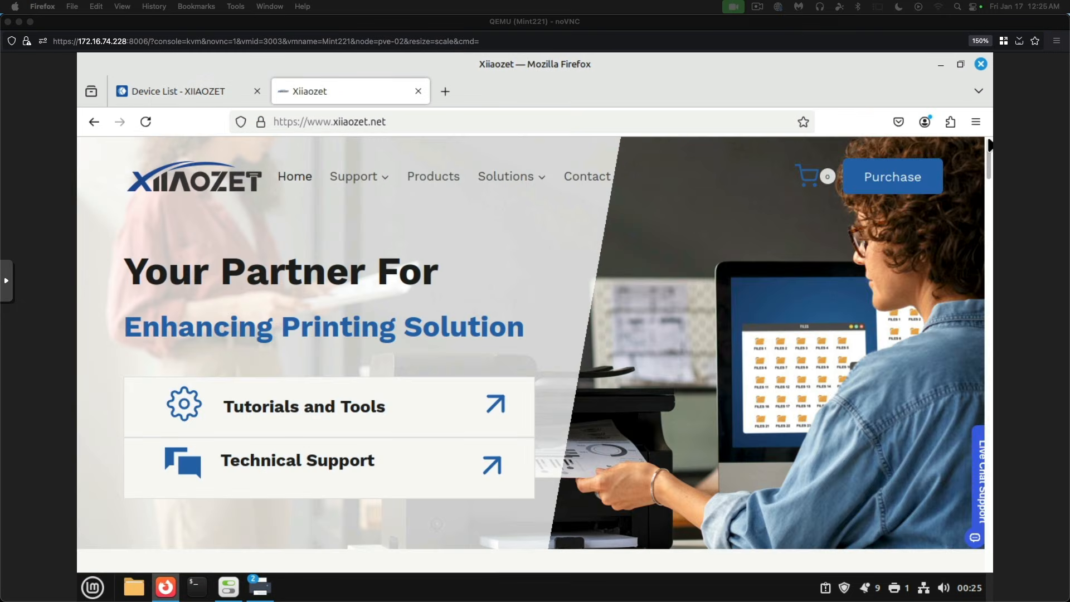
mouse_move(378, 308)
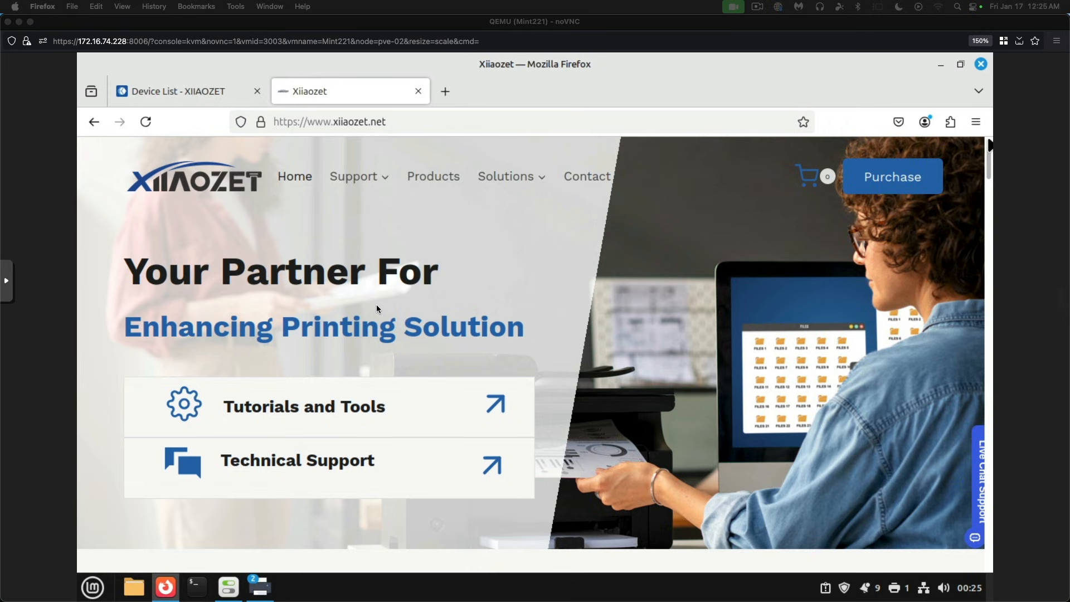
mouse_move(370, 239)
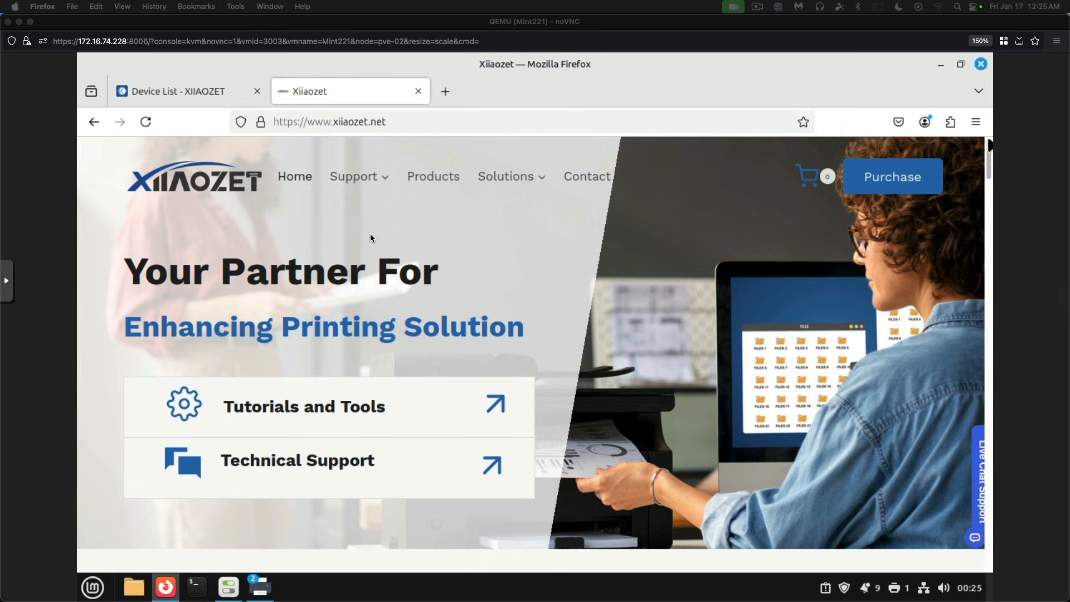
Download the Virtual USB Connect Tool from the Xiiaozet Support > Download page
left_click(355, 176)
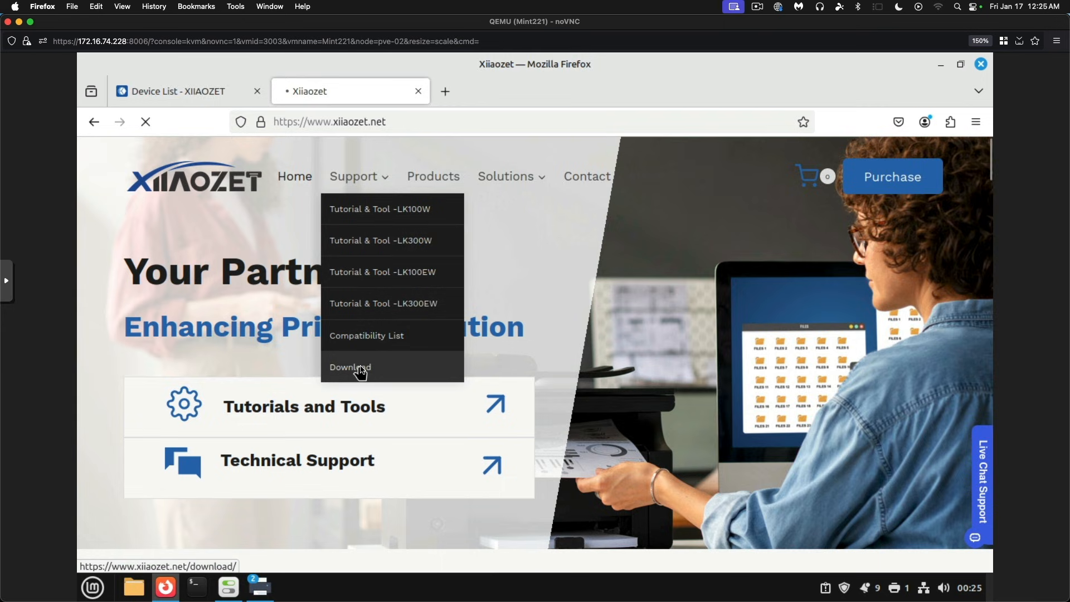
left_click(349, 366)
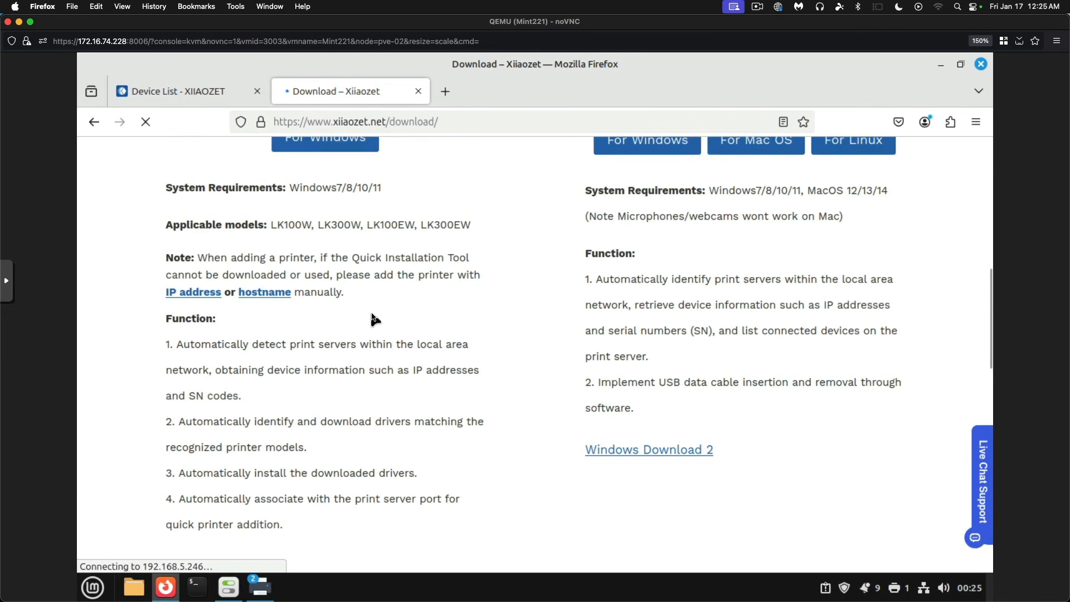
scroll("up", 3)
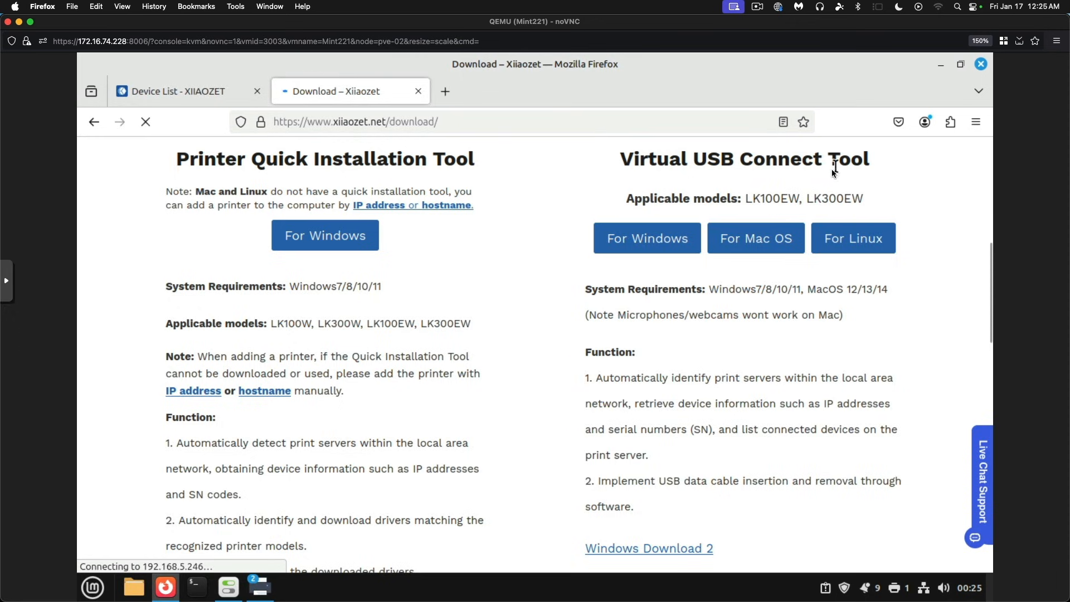
mouse_move(625, 266)
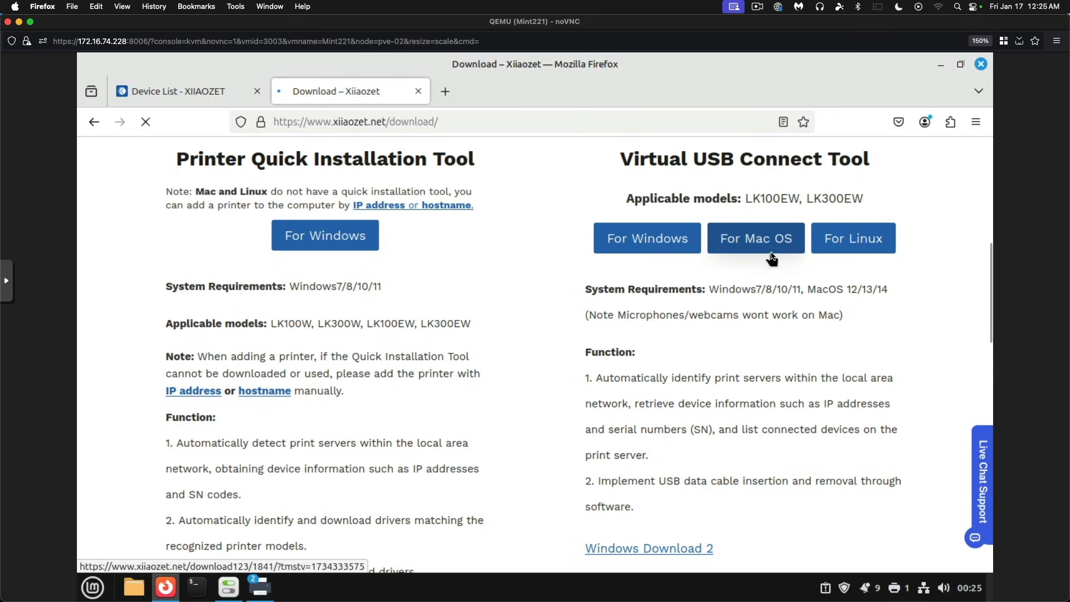
left_click(755, 238)
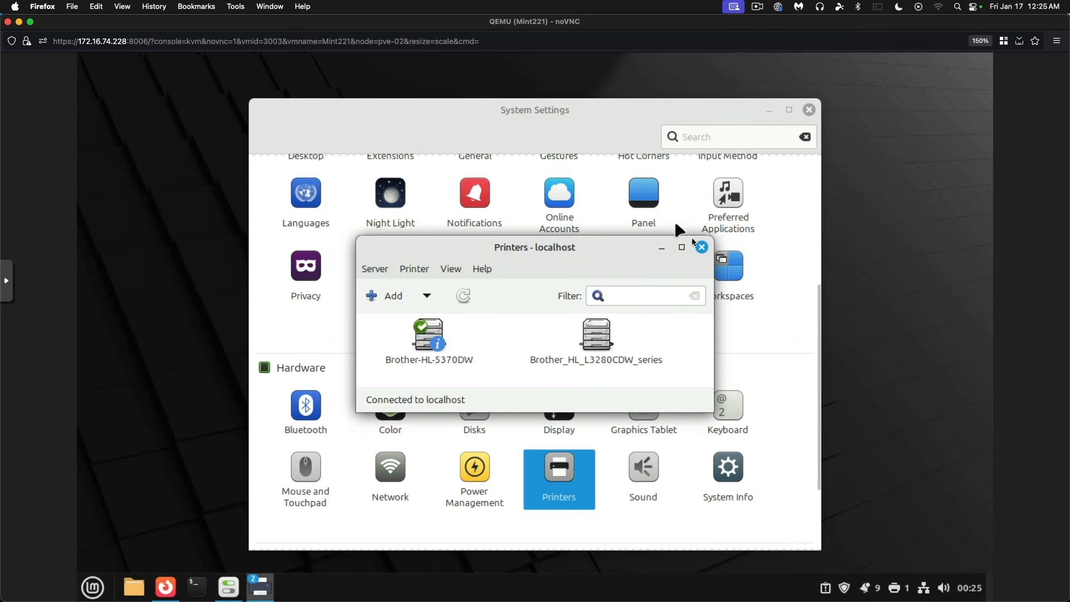
mouse_move(809, 111)
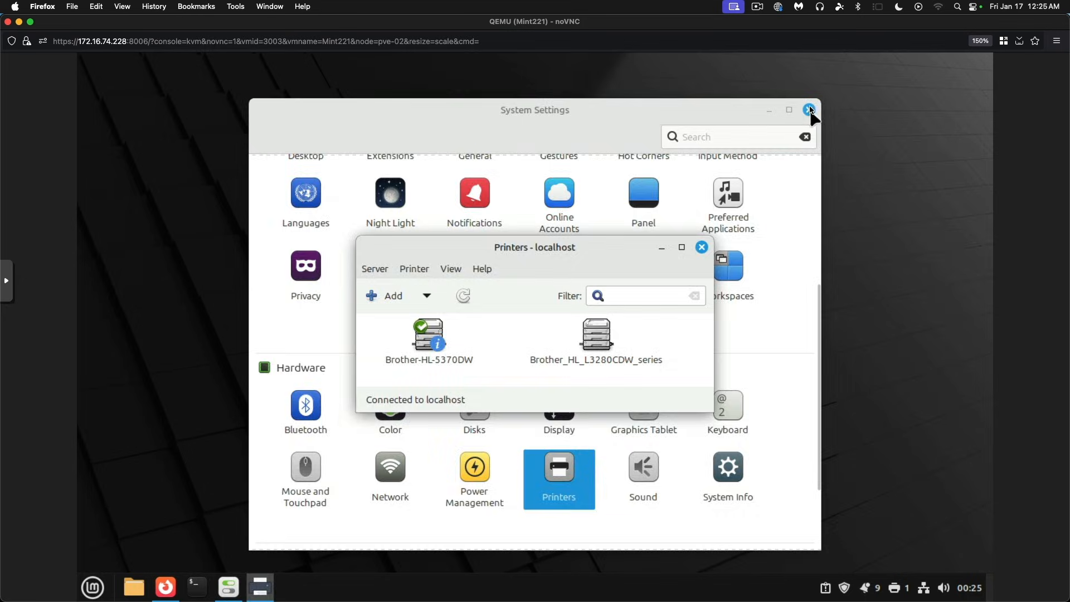
Launch LianKeVirualUSB from the Mint menu and connect the disconnected JD FireFly device
left_click(91, 587)
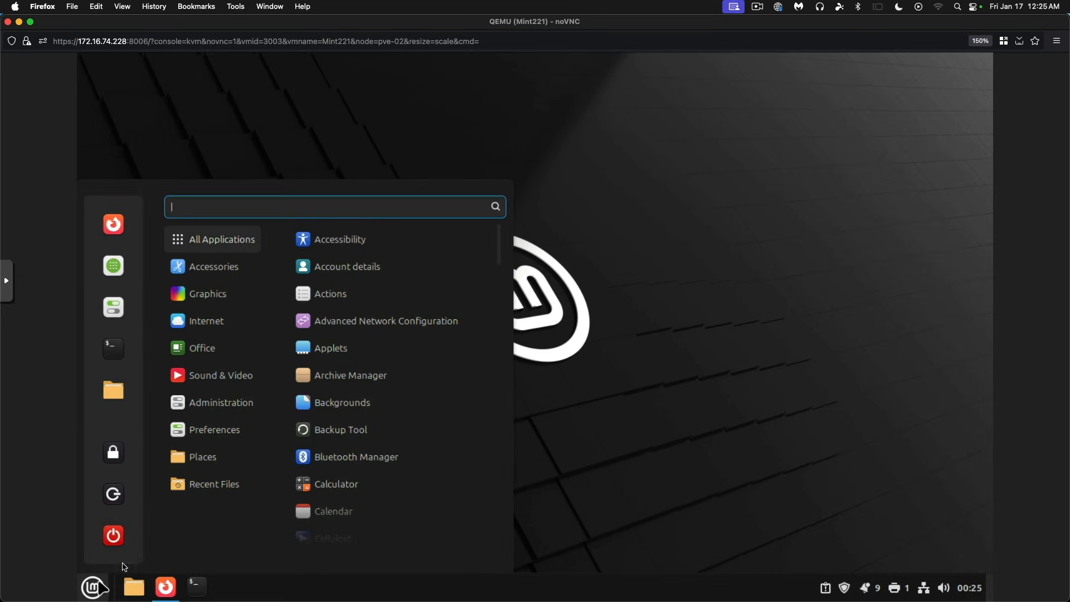
type("li")
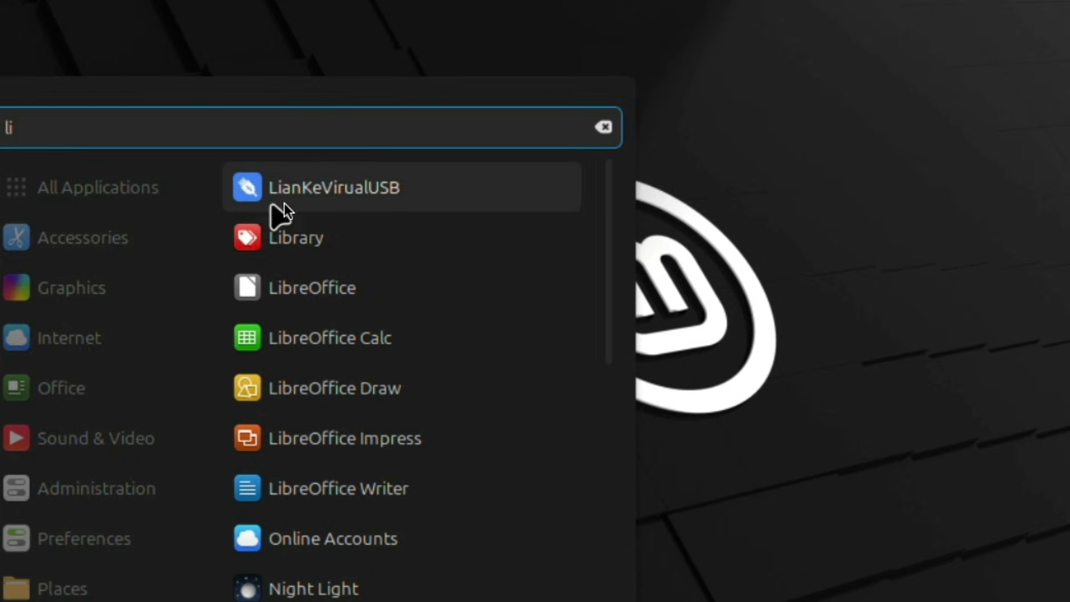
mouse_move(397, 217)
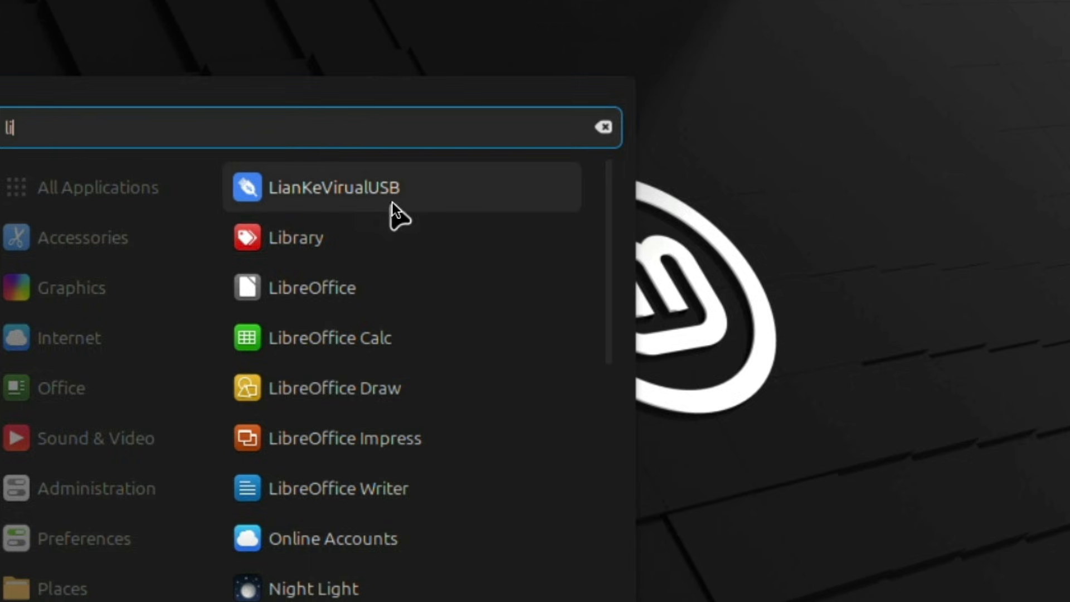
left_click(333, 187)
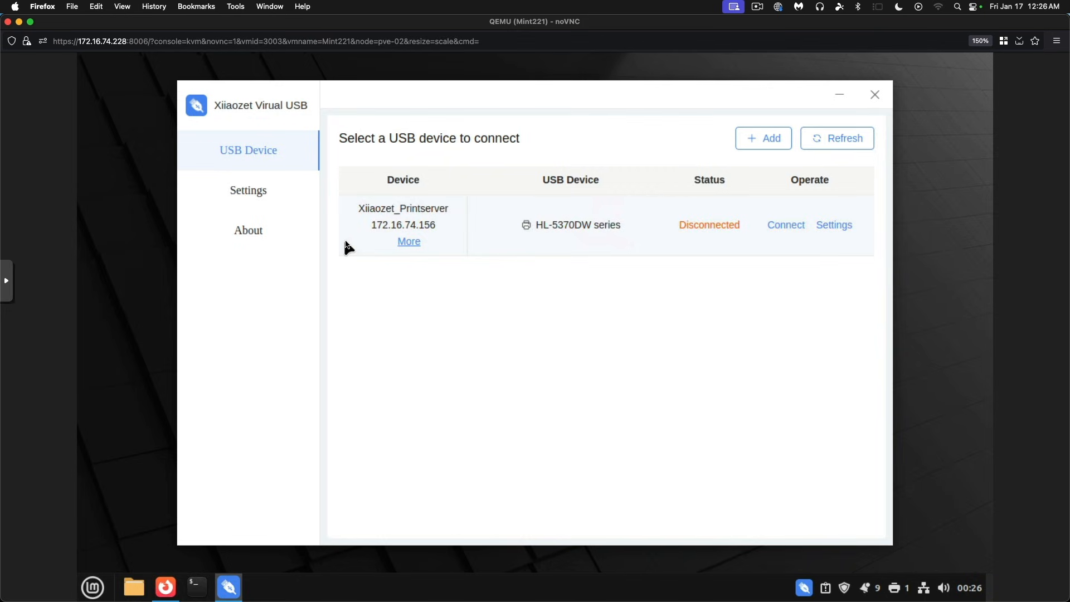
mouse_move(902, 71)
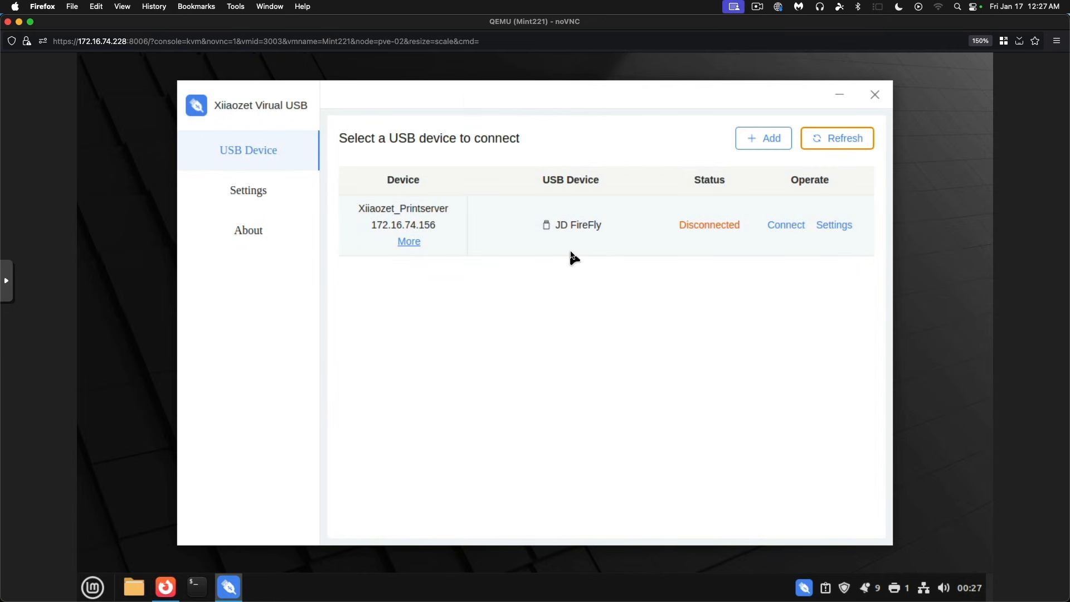
mouse_move(785, 228)
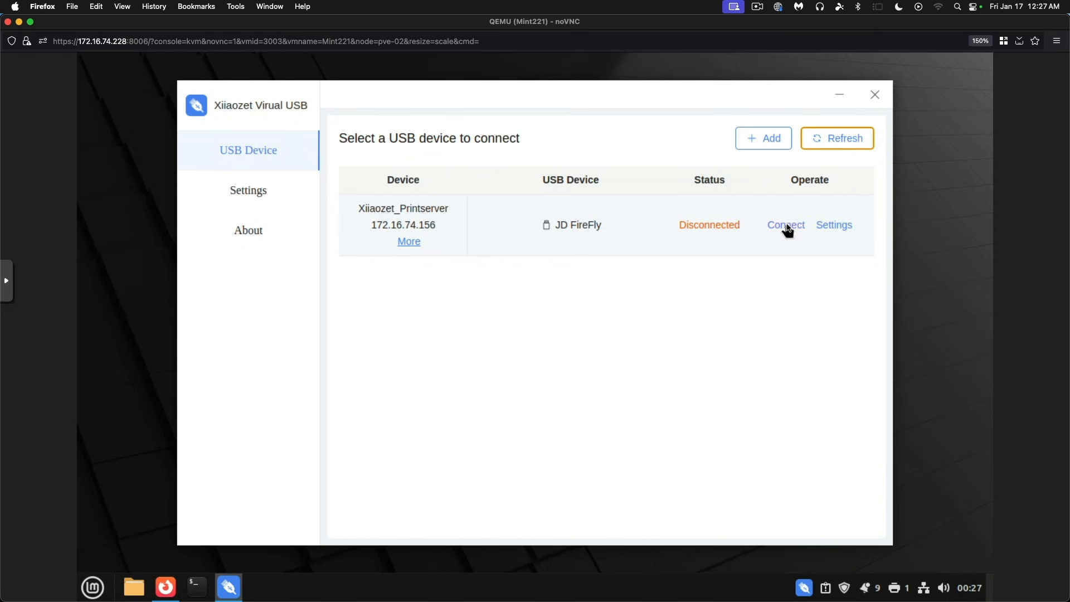
left_click(785, 224)
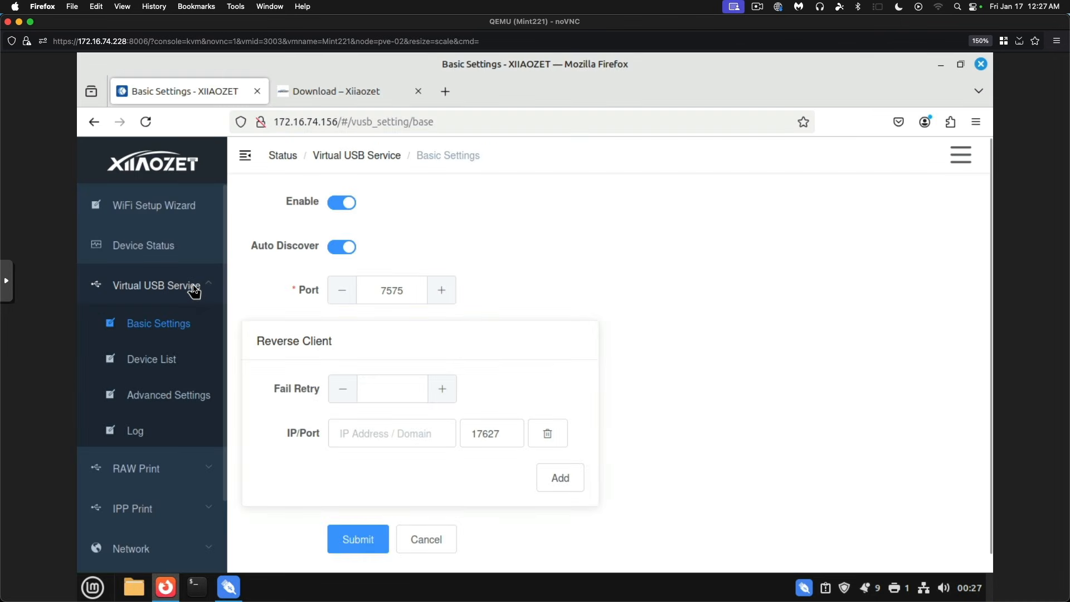
mouse_move(150, 359)
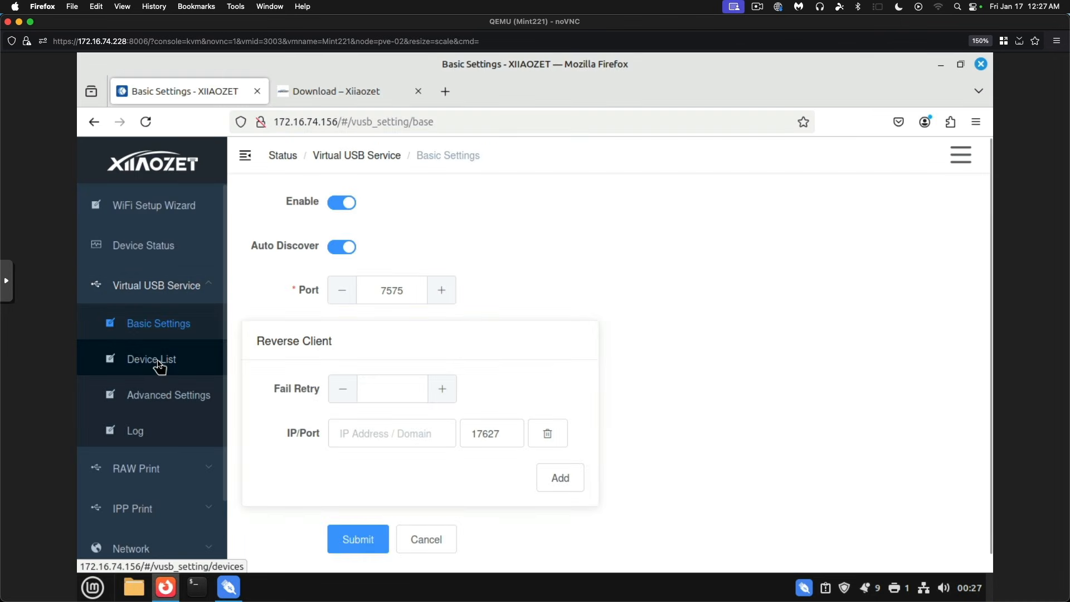
left_click(151, 359)
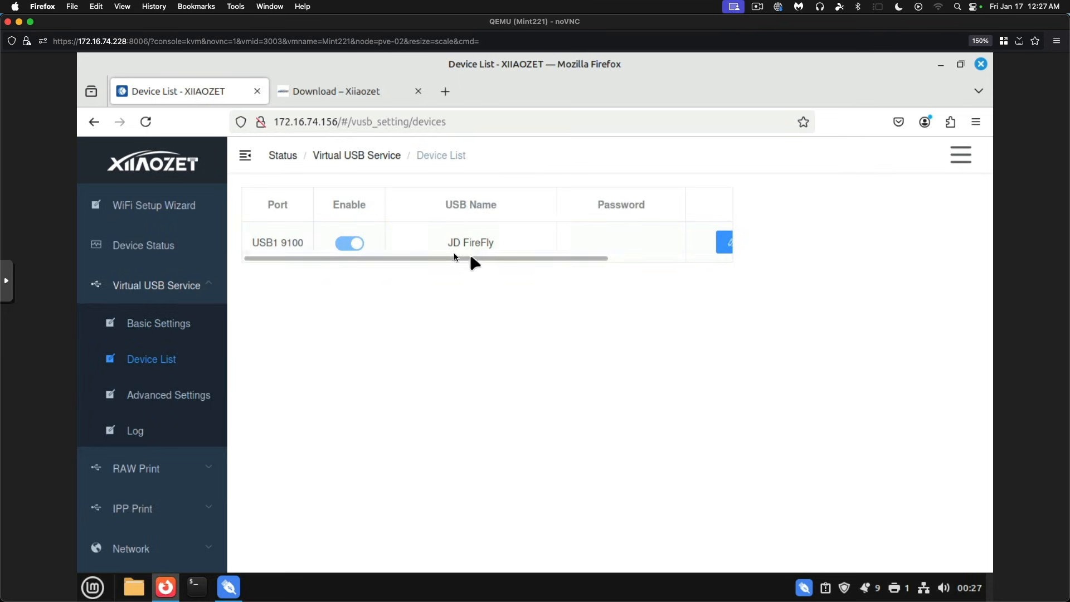
mouse_move(453, 266)
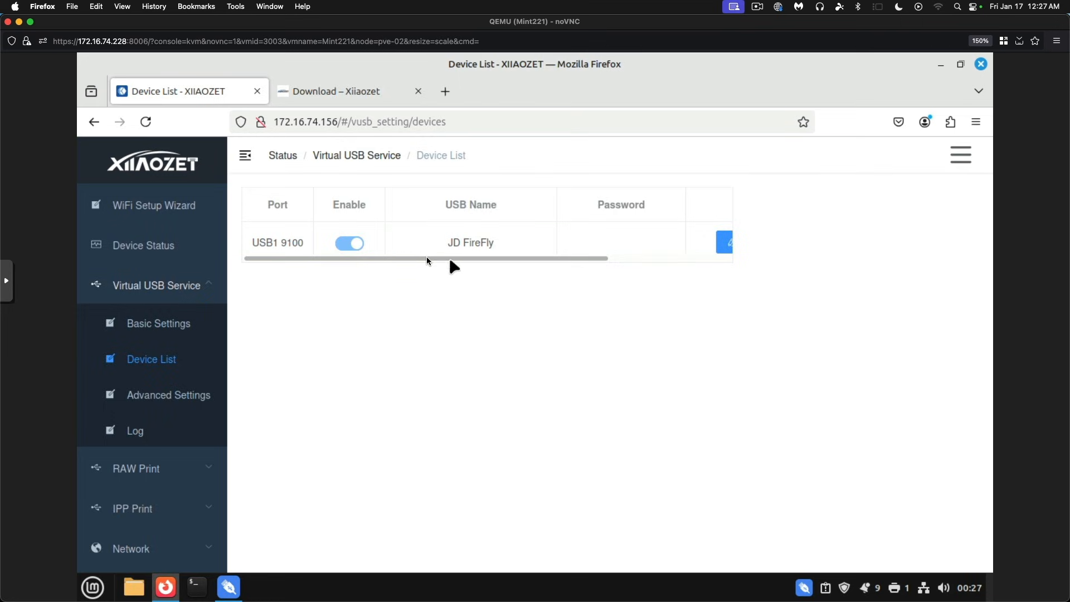
mouse_move(272, 258)
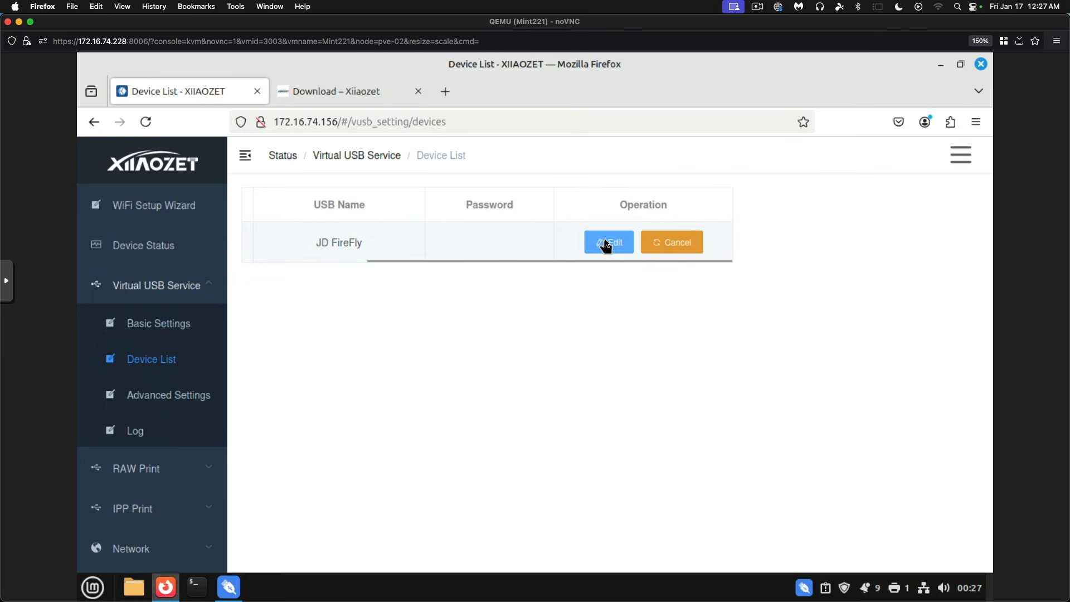
left_click(608, 242)
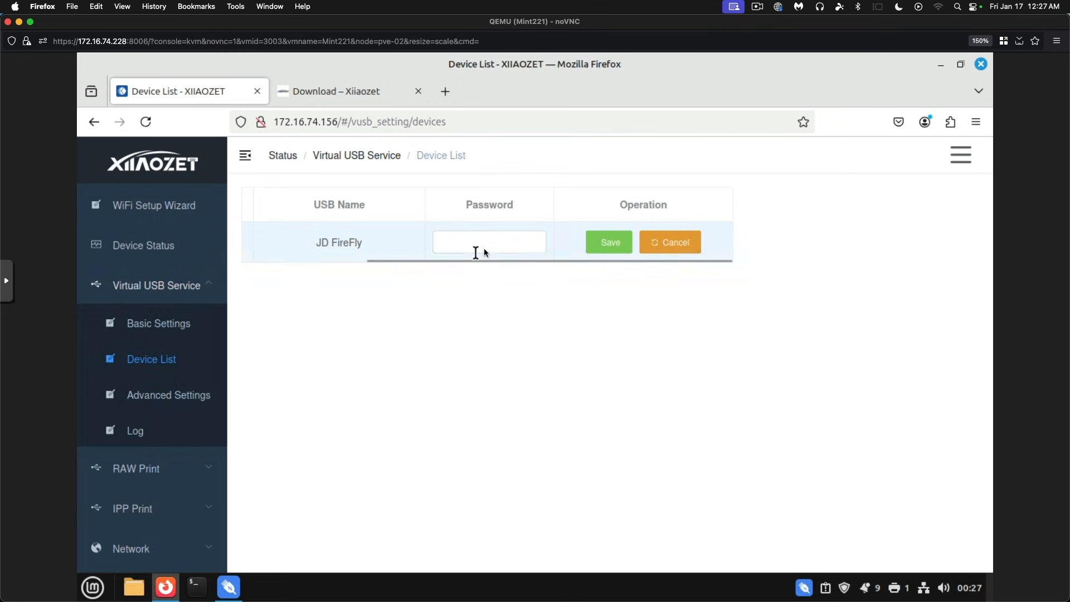
left_click(488, 242)
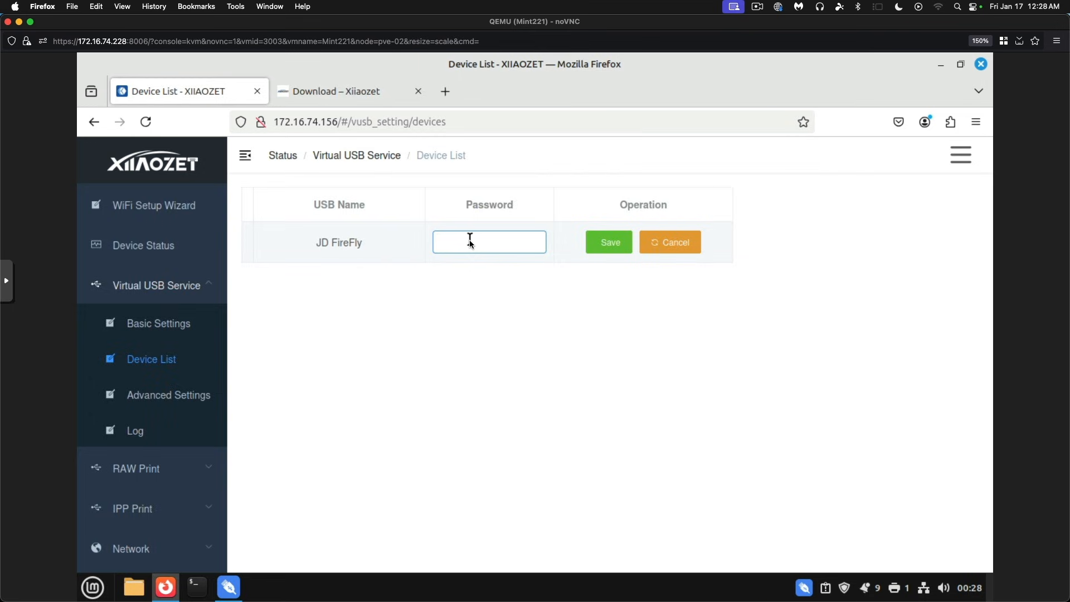
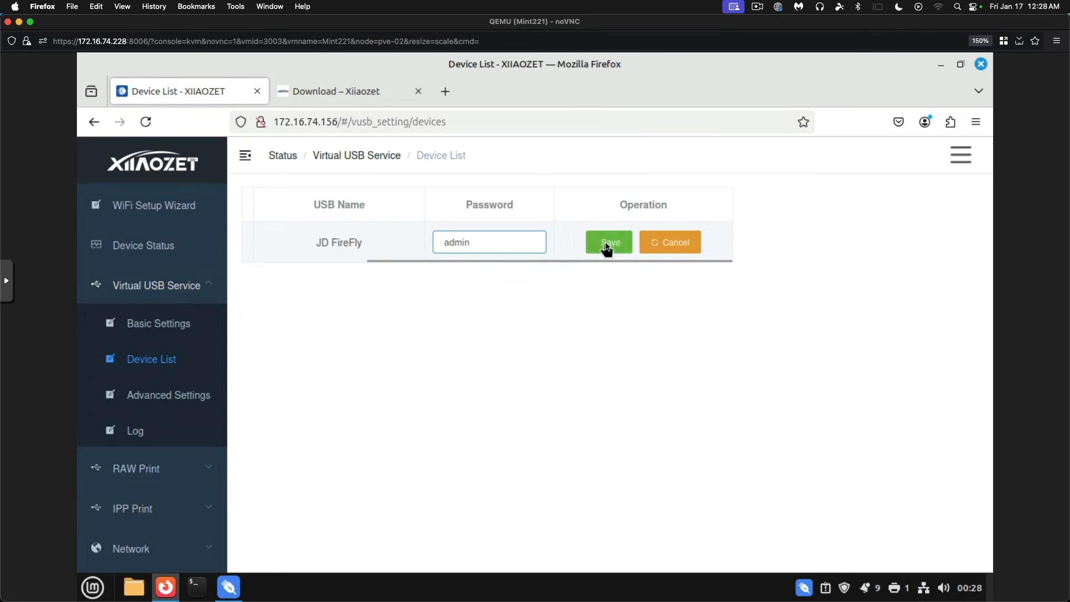
left_click(606, 241)
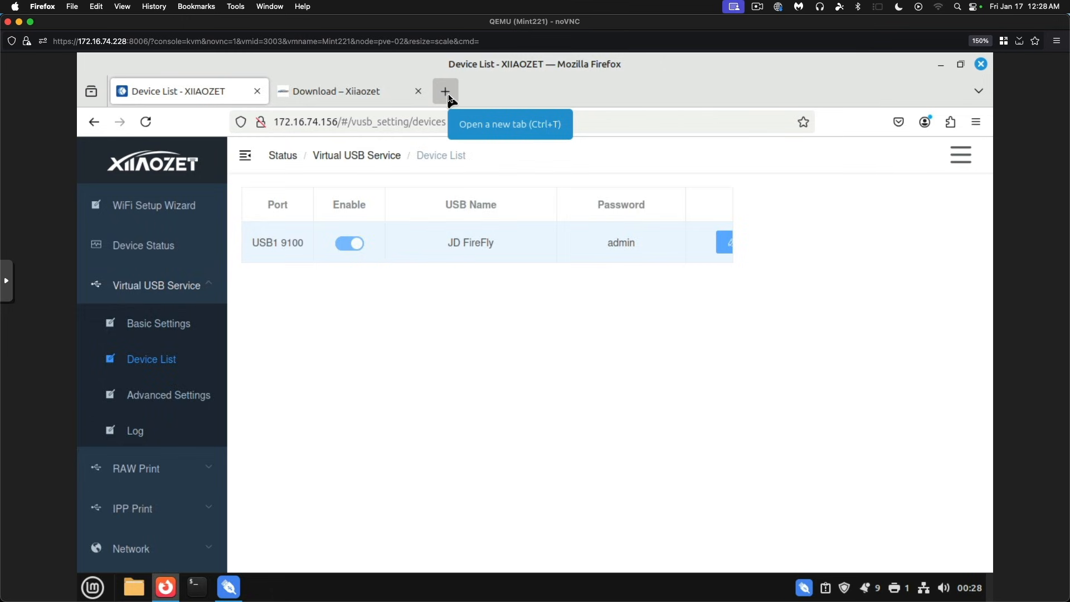
Browse to 172.16.74.156:9011/usb1, which ends in an unable-to-connect error
left_click(445, 90)
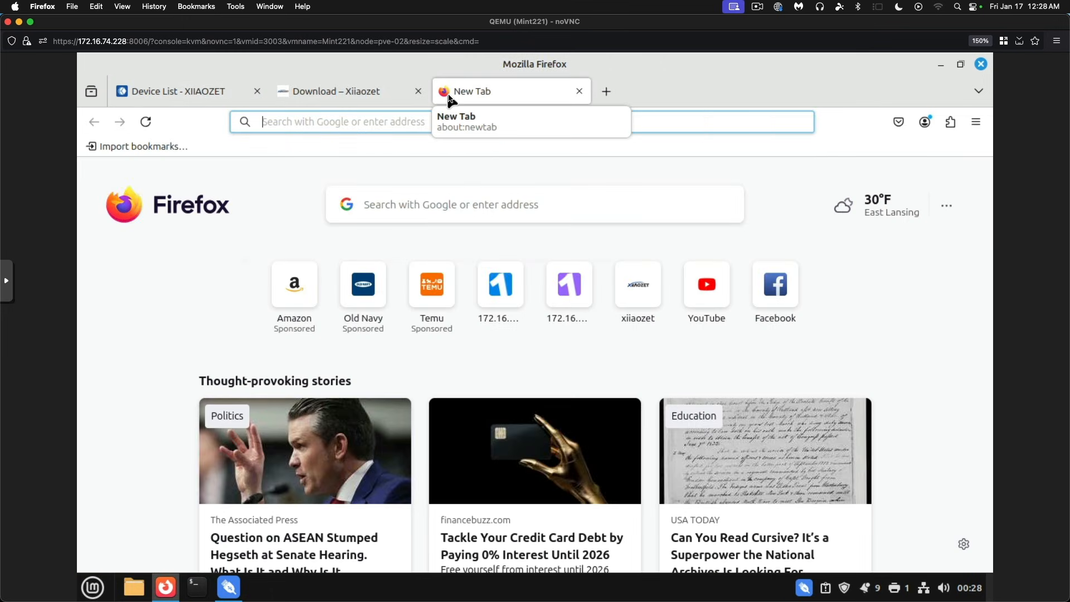
type("172.16.74.156:9011/usb1")
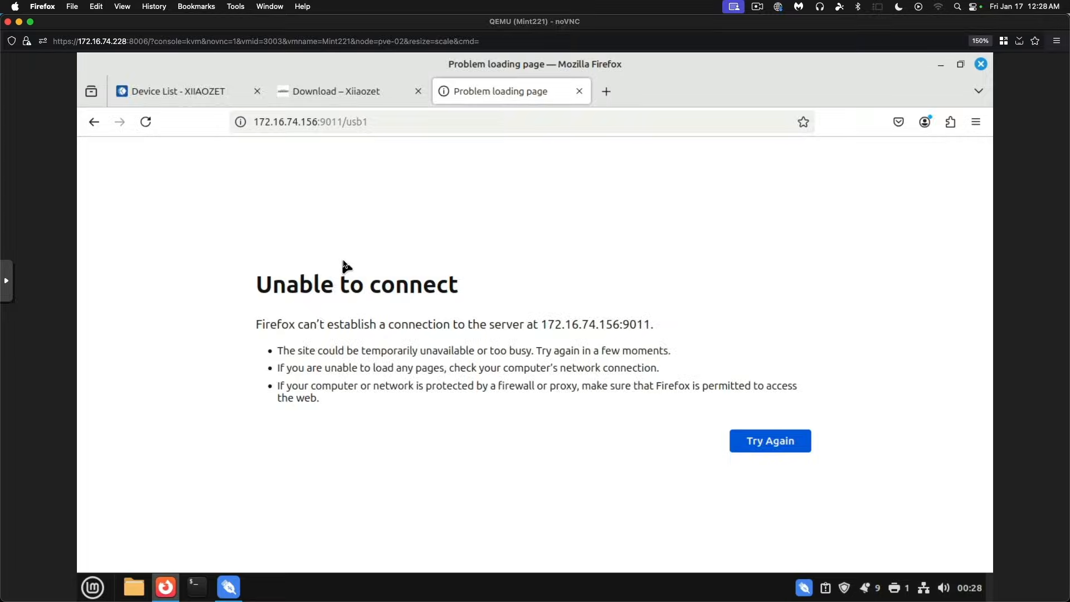
left_click(336, 91)
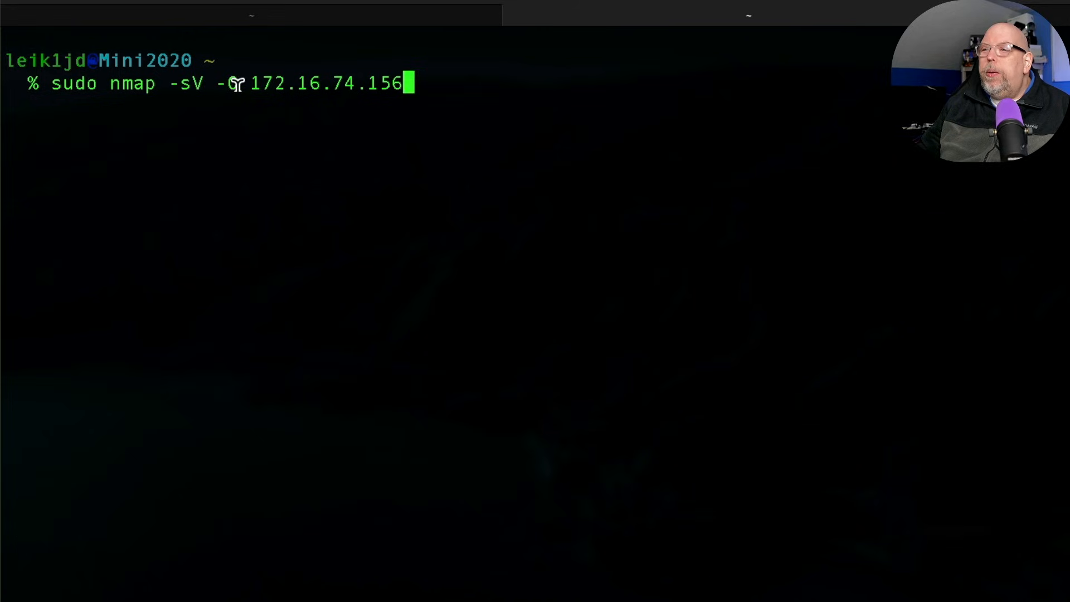
Run 'sudo nmap -sV -O 172.16.74.156' and highlight the Linux 4.X / OpenWrt 19.07 OS results
type("O")
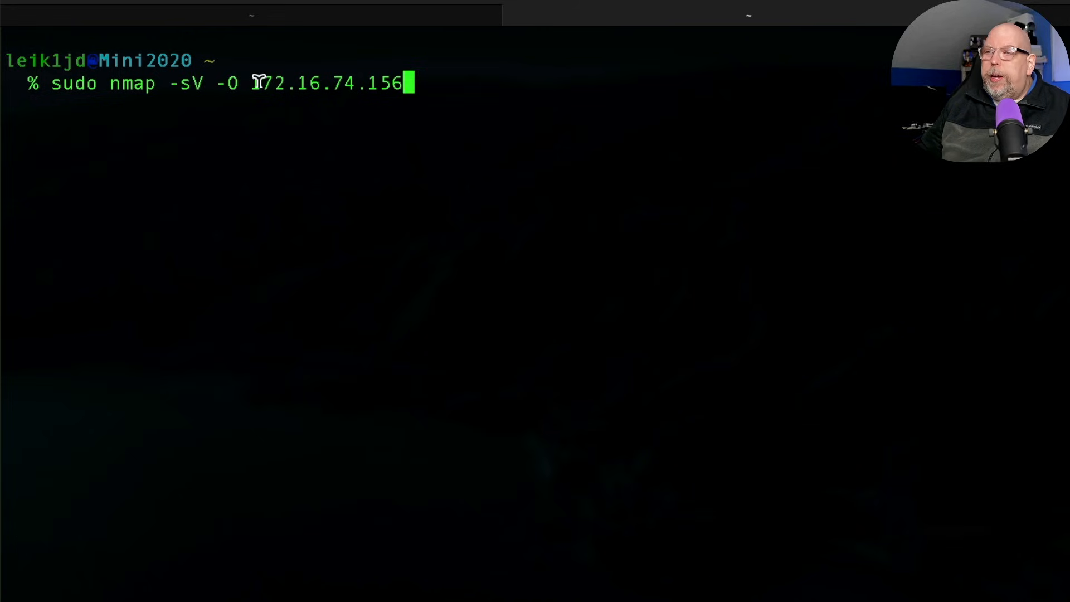
mouse_move(431, 77)
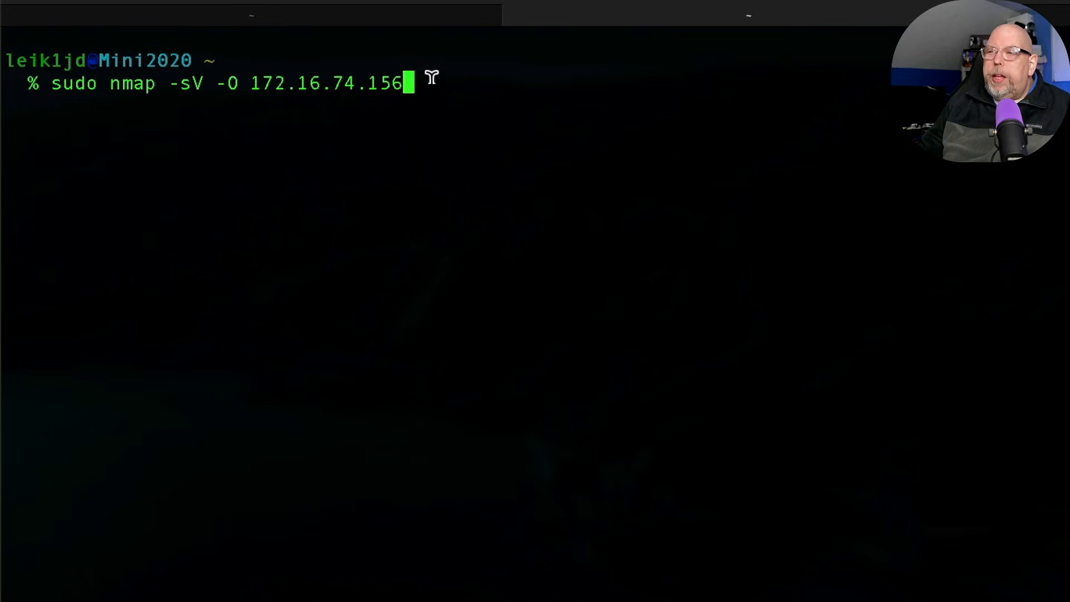
mouse_move(433, 81)
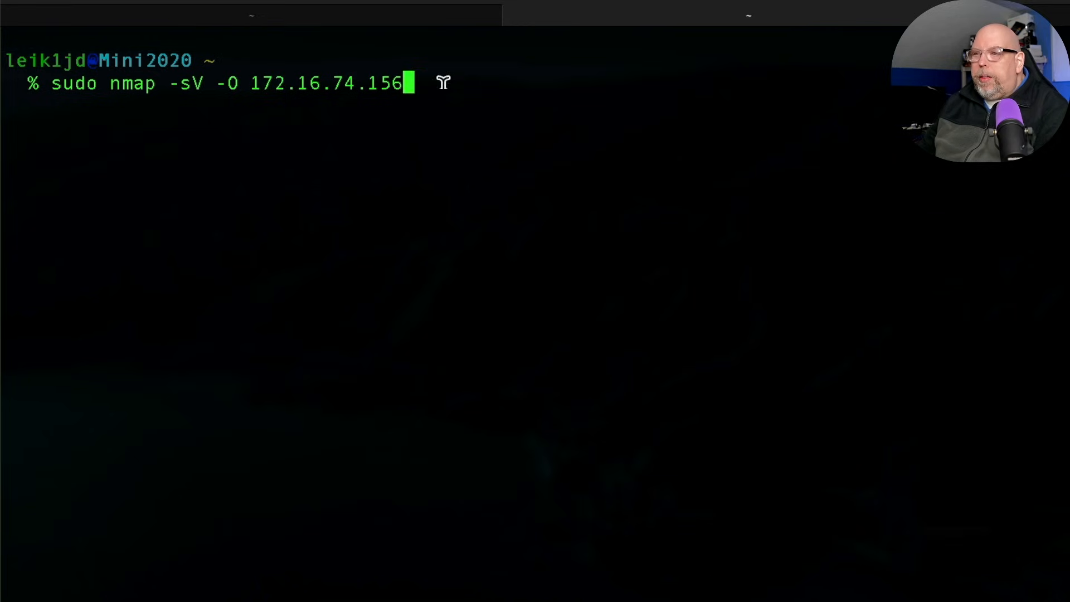
key("Return")
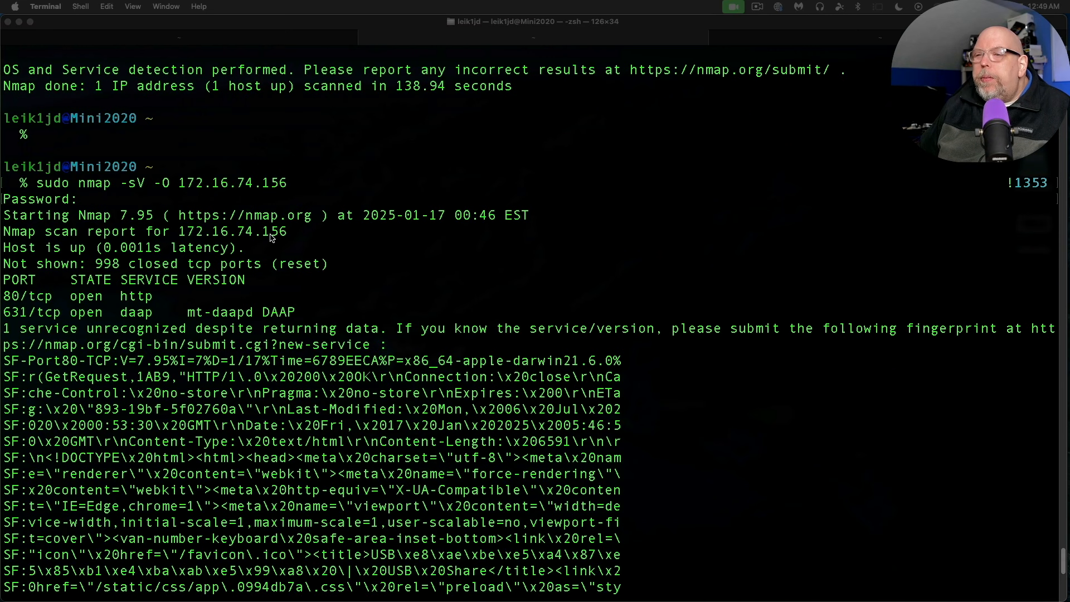
scroll("down", 3)
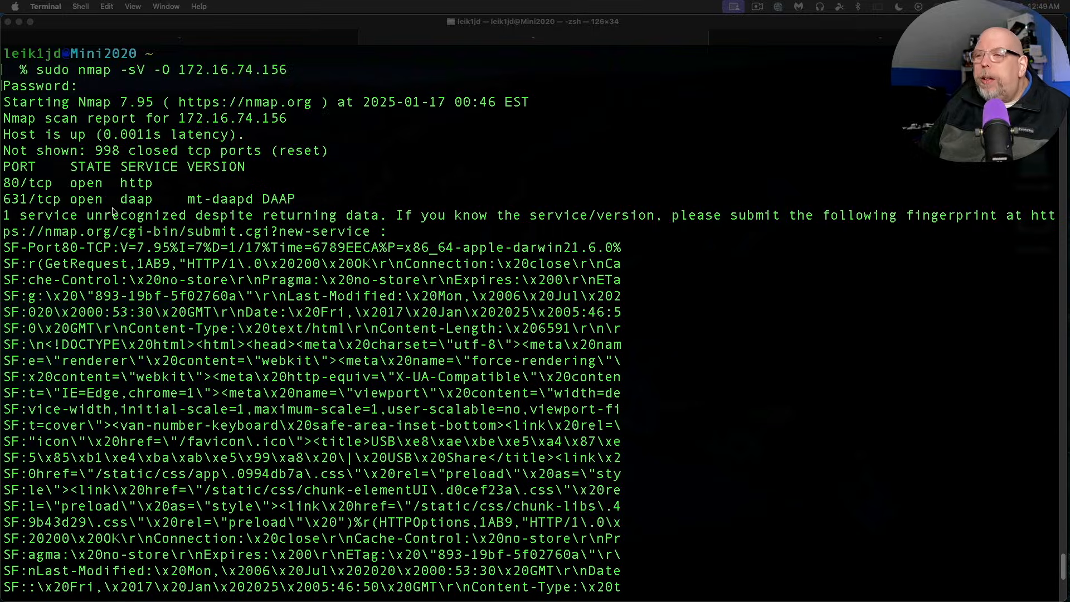
scroll("down", 3)
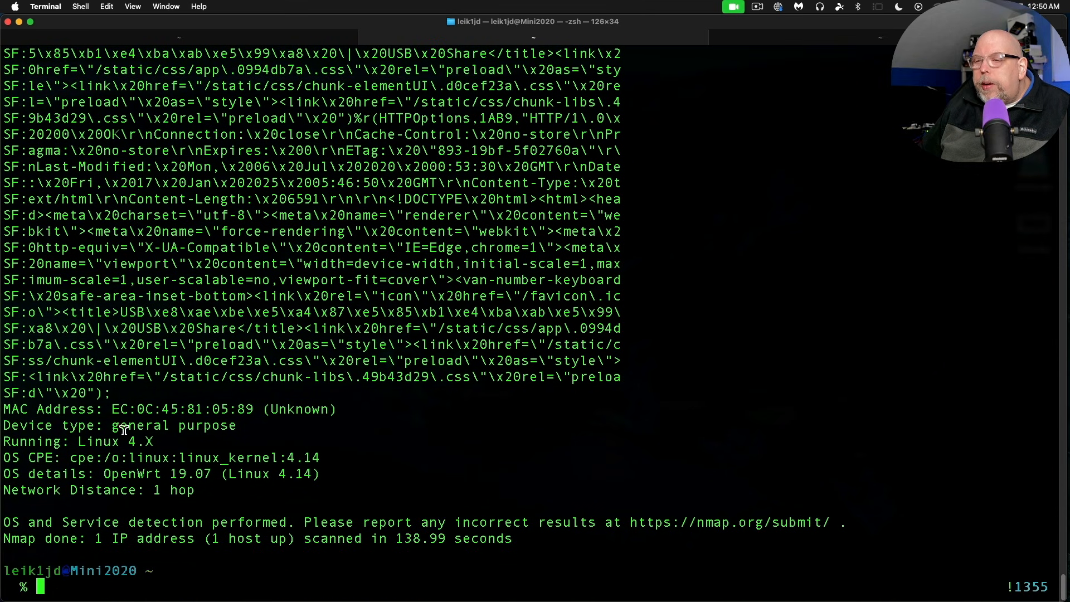
mouse_move(72, 441)
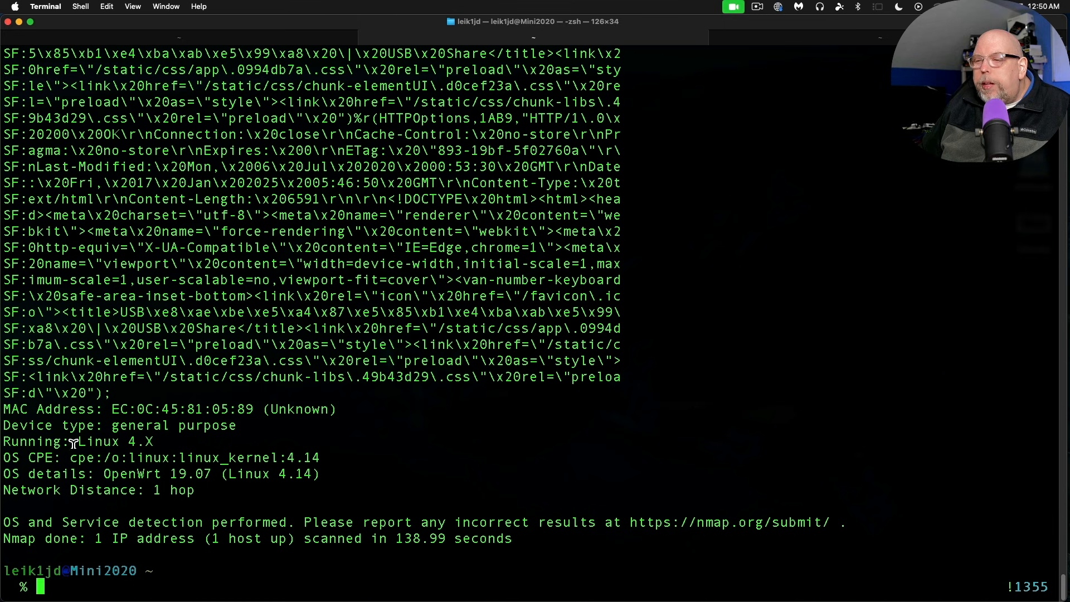
double_click(99, 442)
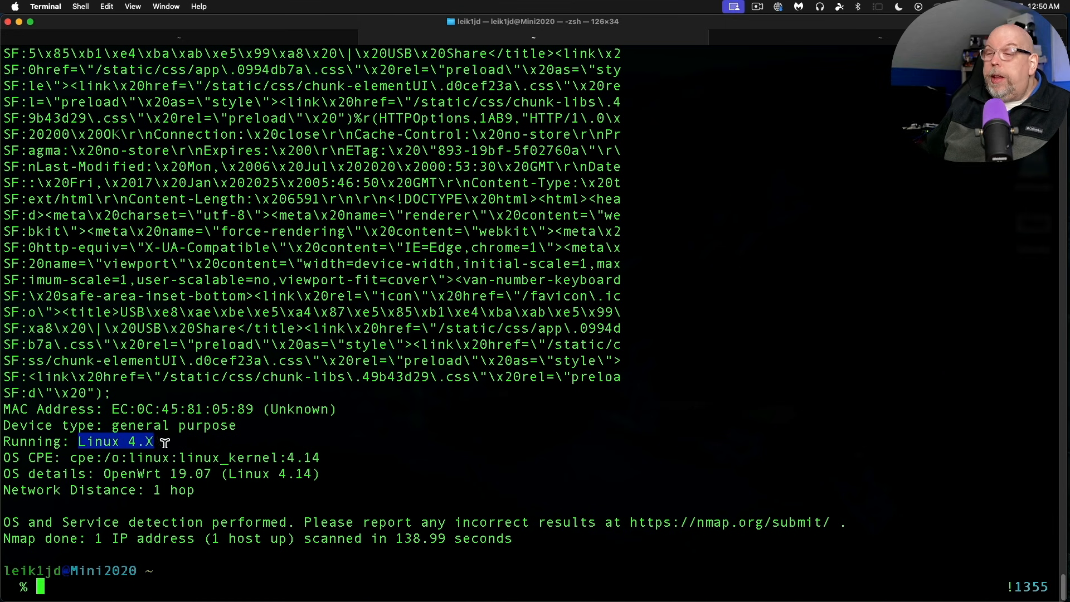
mouse_move(182, 469)
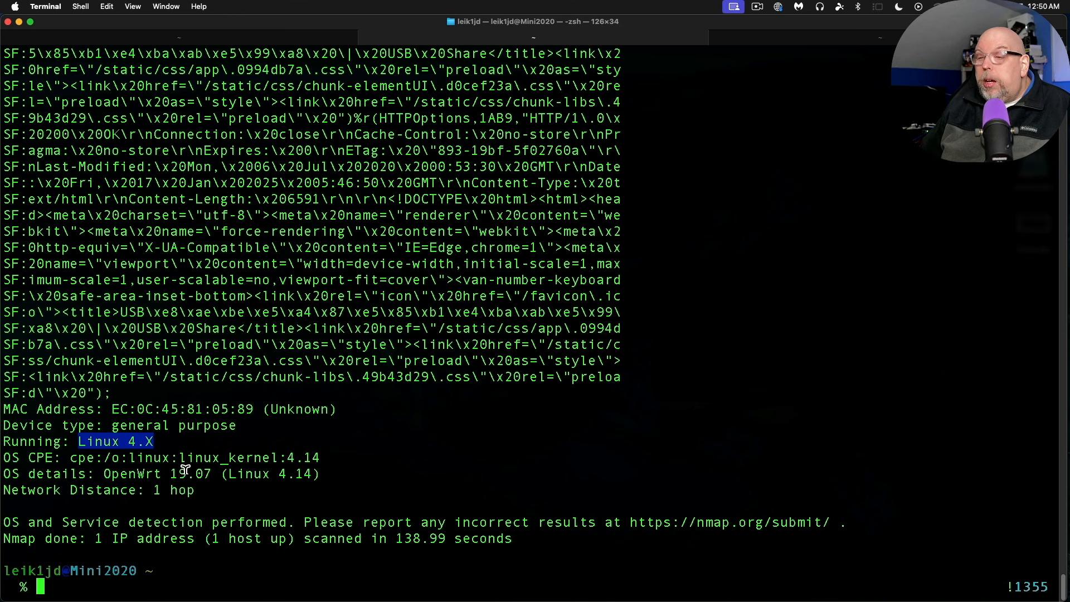
double_click(124, 473)
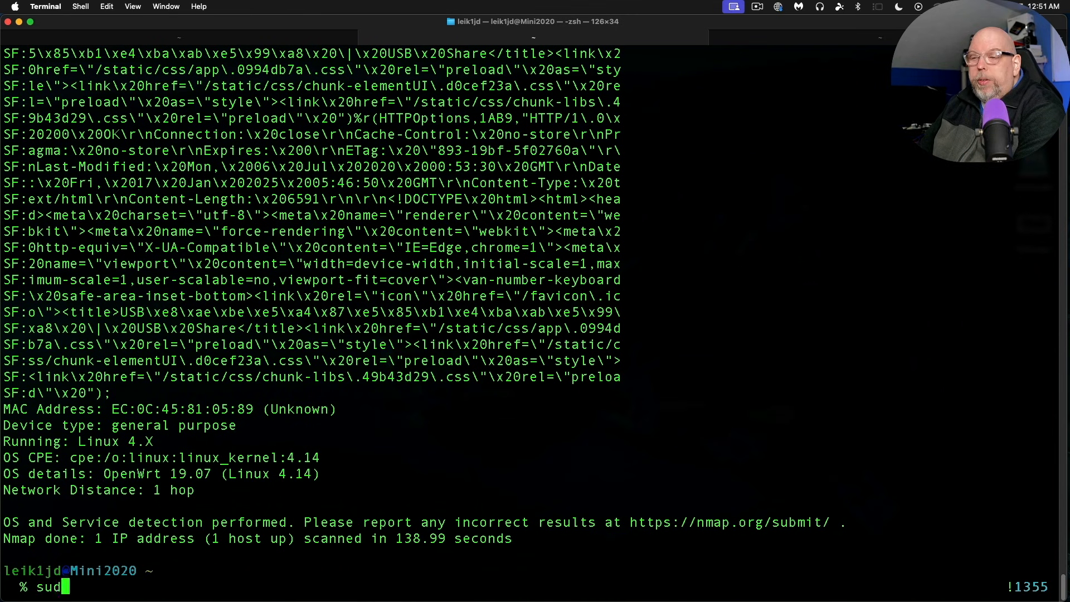
Run 'sudo nmap --script smb-os-discovery 172.16.74.156' and highlight the daap service on port 631
type("nmap --script smb-os-discovery")
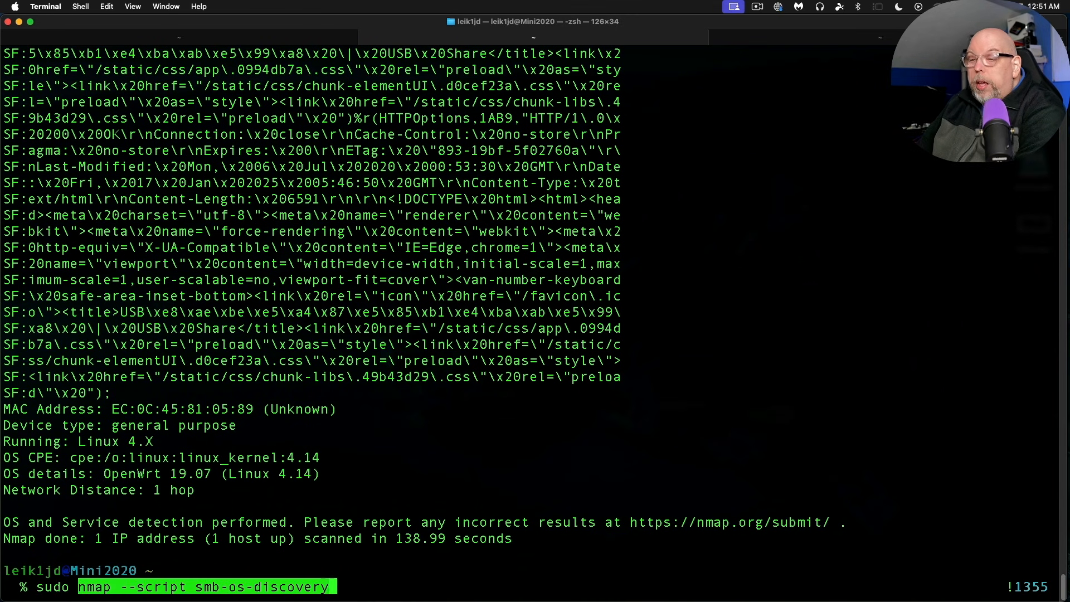
type("172.16.74.15")
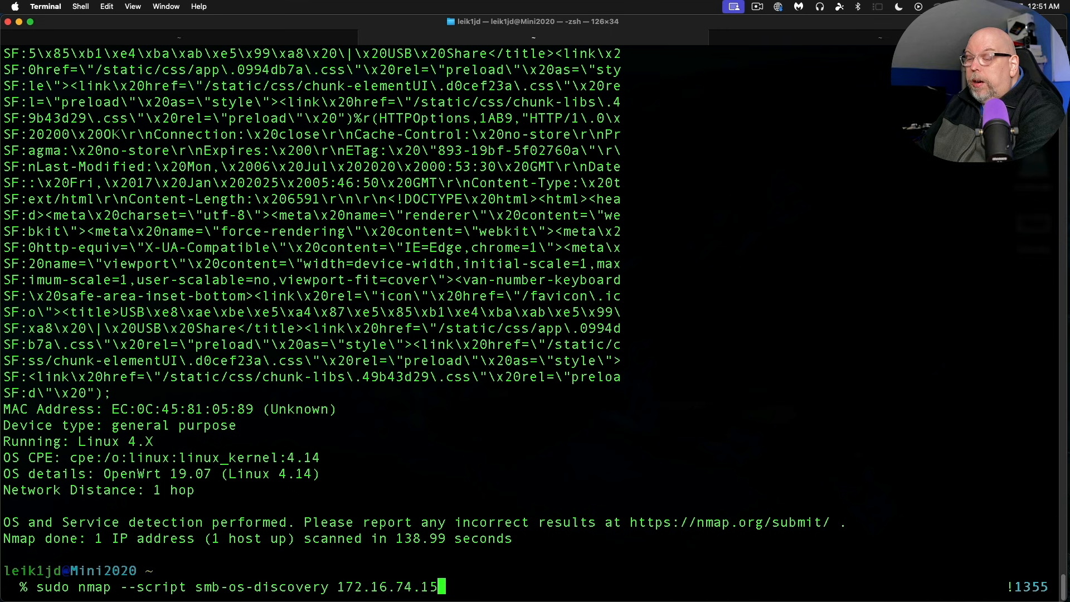
key("Return")
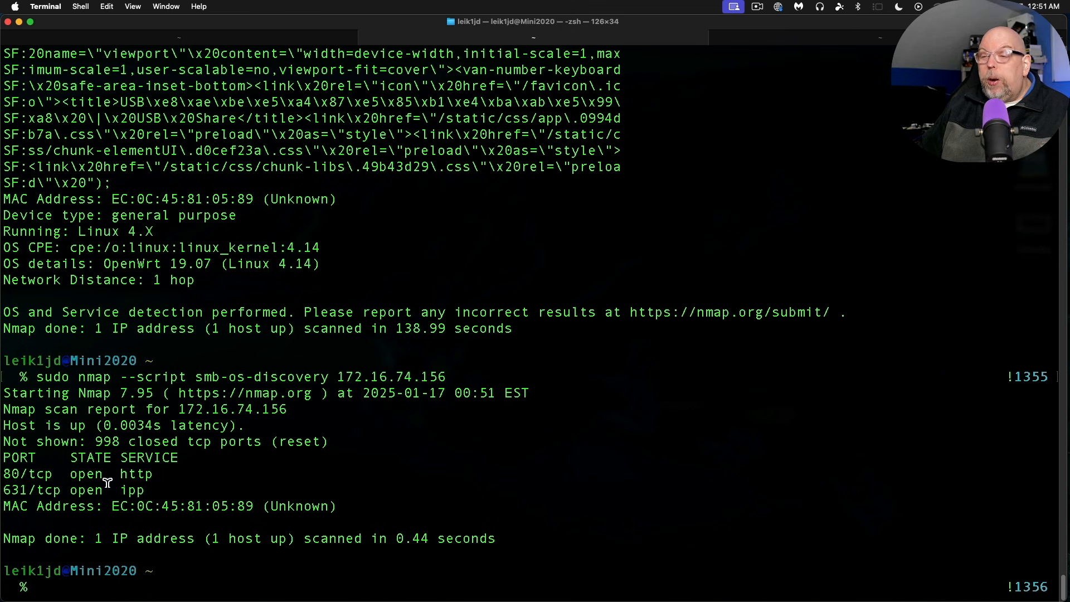
mouse_move(38, 492)
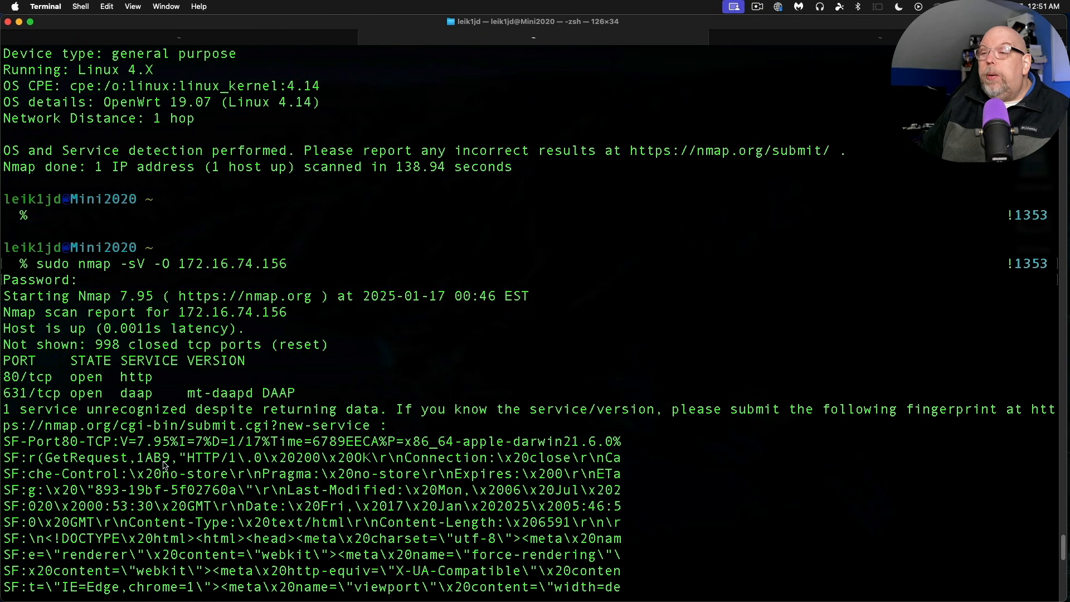
scroll("down", 3)
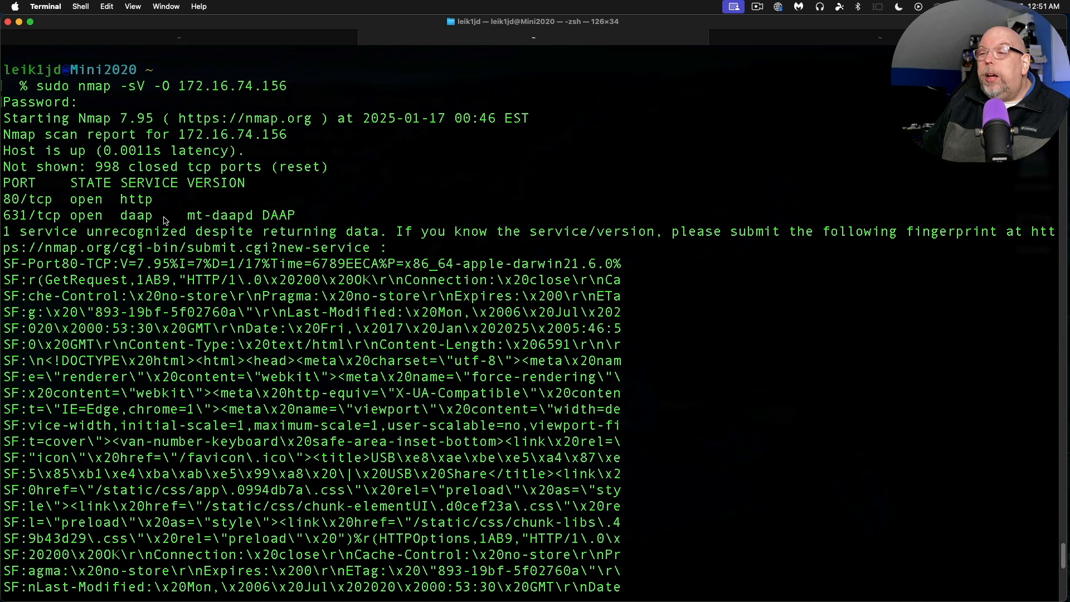
double_click(134, 215)
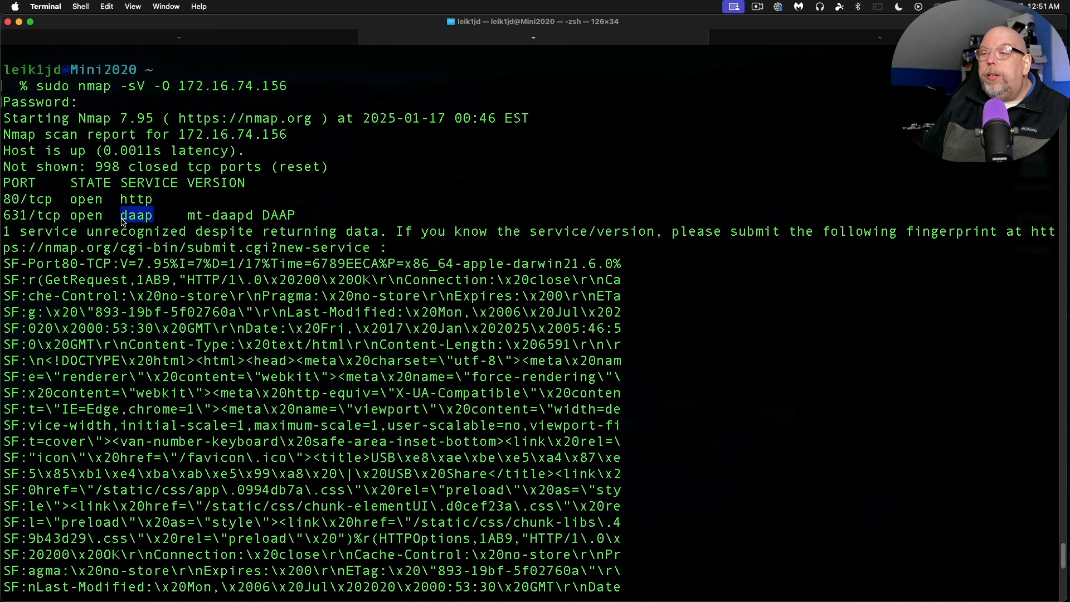